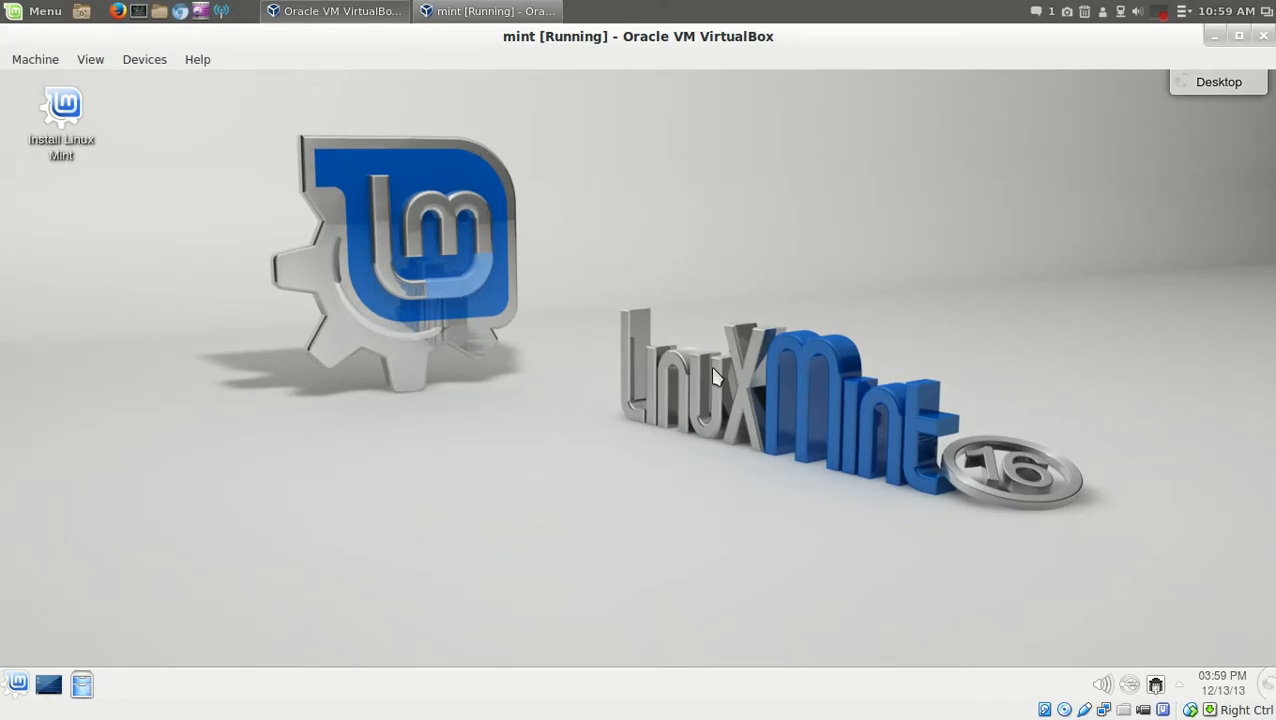
{"action": "mouse_move", "coordinate": [1148, 400]}
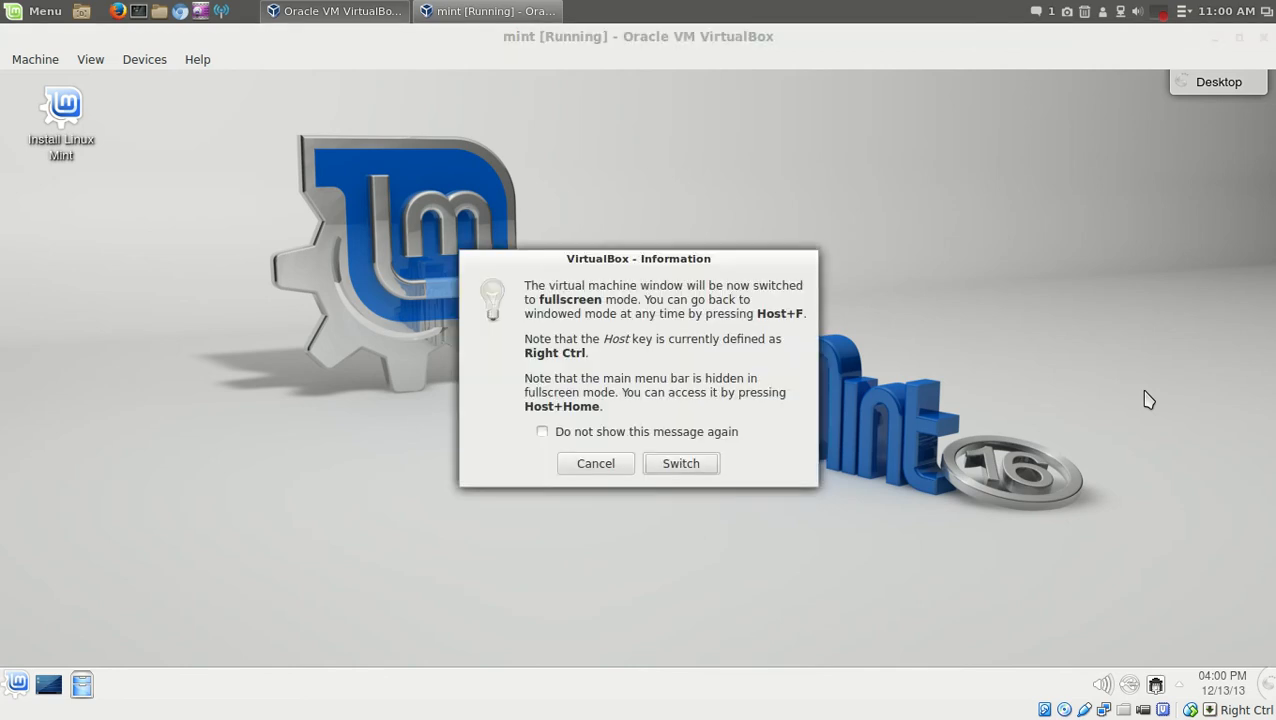
Switch the VM to fullscreen and bring up the launcher's Favorites with Firefox, Konsole and System Settings.
{"action": "left_click", "coordinate": [596, 464]}
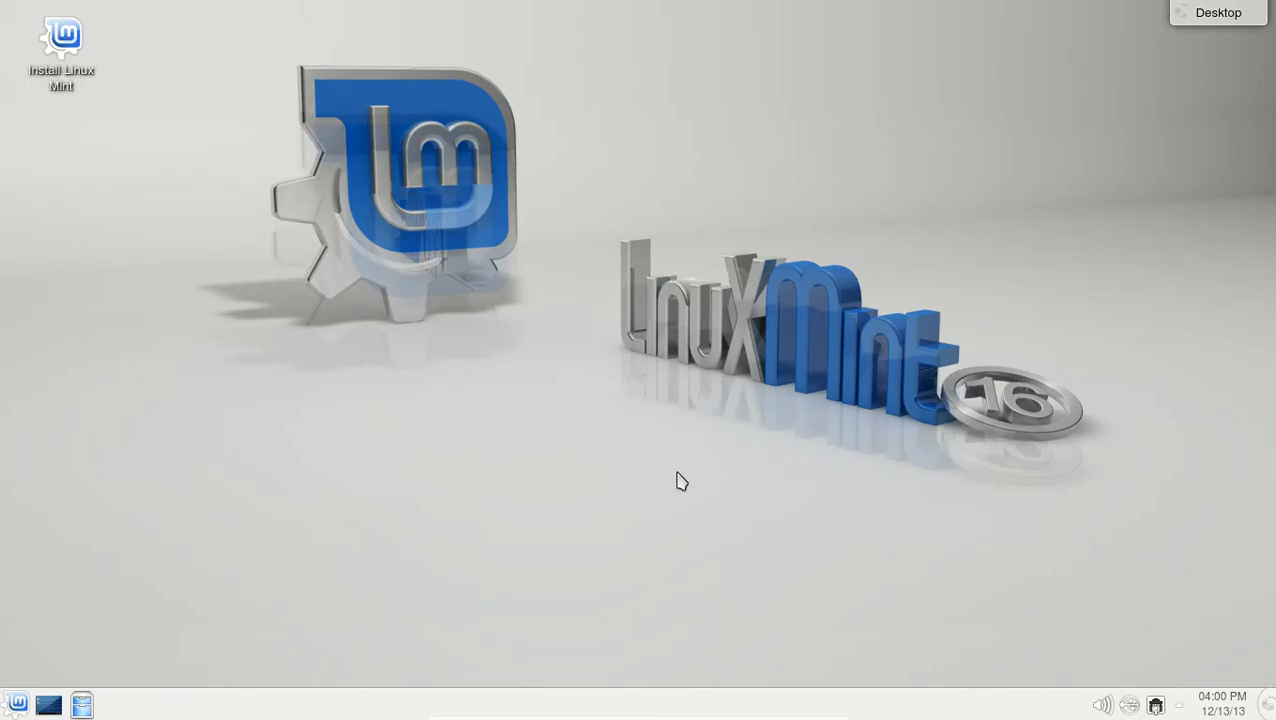
{"action": "mouse_move", "coordinate": [278, 576]}
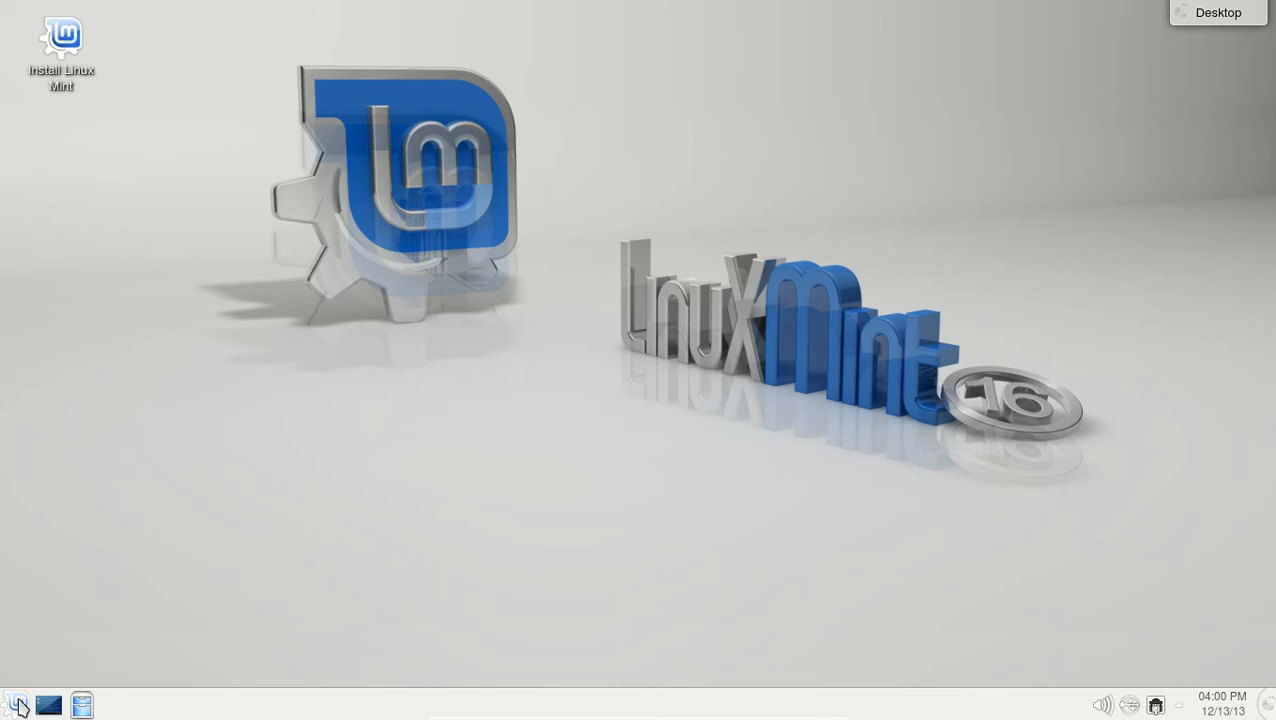
{"action": "left_click", "coordinate": [16, 704]}
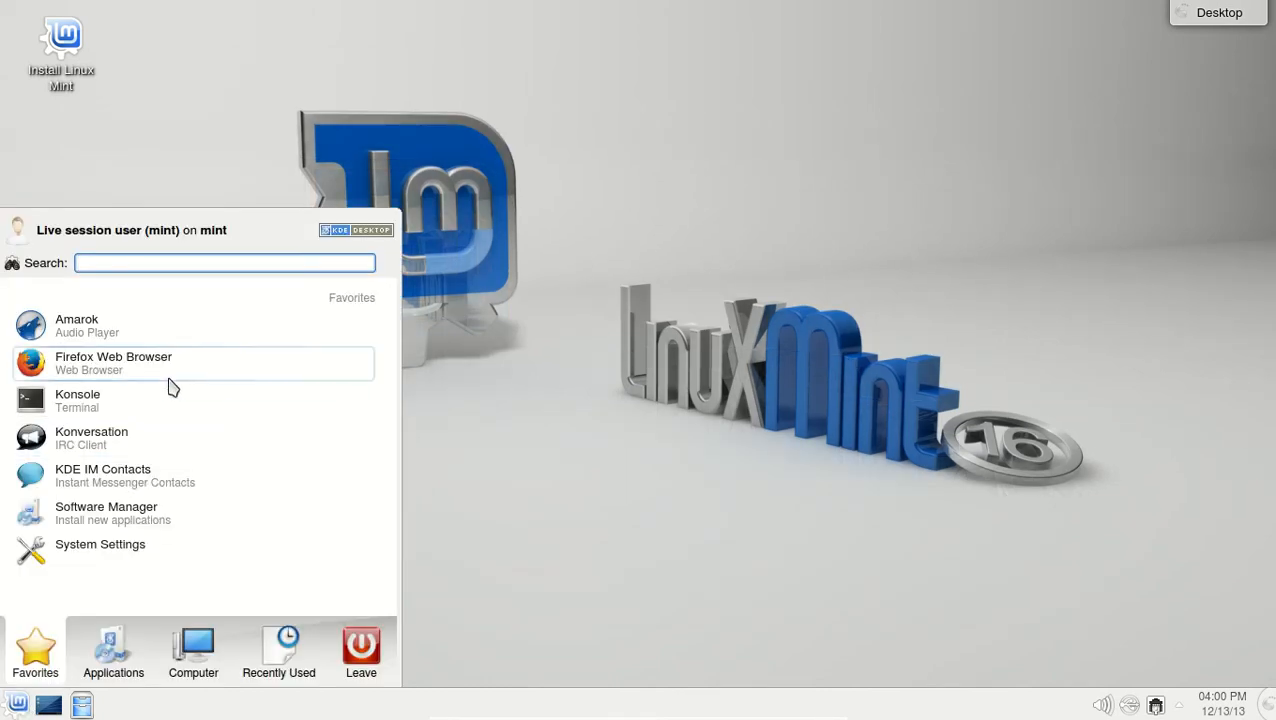
Launch Firefox and open the Linux Mint 16 "Petra" KDE RC released! blog post from the start page.
{"action": "left_click", "coordinate": [112, 364]}
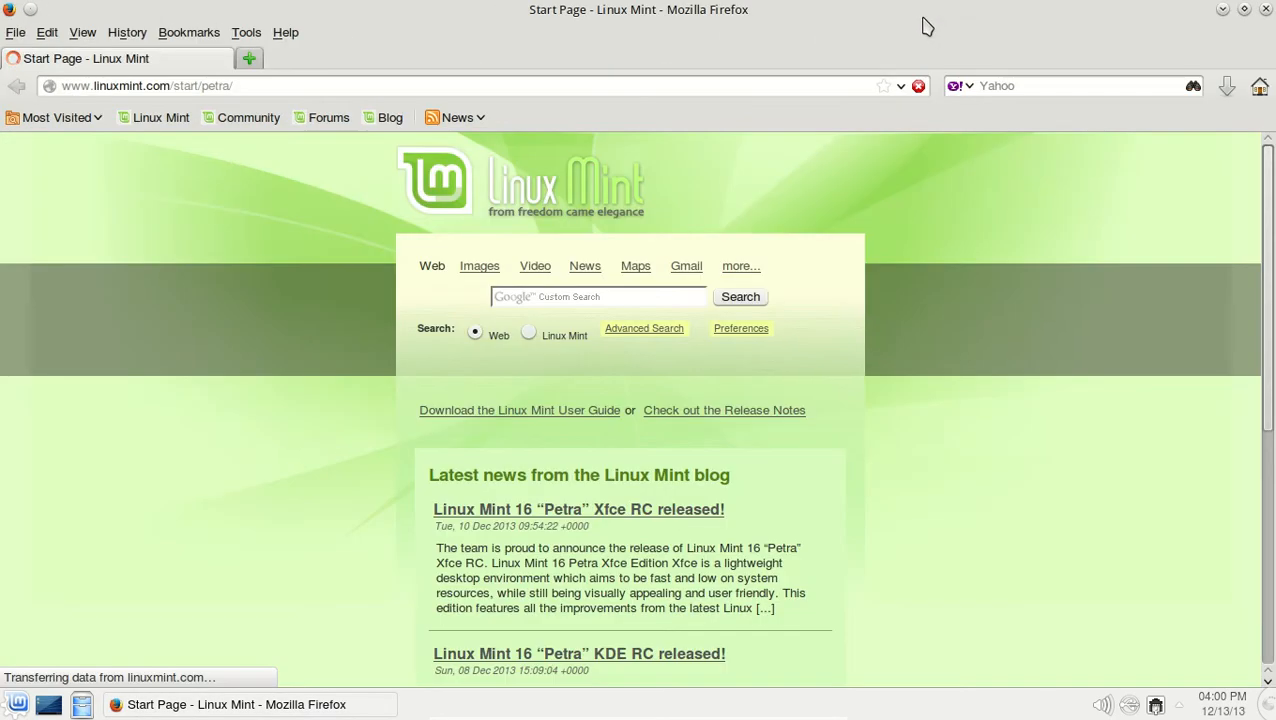
{"action": "scroll", "scroll_direction": "down", "scroll_amount": 3}
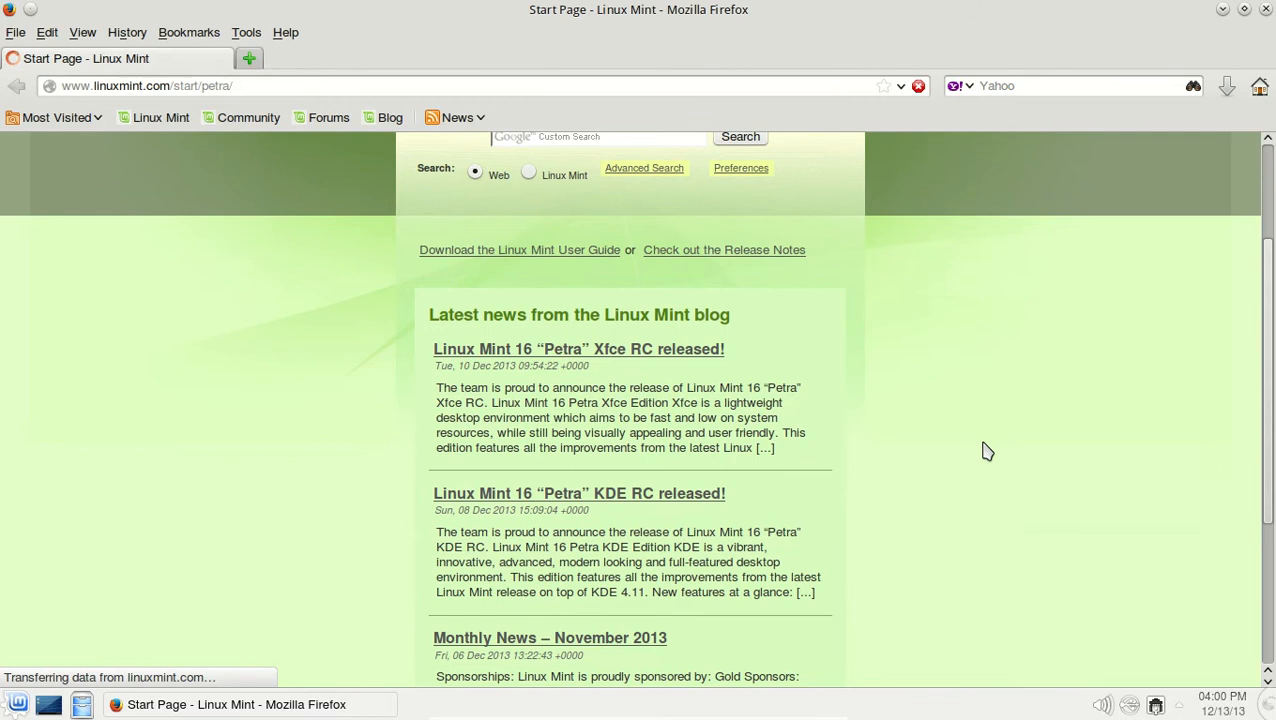
{"action": "scroll", "scroll_direction": "down", "scroll_amount": 3}
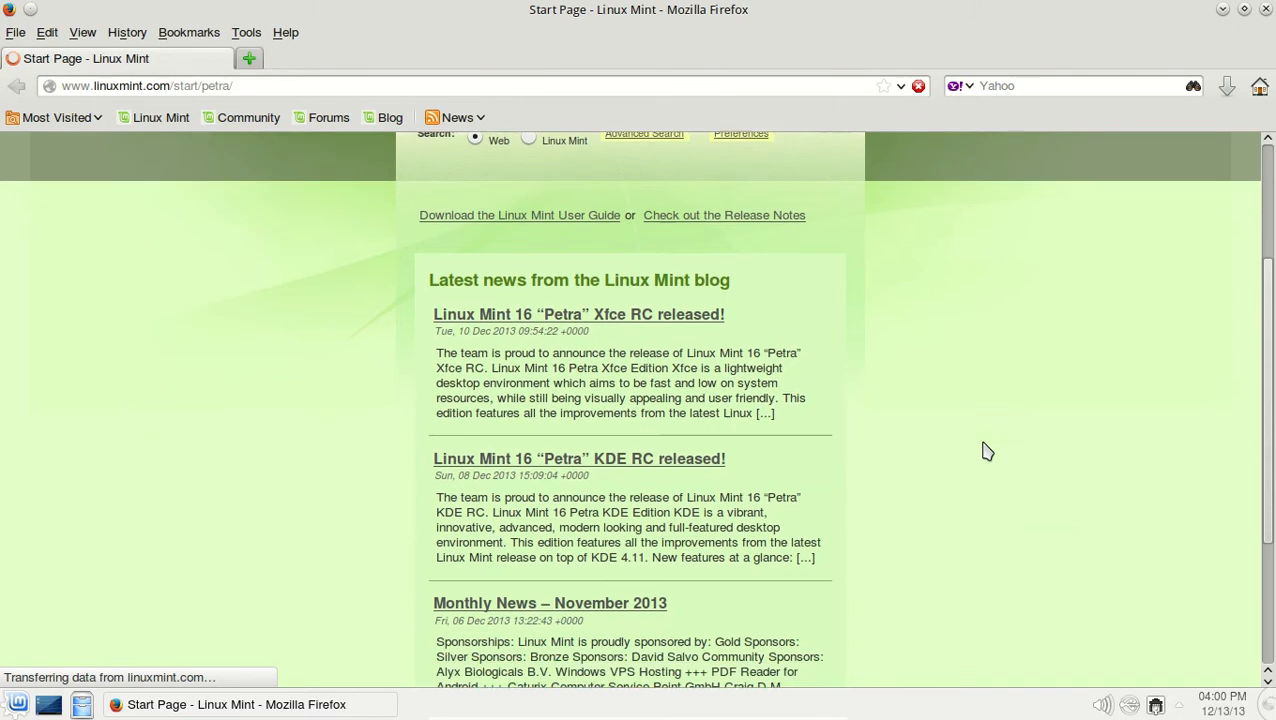
{"action": "left_click", "coordinate": [578, 458]}
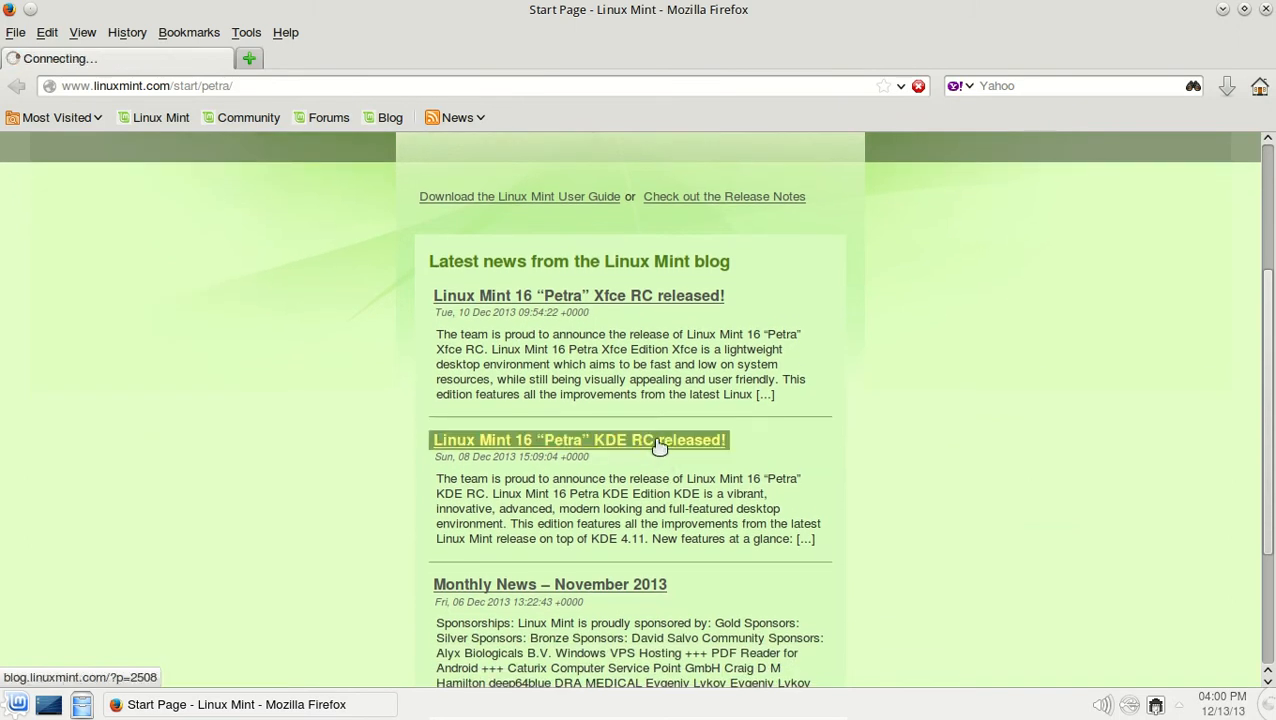
{"action": "left_click", "coordinate": [580, 440]}
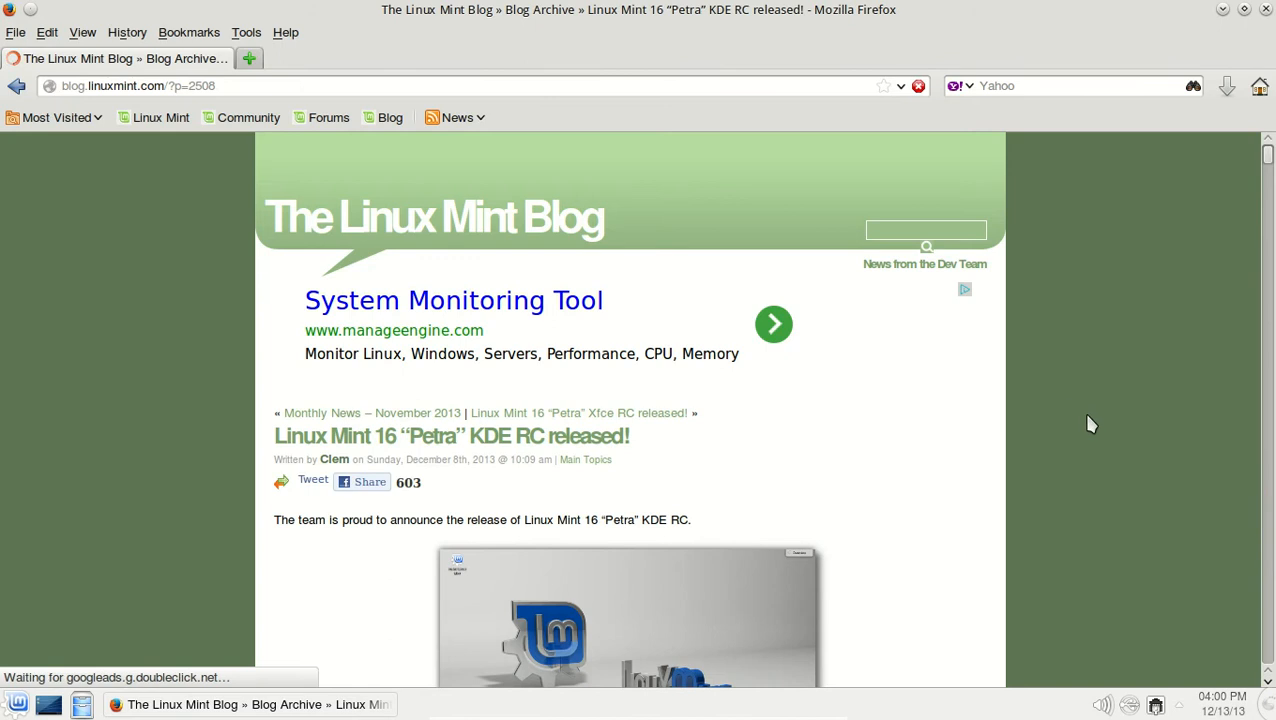
Scroll through the post's features, system requirements and download mirrors, then back up.
{"action": "scroll", "scroll_direction": "down", "scroll_amount": 3}
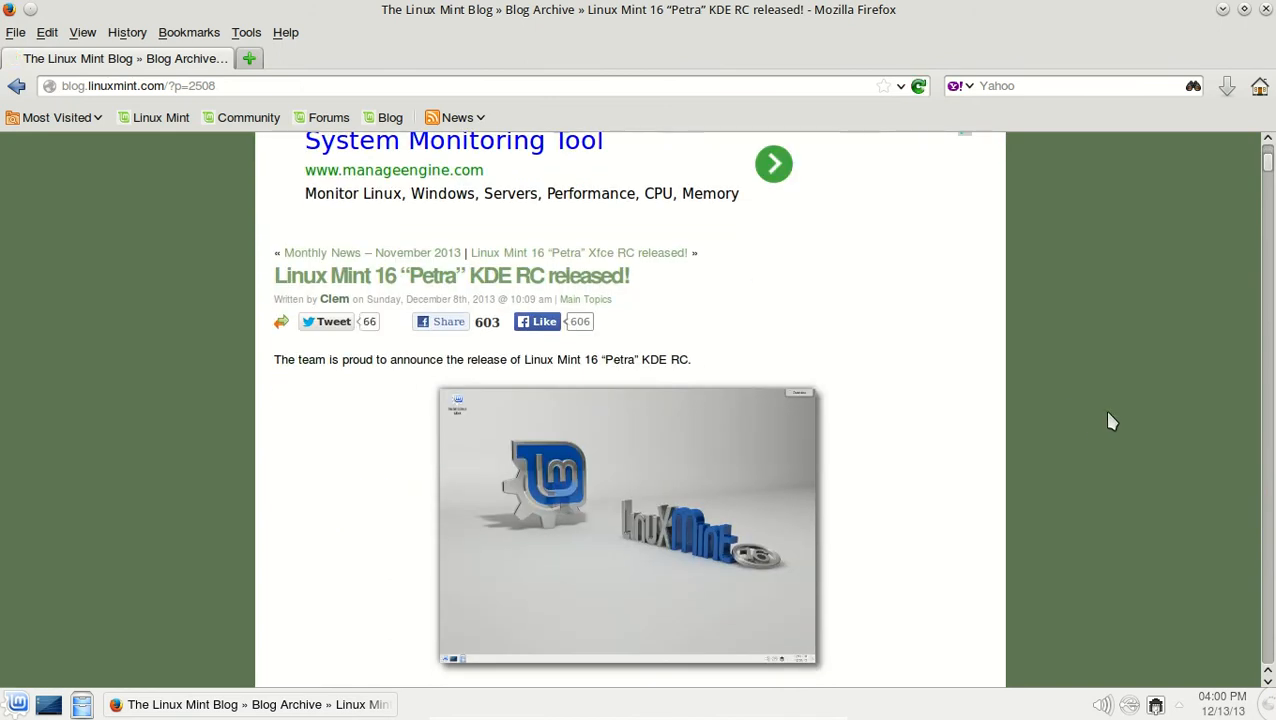
{"action": "scroll", "scroll_direction": "down", "scroll_amount": 3}
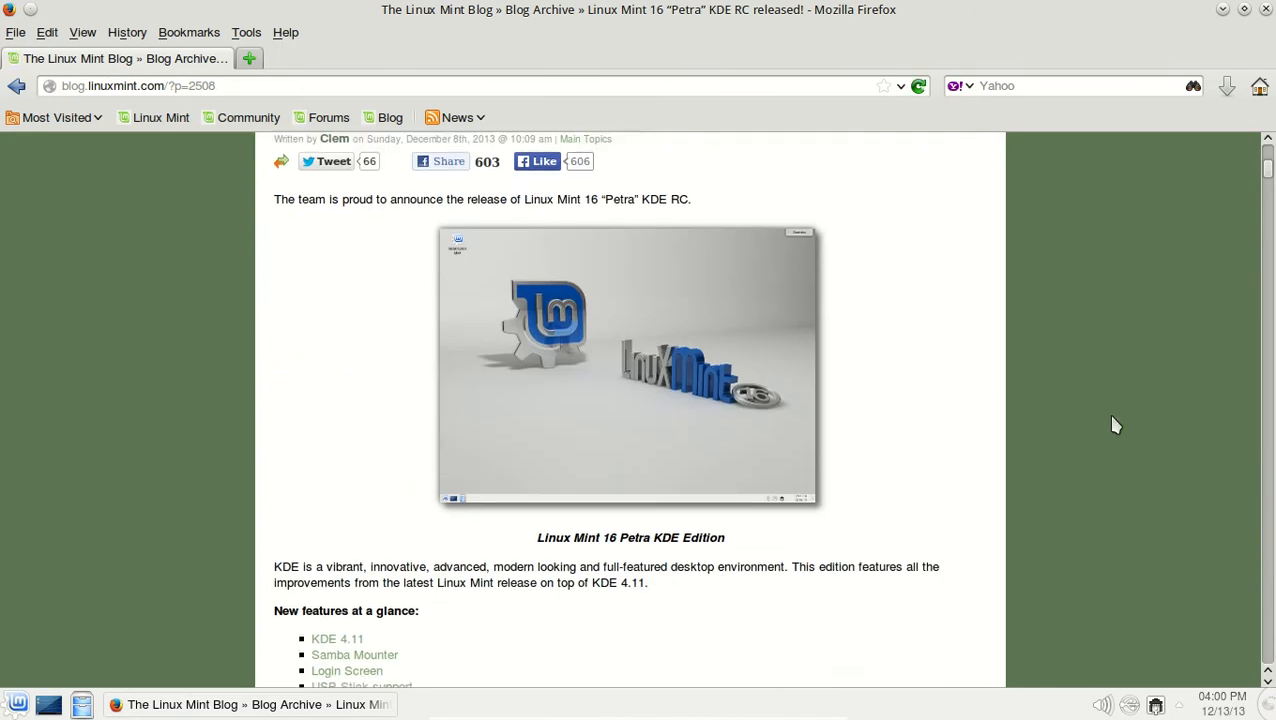
{"action": "scroll", "scroll_direction": "down", "scroll_amount": 3}
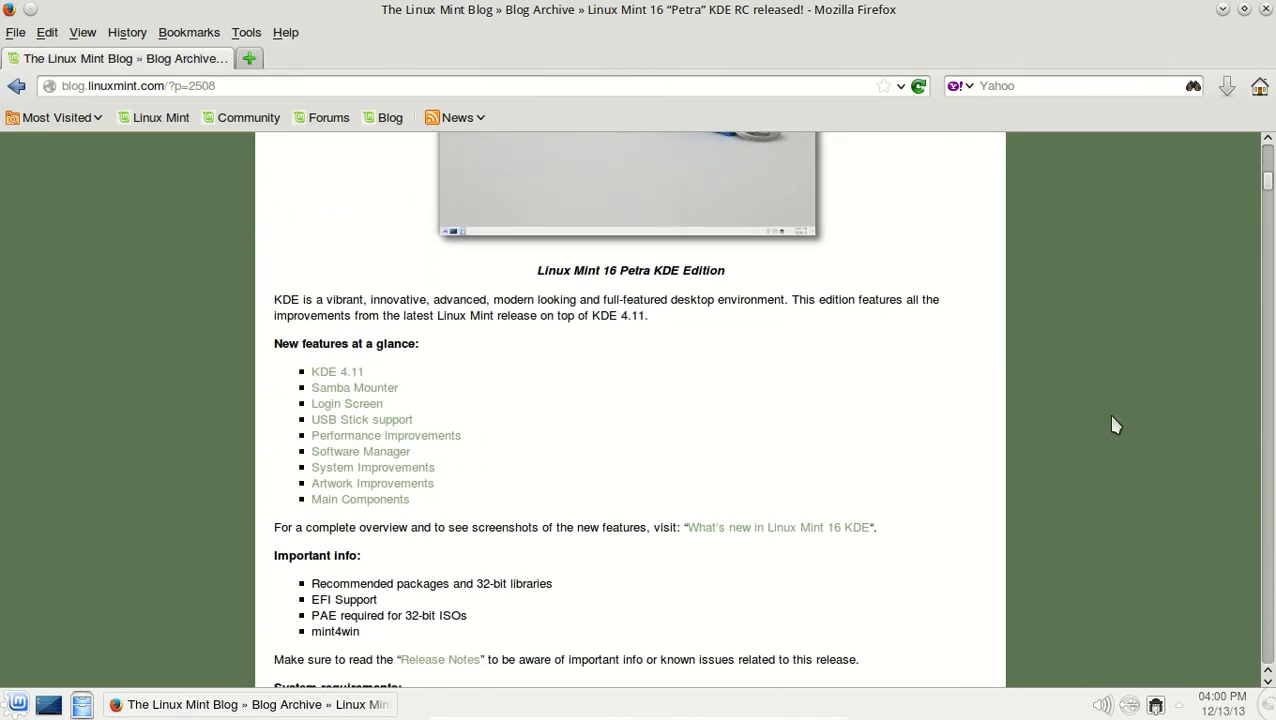
{"action": "scroll", "scroll_direction": "down", "scroll_amount": 3}
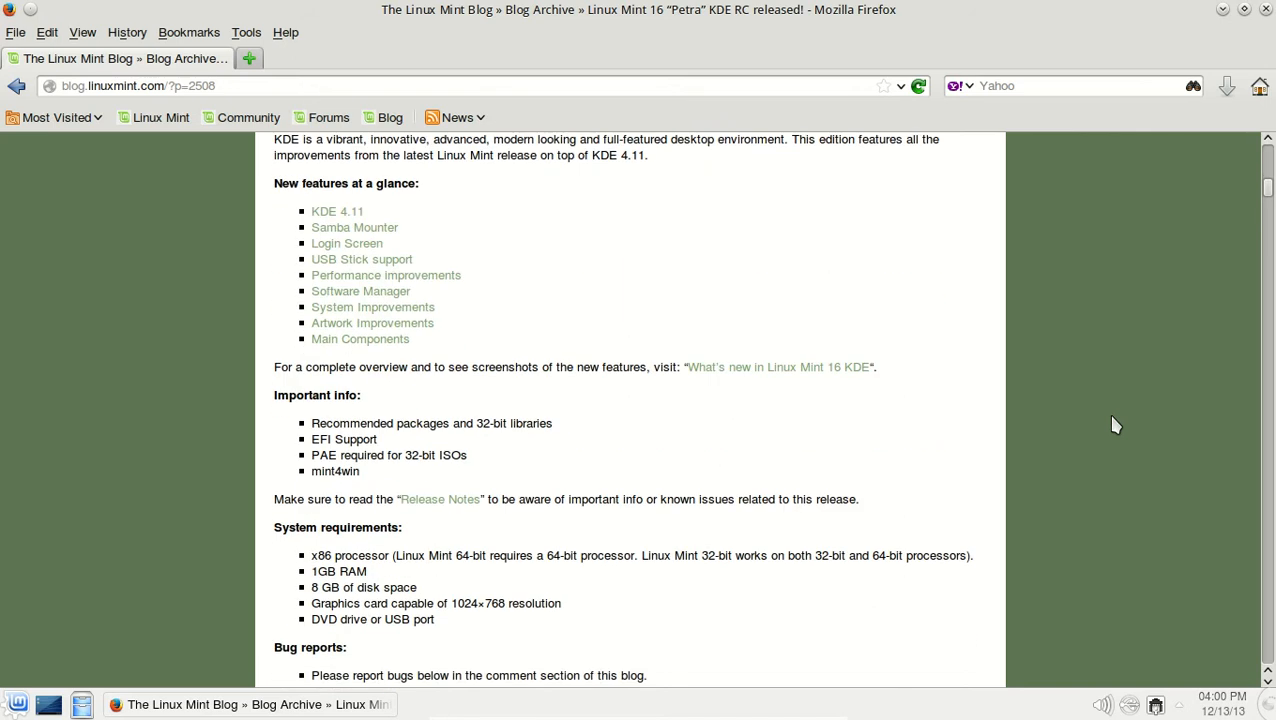
{"action": "mouse_move", "coordinate": [1100, 426]}
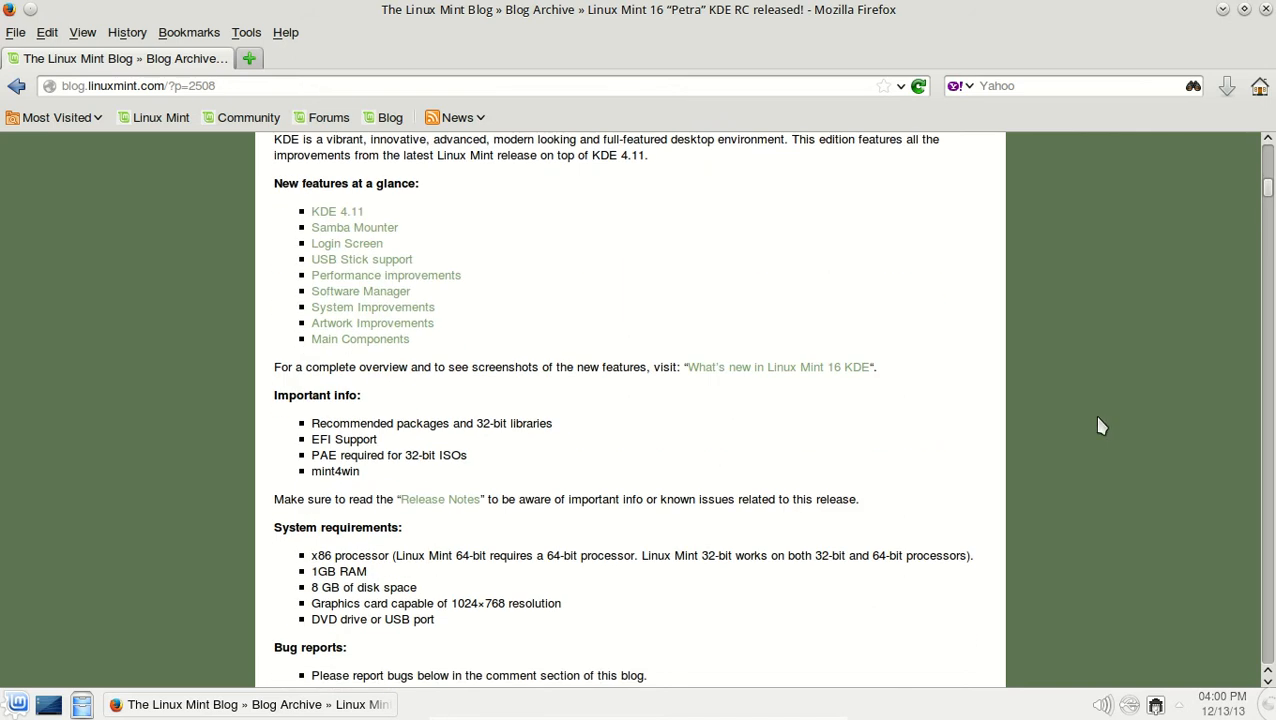
{"action": "mouse_move", "coordinate": [778, 464]}
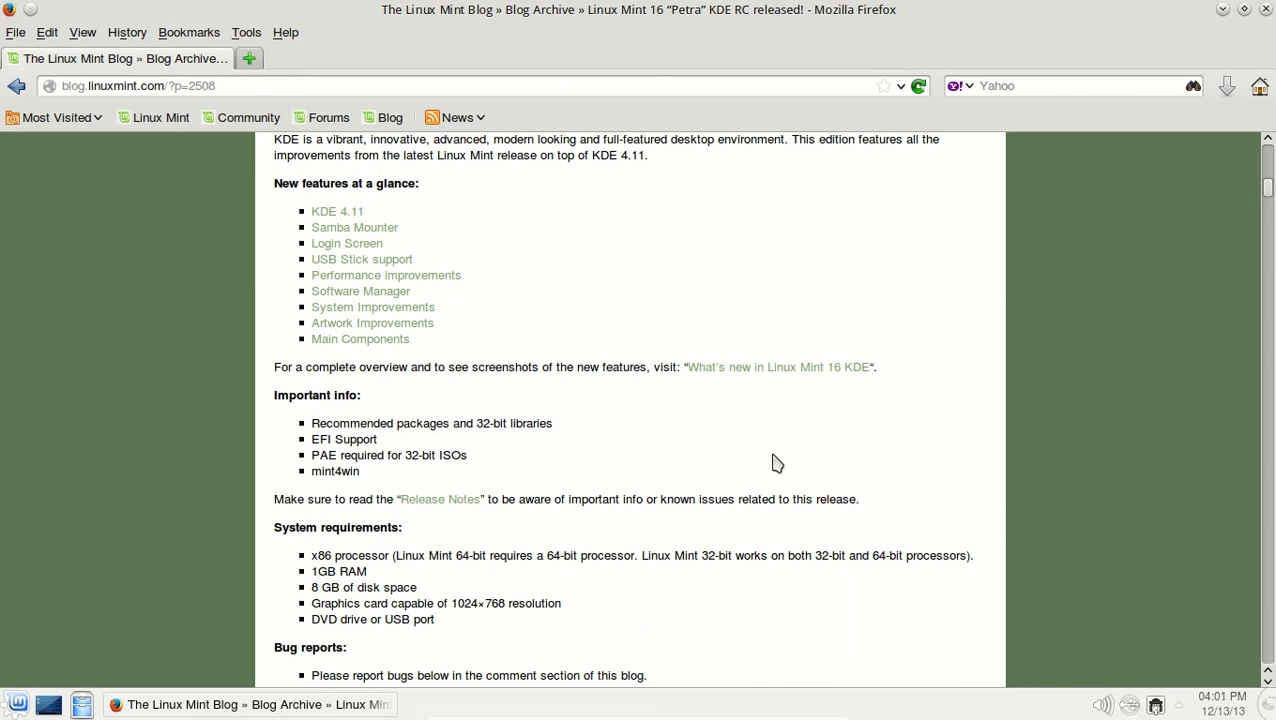
{"action": "scroll", "scroll_direction": "down", "scroll_amount": 3}
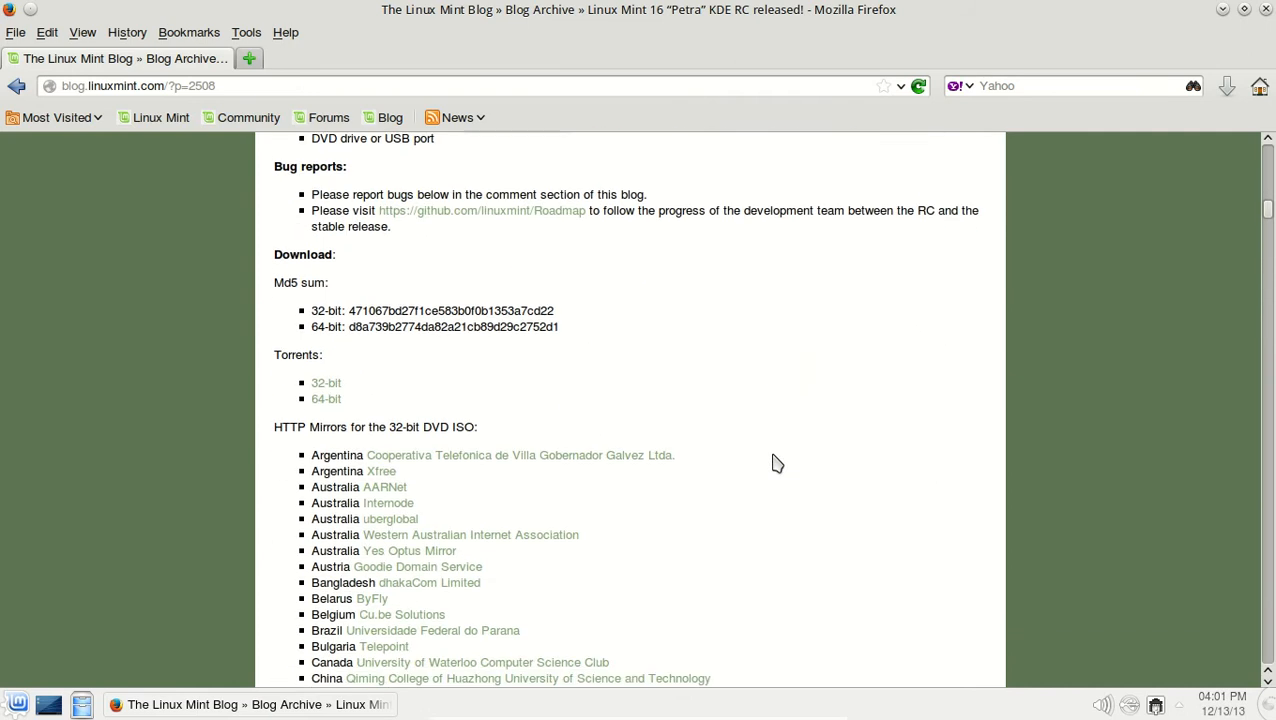
{"action": "mouse_move", "coordinate": [344, 380]}
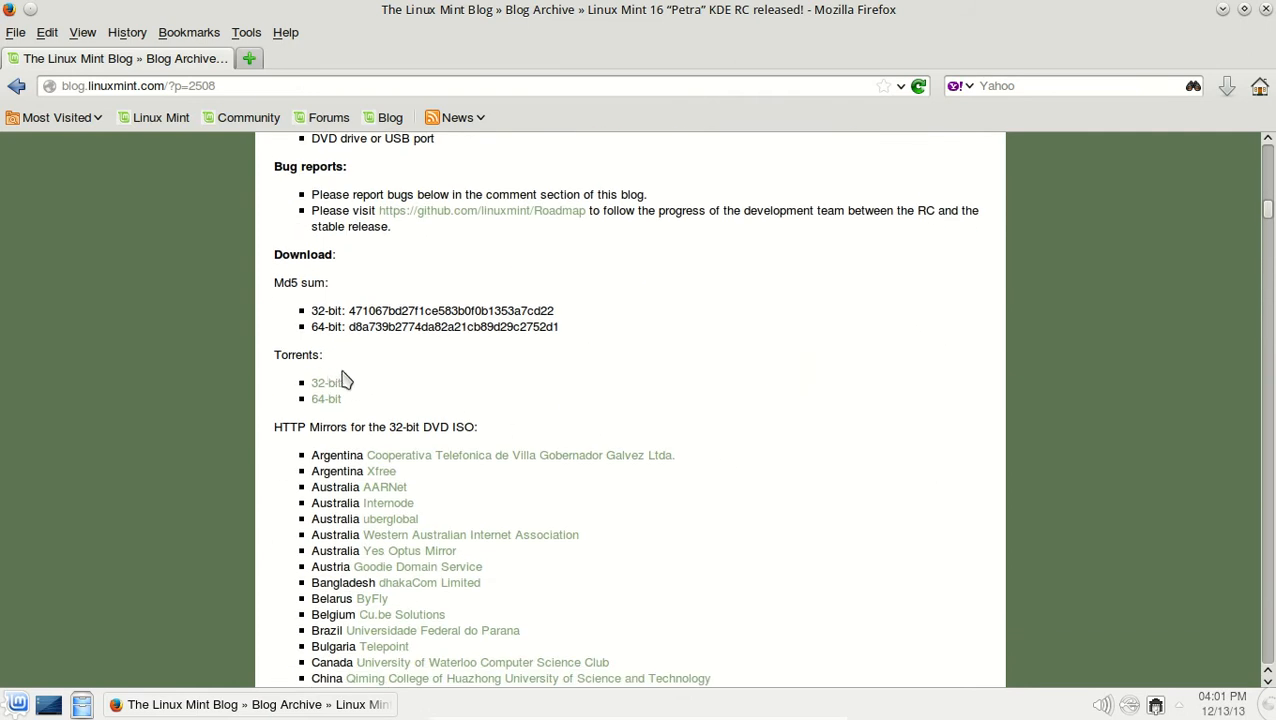
{"action": "scroll", "scroll_direction": "up", "scroll_amount": 3}
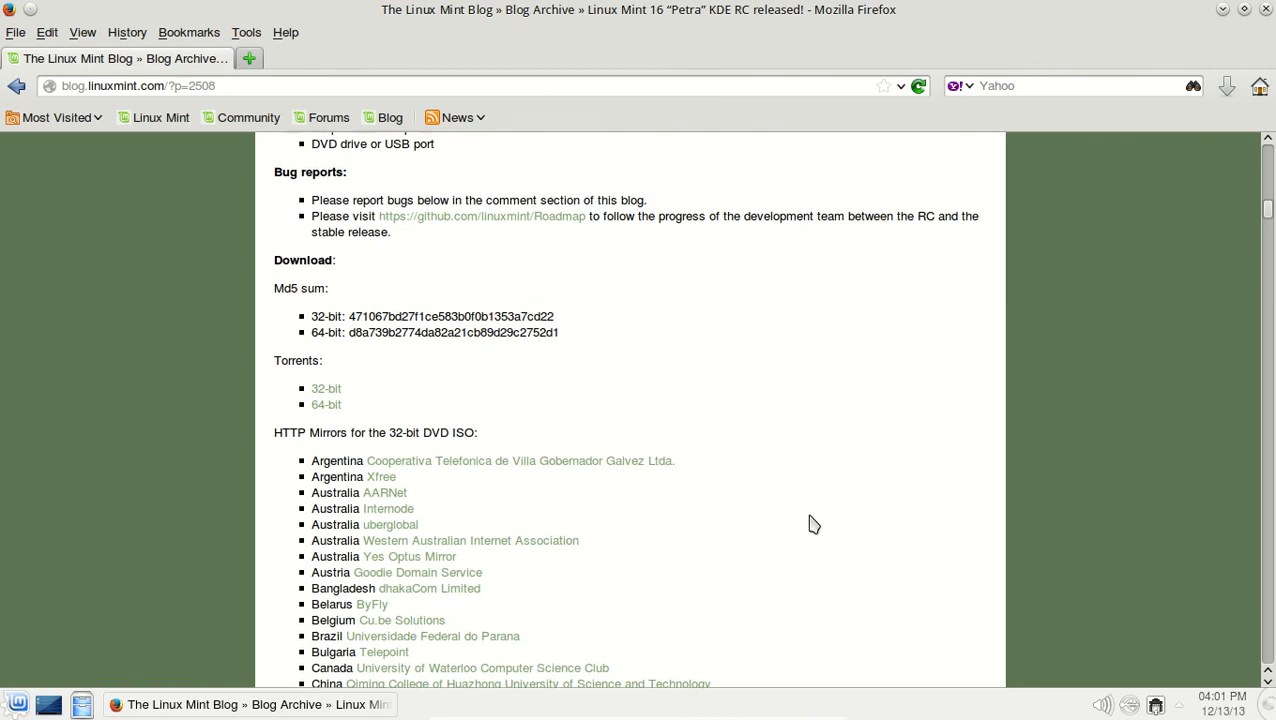
{"action": "scroll", "scroll_direction": "up", "scroll_amount": 3}
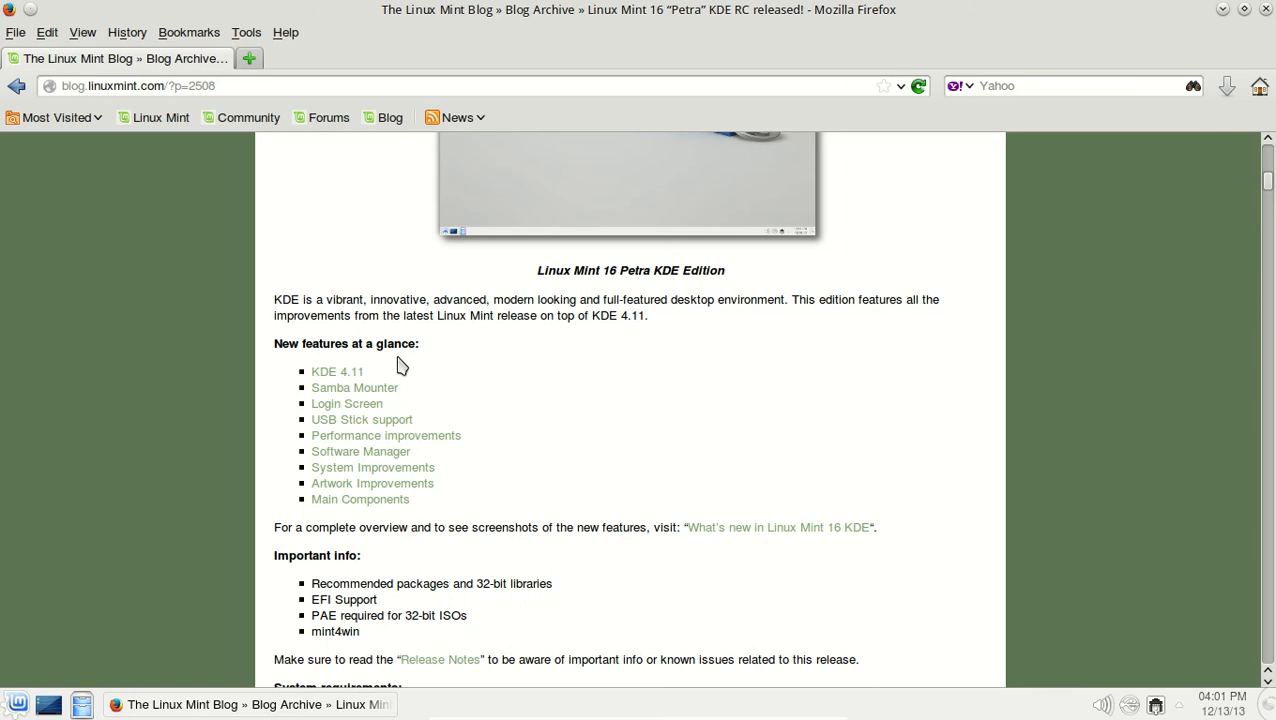
{"action": "mouse_move", "coordinate": [428, 402]}
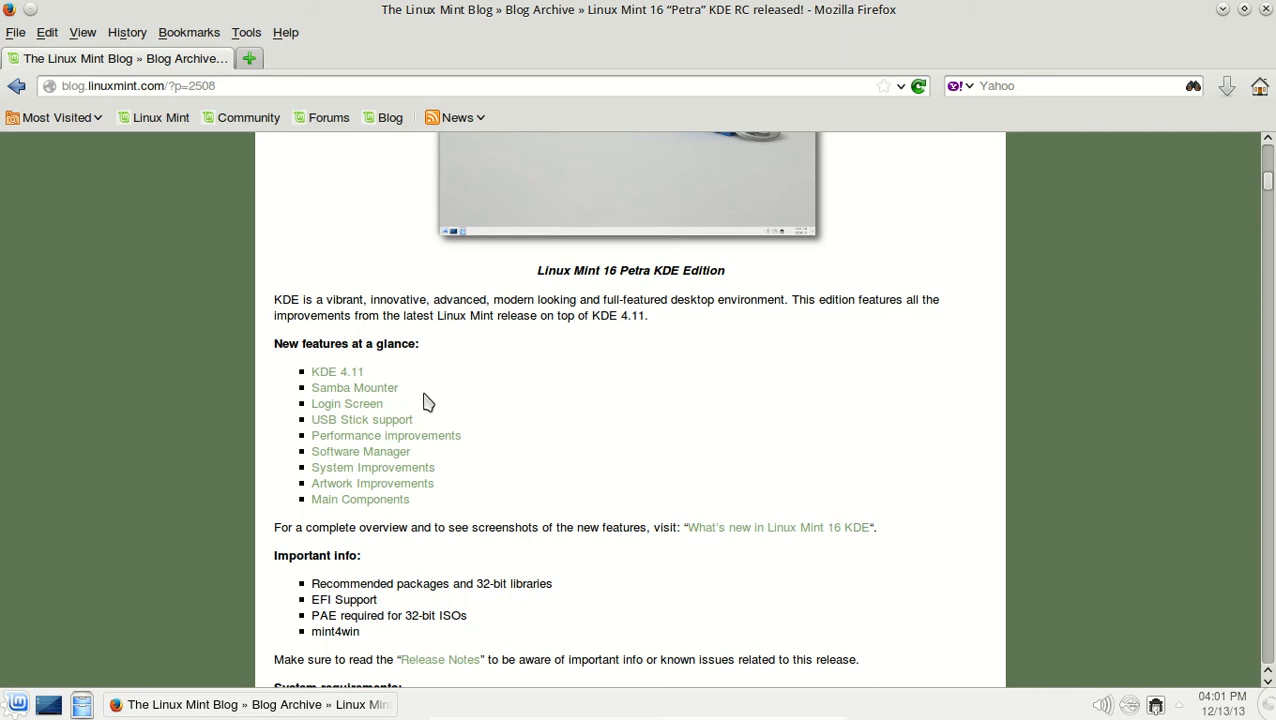
{"action": "mouse_move", "coordinate": [434, 428]}
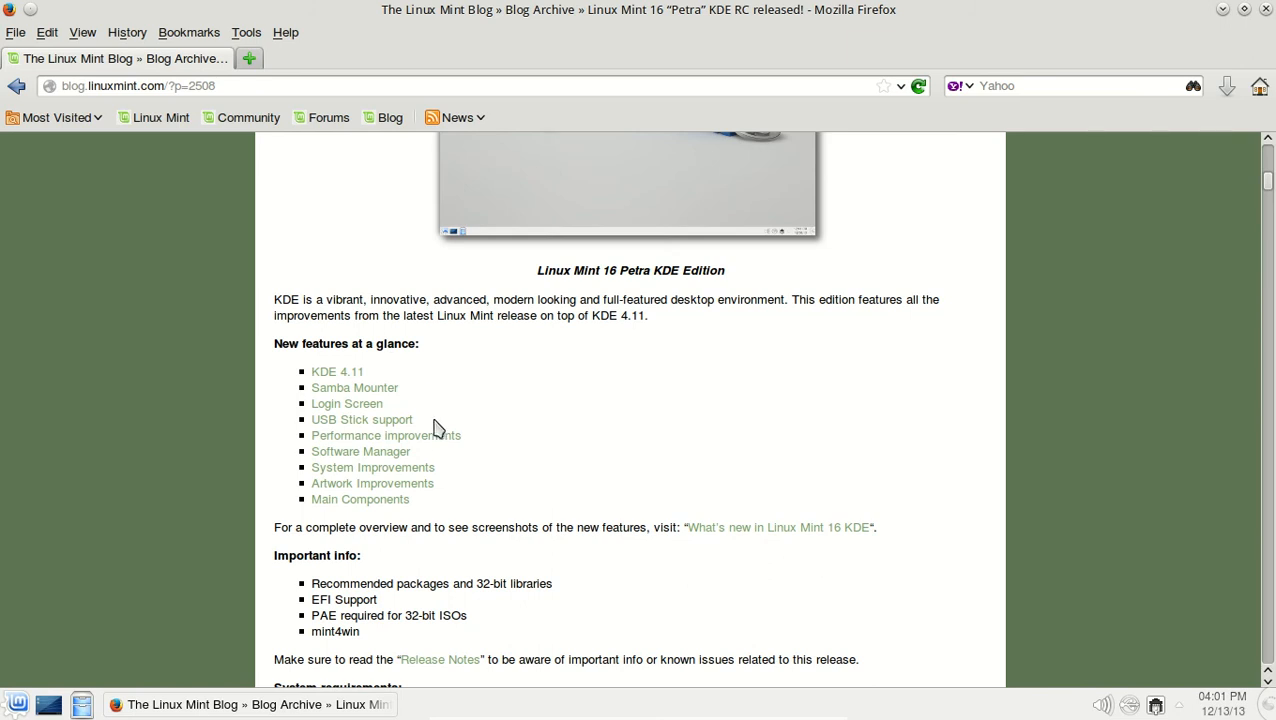
Follow the Performance Improvements link to the New features in Linux Mint 16 KDE page.
{"action": "left_click", "coordinate": [386, 436]}
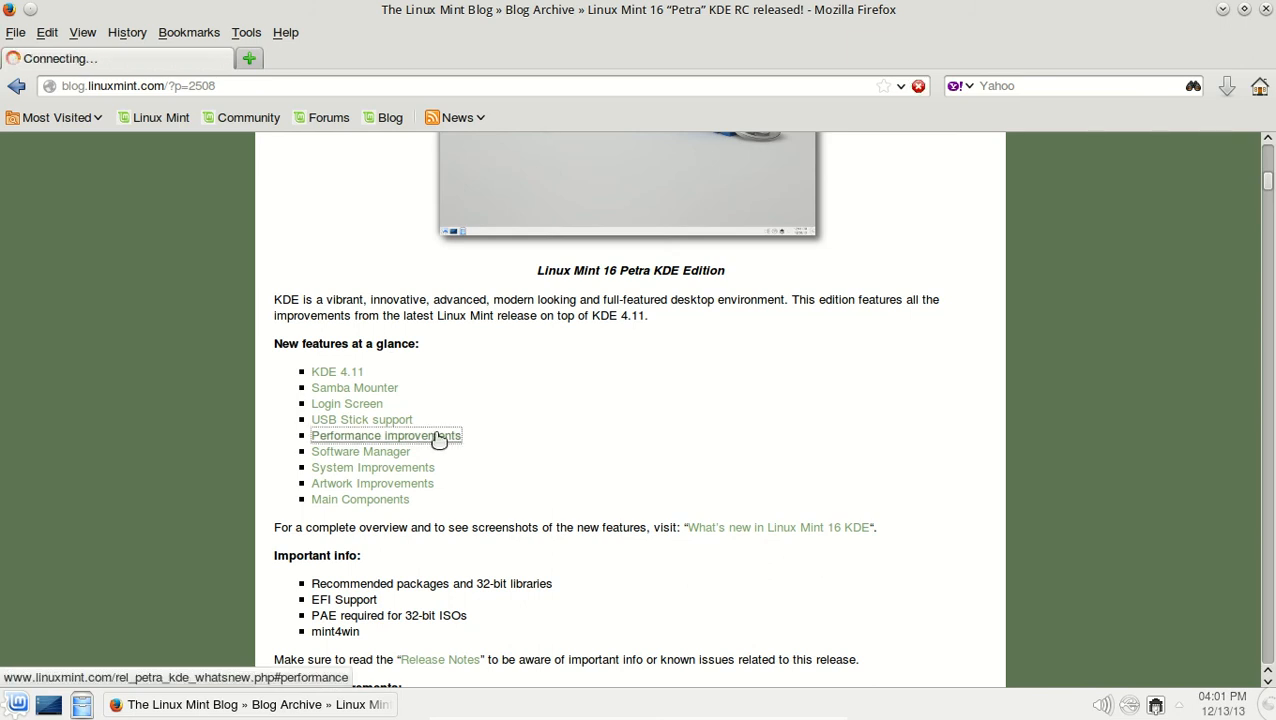
{"action": "left_click", "coordinate": [386, 436]}
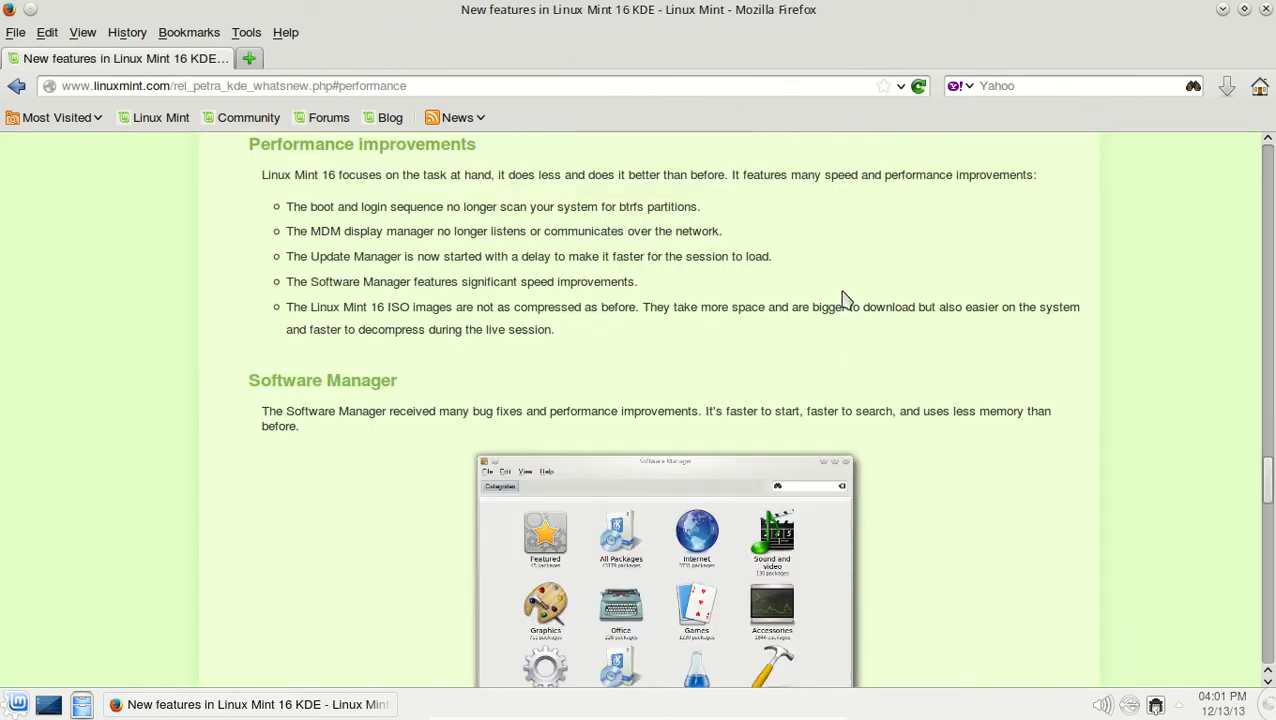
{"action": "mouse_move", "coordinate": [848, 284]}
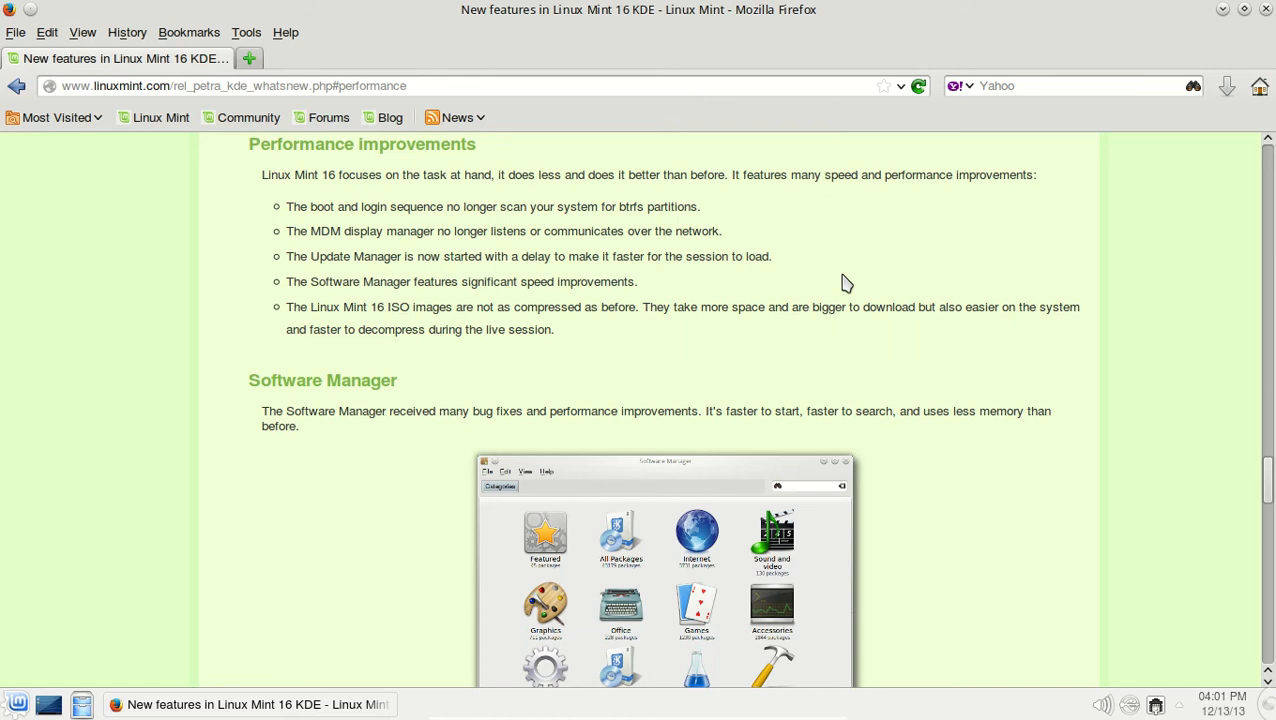
{"action": "mouse_move", "coordinate": [632, 280]}
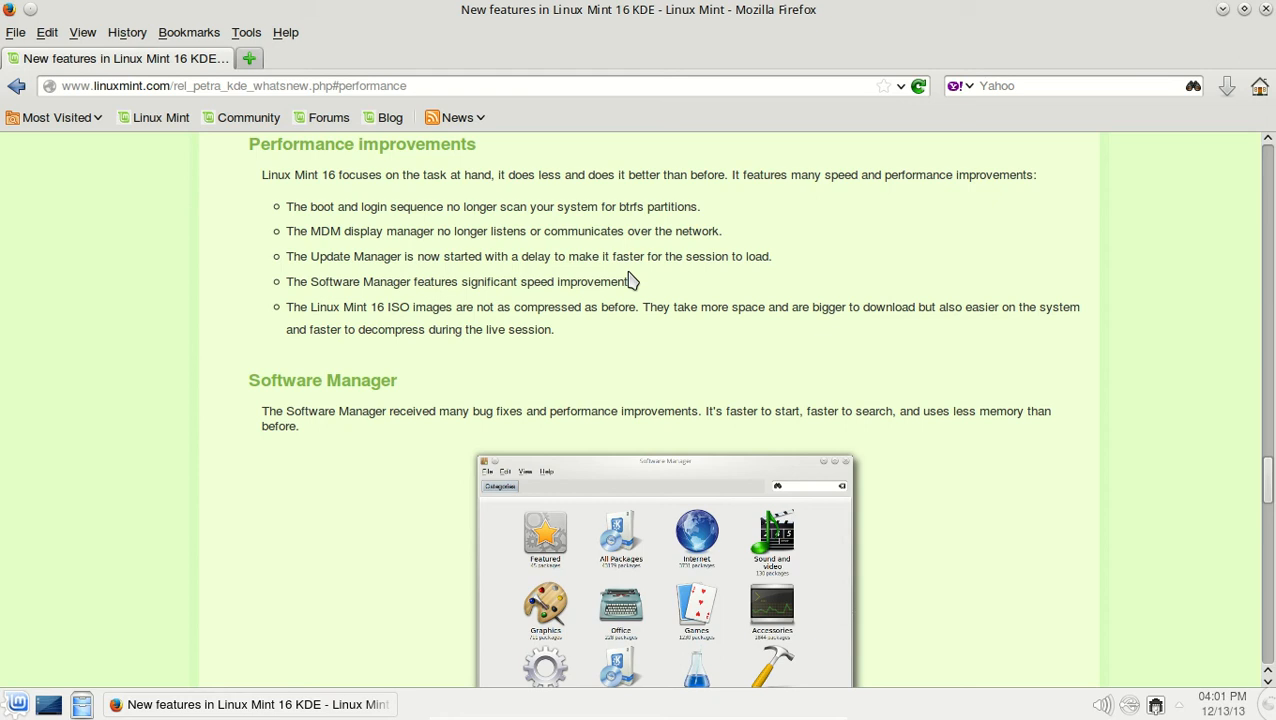
{"action": "mouse_move", "coordinate": [744, 252]}
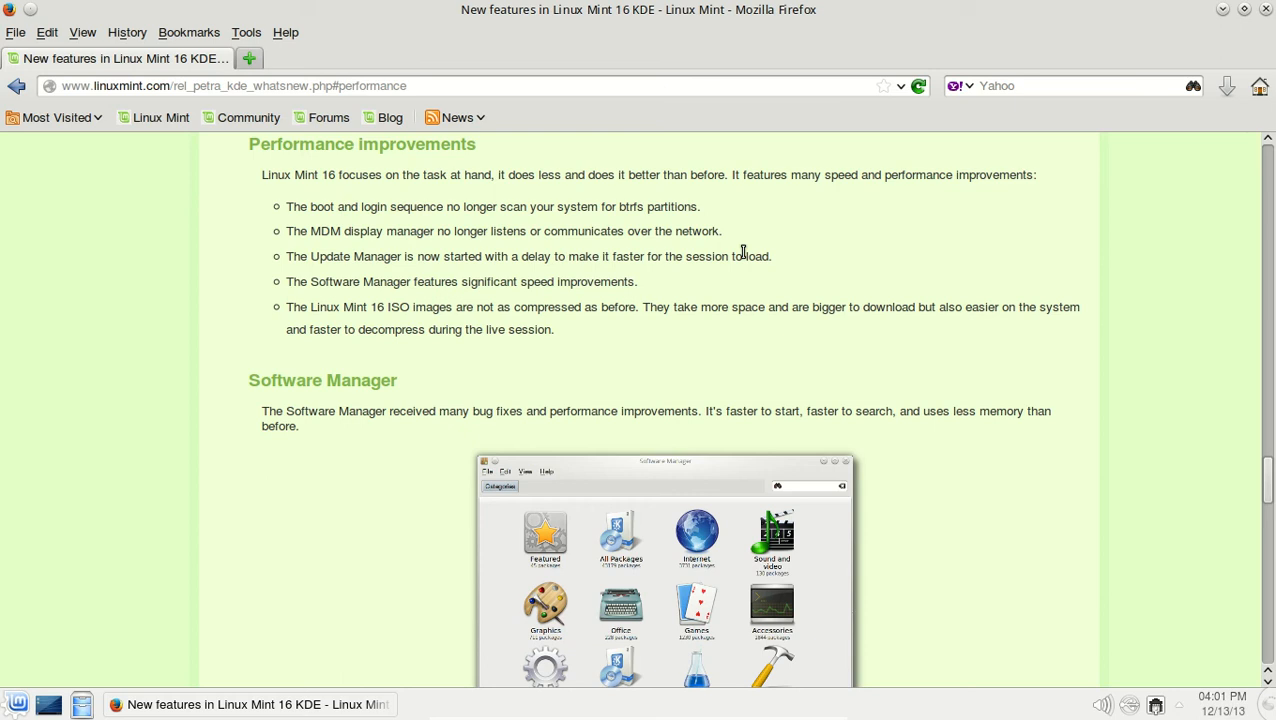
{"action": "mouse_move", "coordinate": [816, 340]}
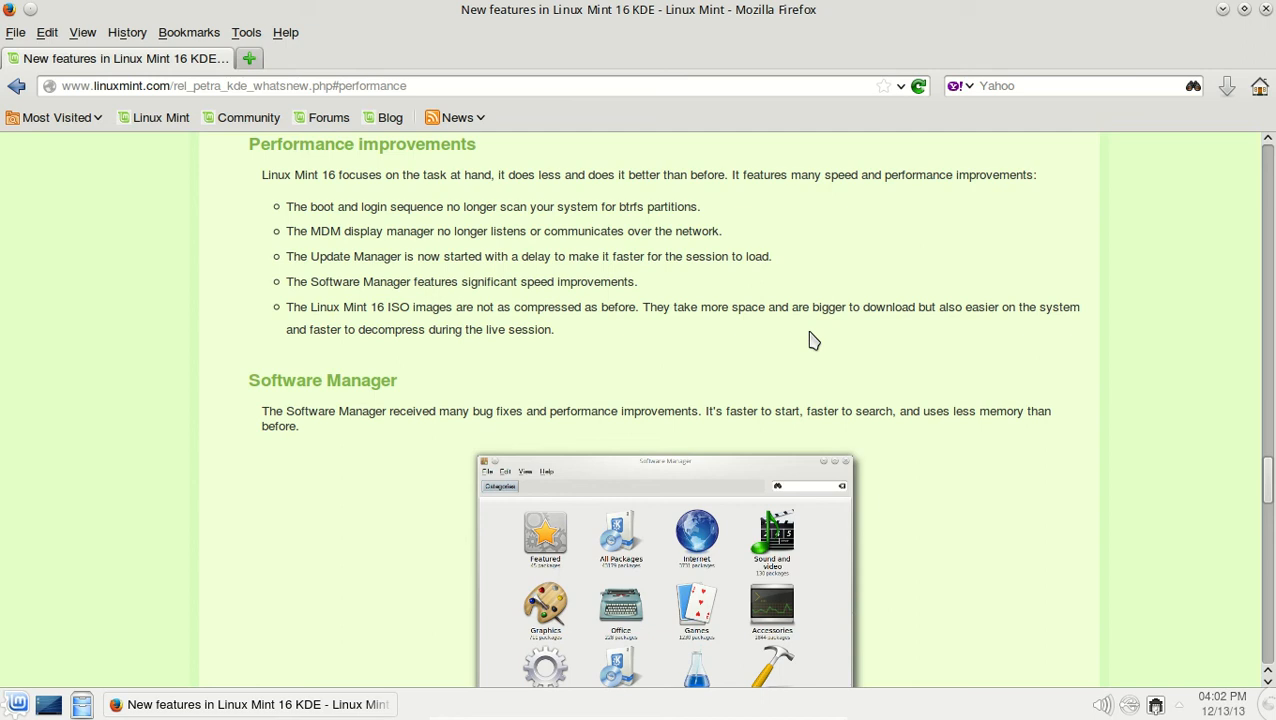
{"action": "mouse_move", "coordinate": [692, 212]}
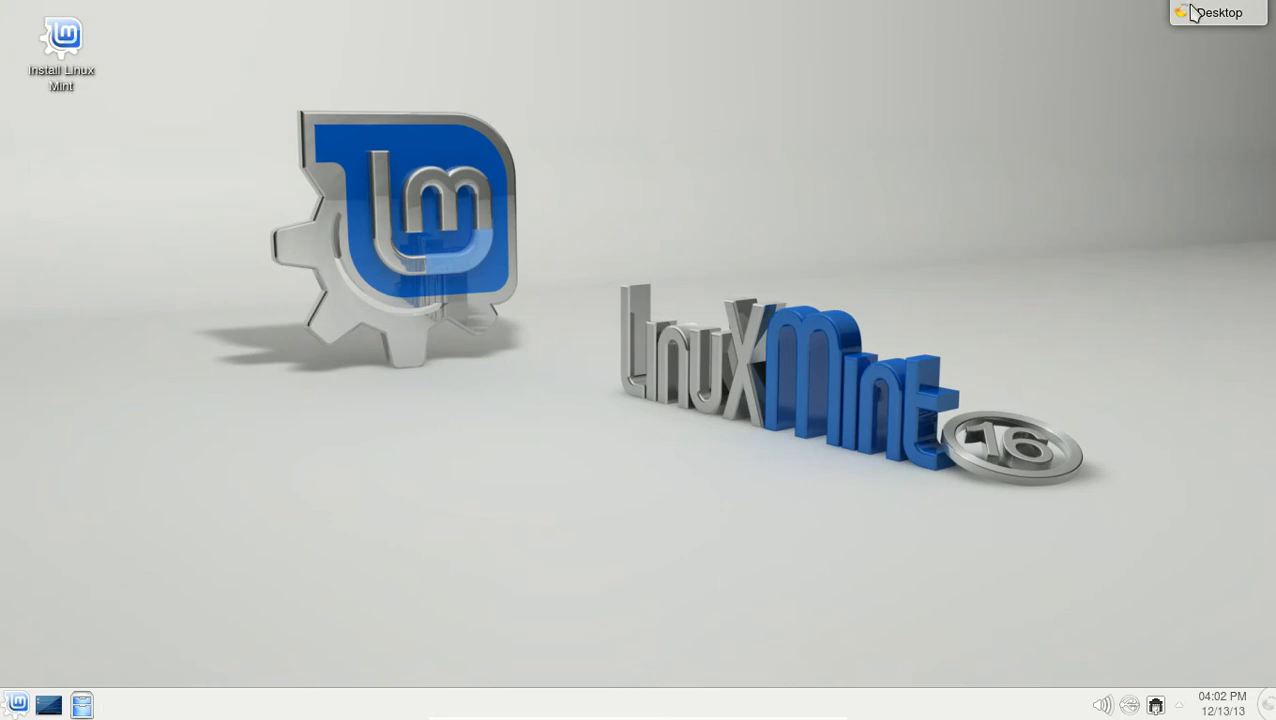
{"action": "left_click", "coordinate": [1216, 12]}
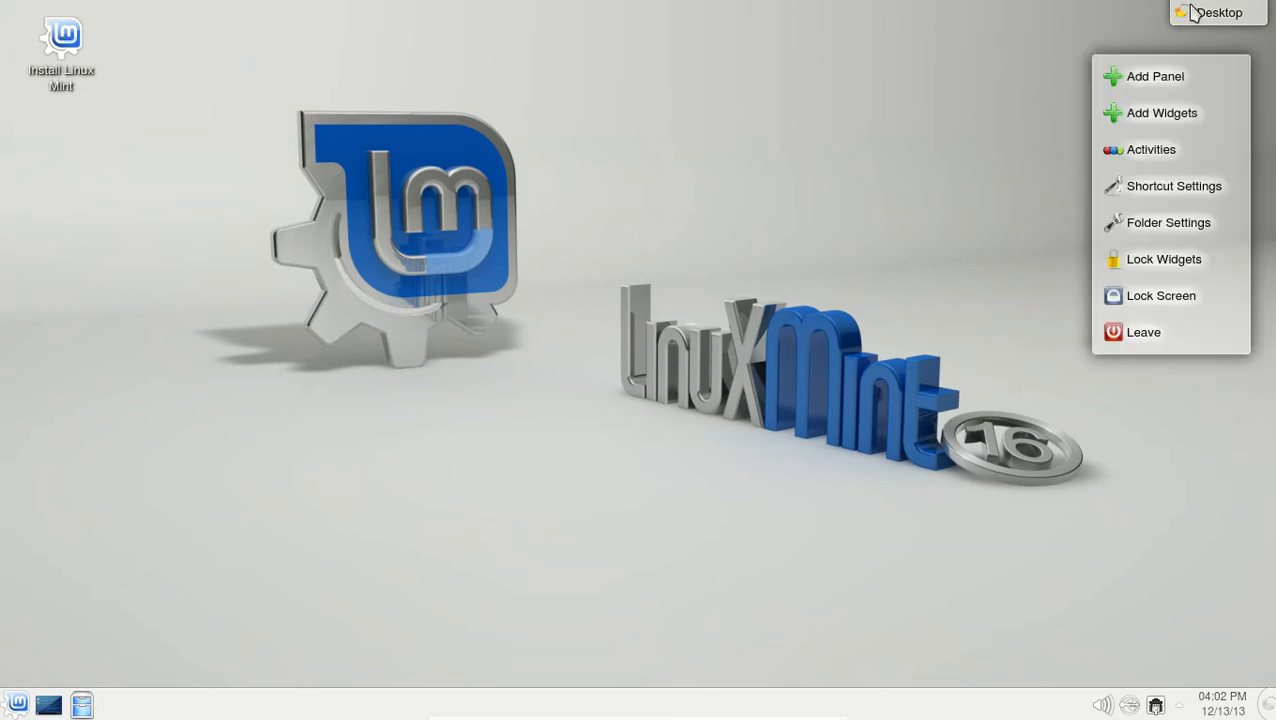
{"action": "mouse_move", "coordinate": [1172, 140]}
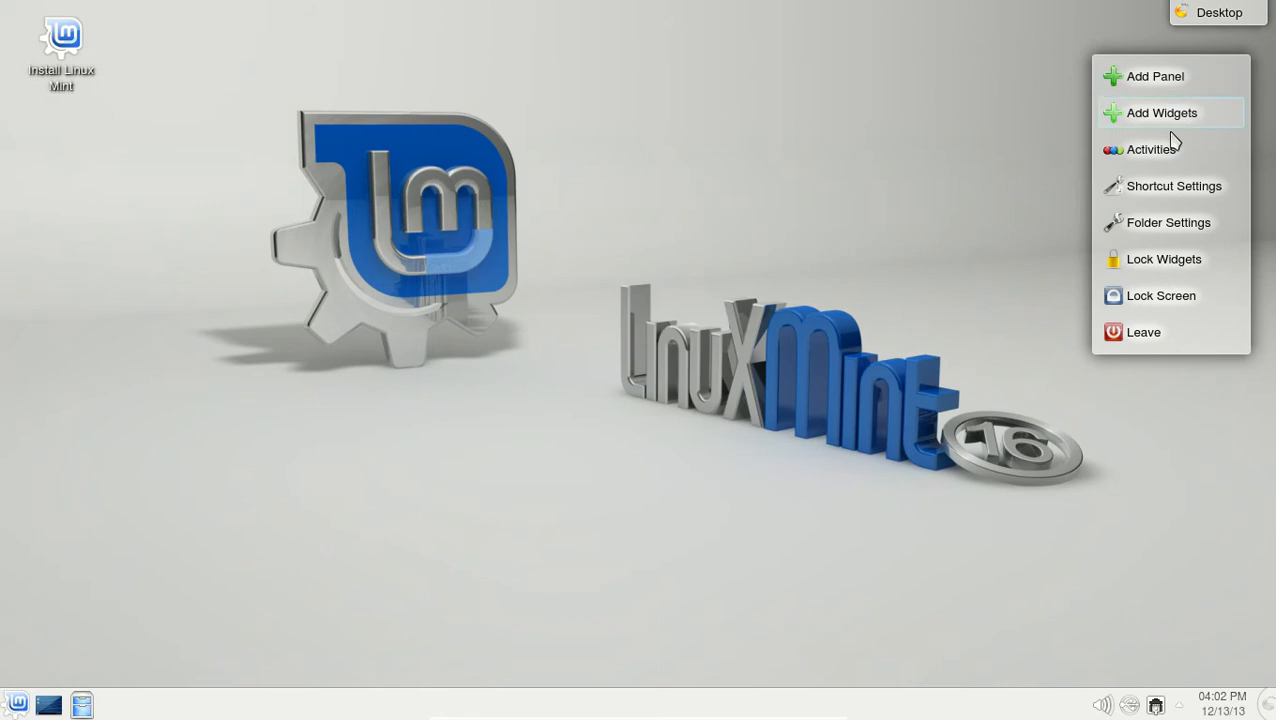
{"action": "mouse_move", "coordinate": [1144, 348]}
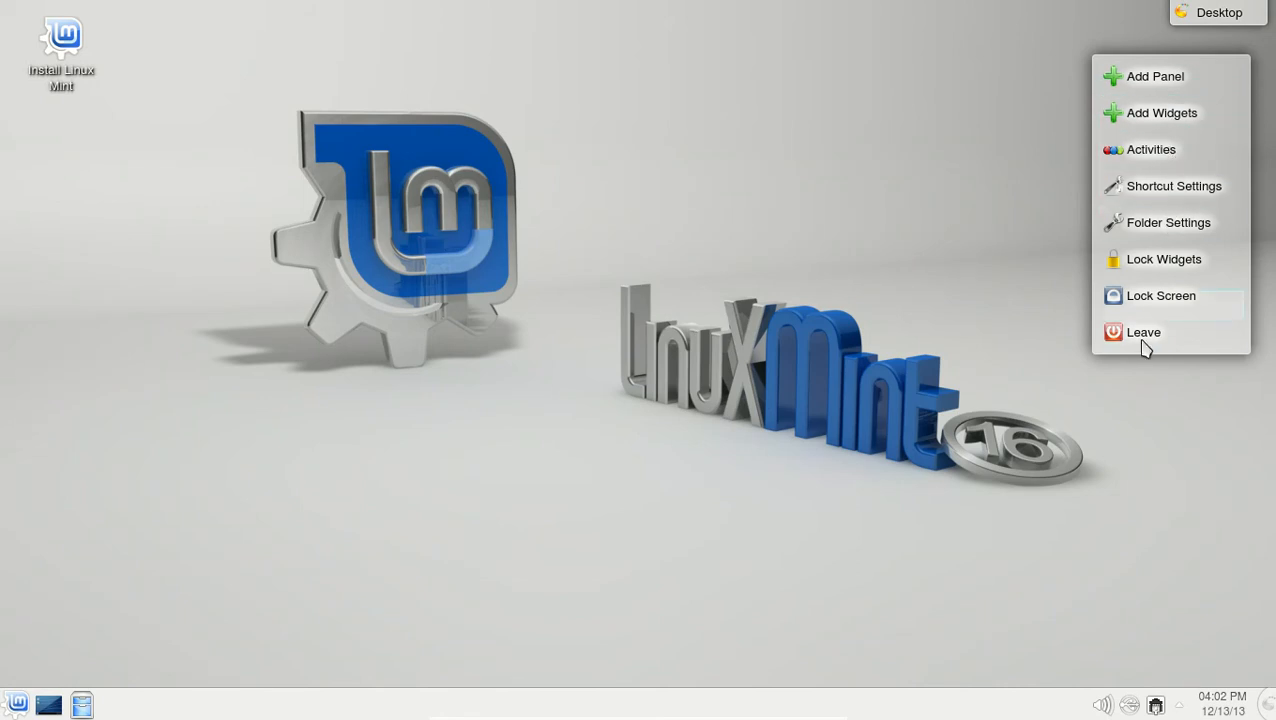
{"action": "left_click", "coordinate": [1144, 332]}
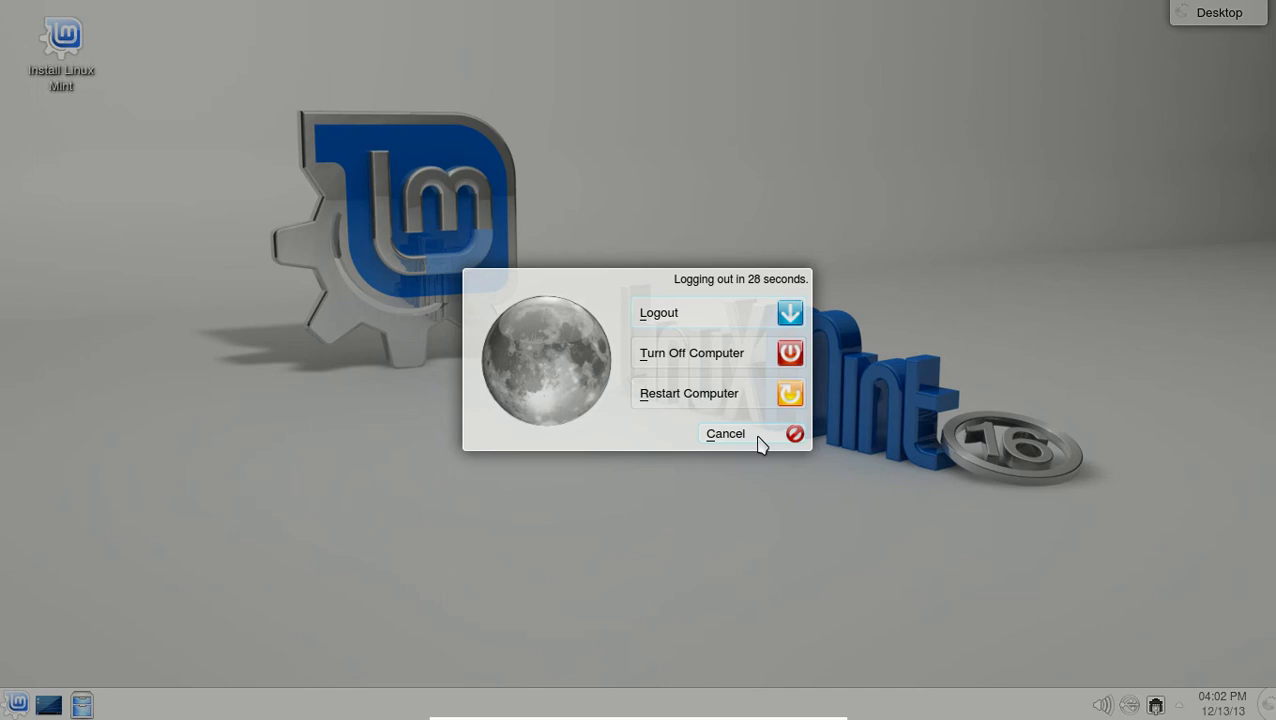
{"action": "left_click", "coordinate": [726, 432]}
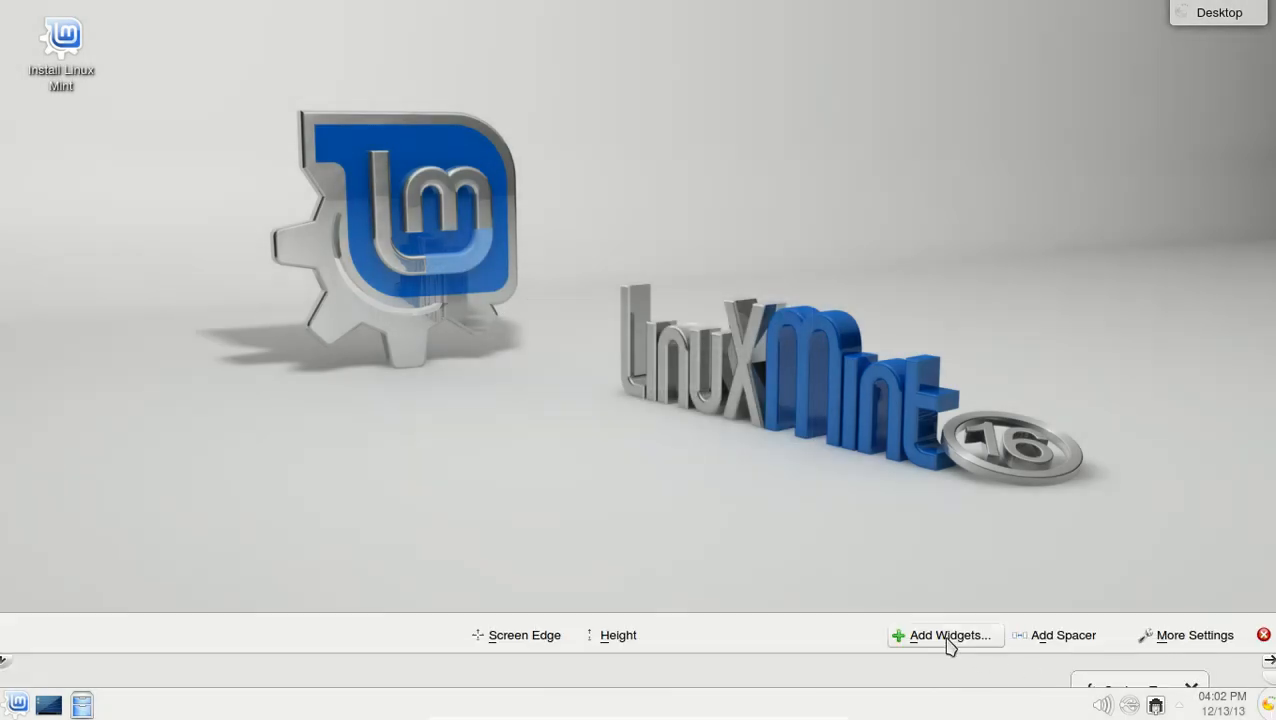
Add an Analog Clock widget and drag it near the top of the desktop.
{"action": "left_click", "coordinate": [944, 636]}
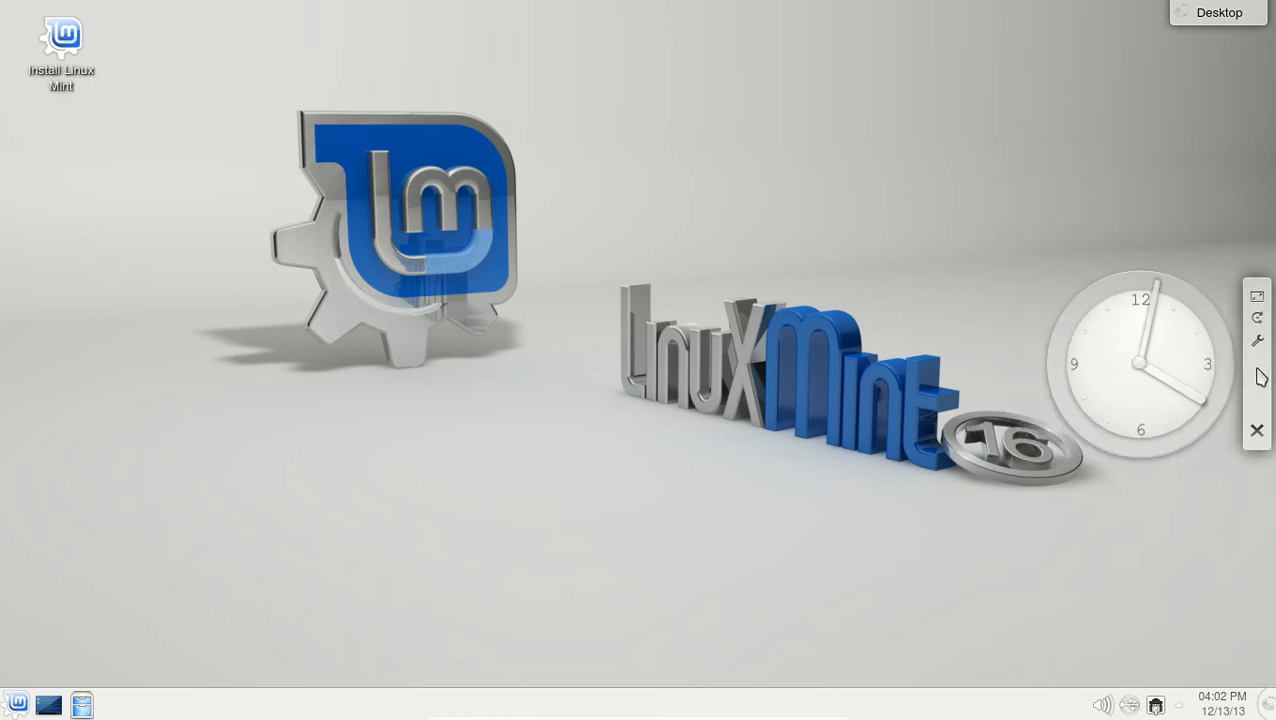
{"action": "left_click_drag", "start_coordinate": [1136, 364], "coordinate": [704, 114]}
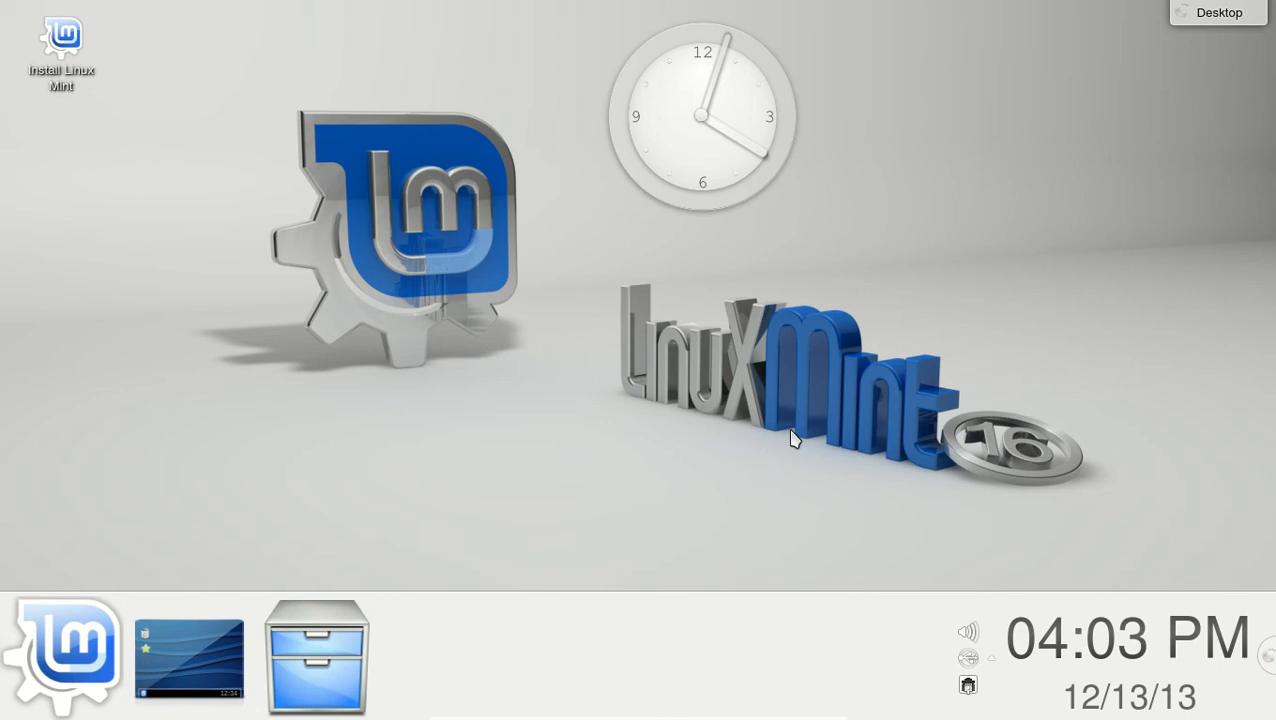
Check the volume controls and Mixer, then the Device Notifier's removable device list.
{"action": "left_click", "coordinate": [966, 632]}
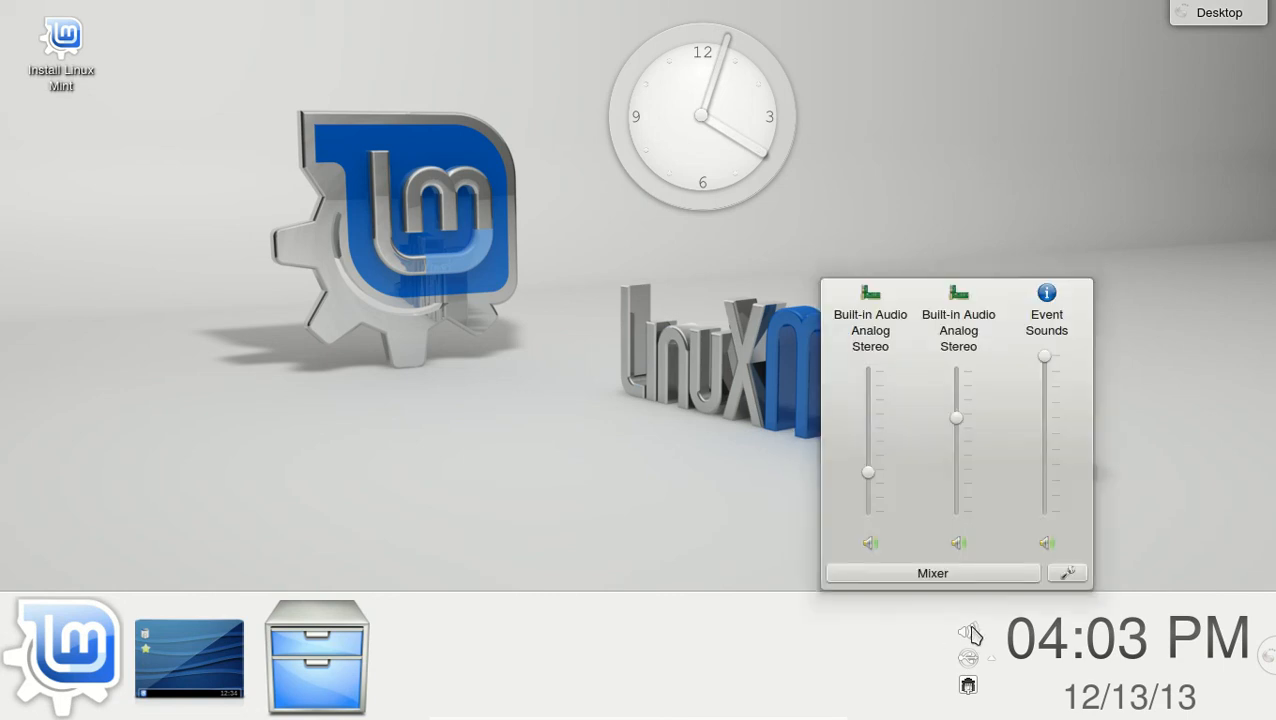
{"action": "left_click", "coordinate": [932, 572]}
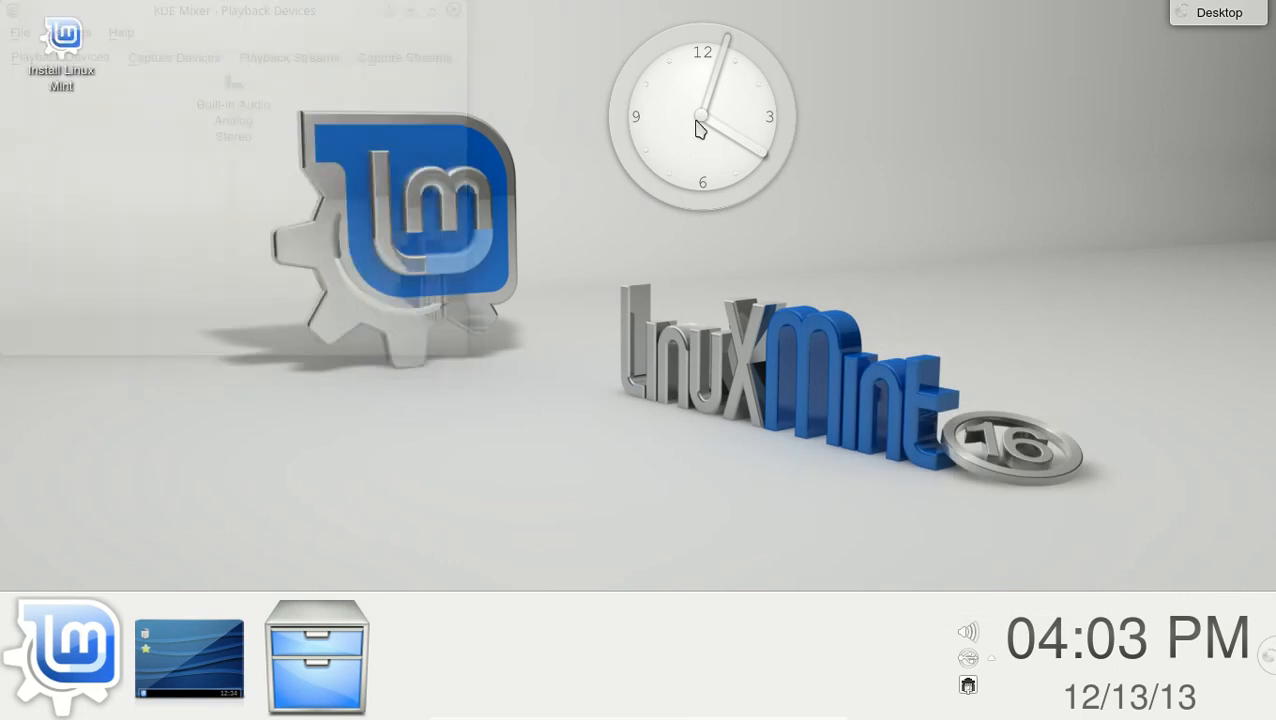
{"action": "left_click", "coordinate": [968, 684]}
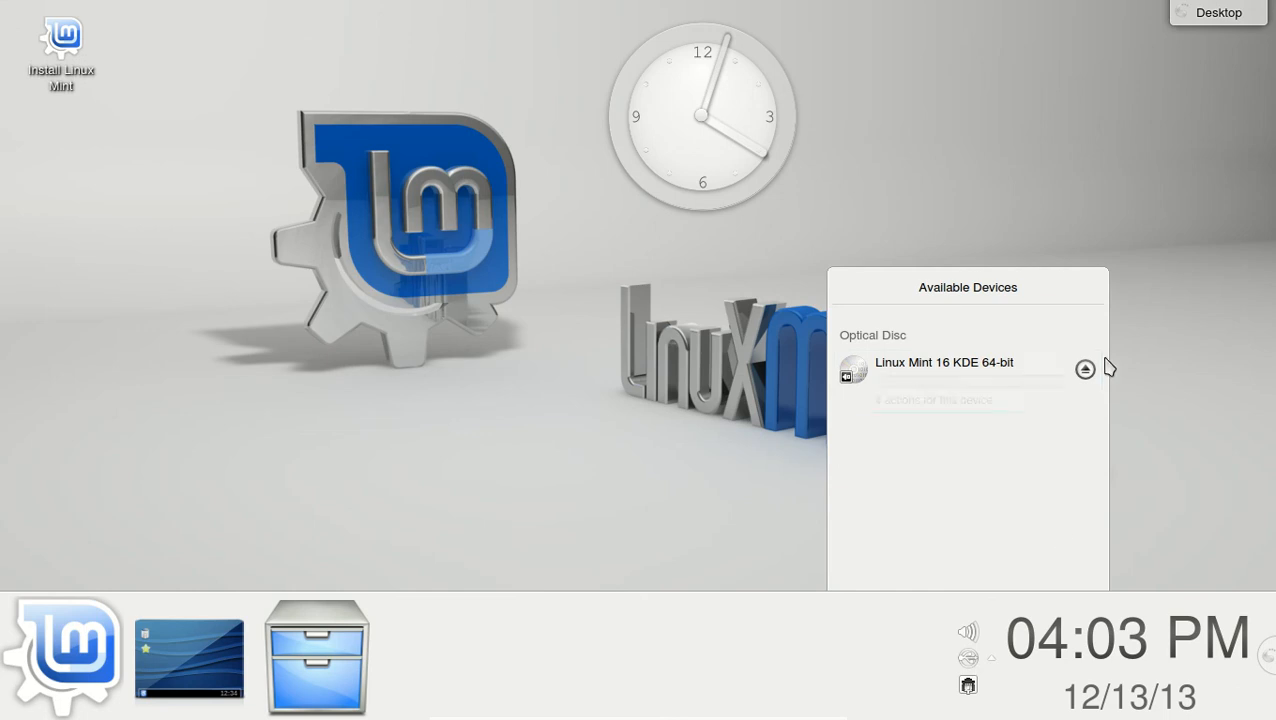
{"action": "mouse_move", "coordinate": [1040, 462]}
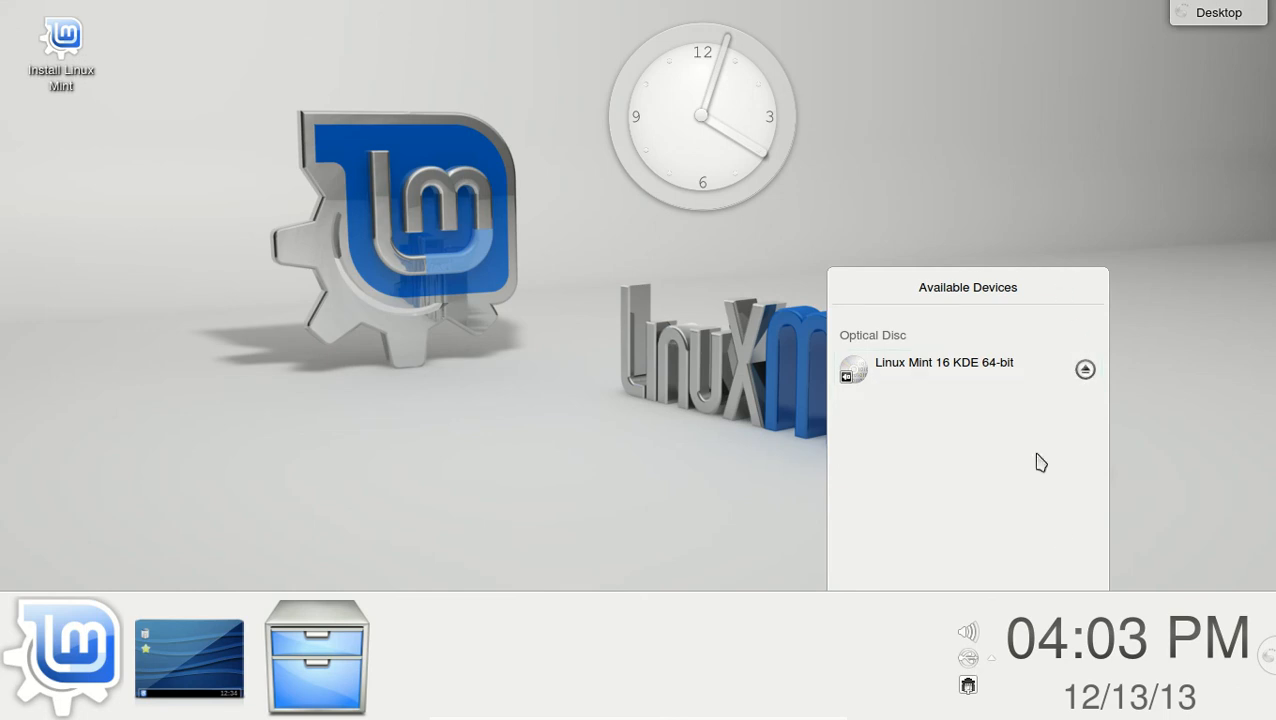
{"action": "left_click", "coordinate": [968, 688]}
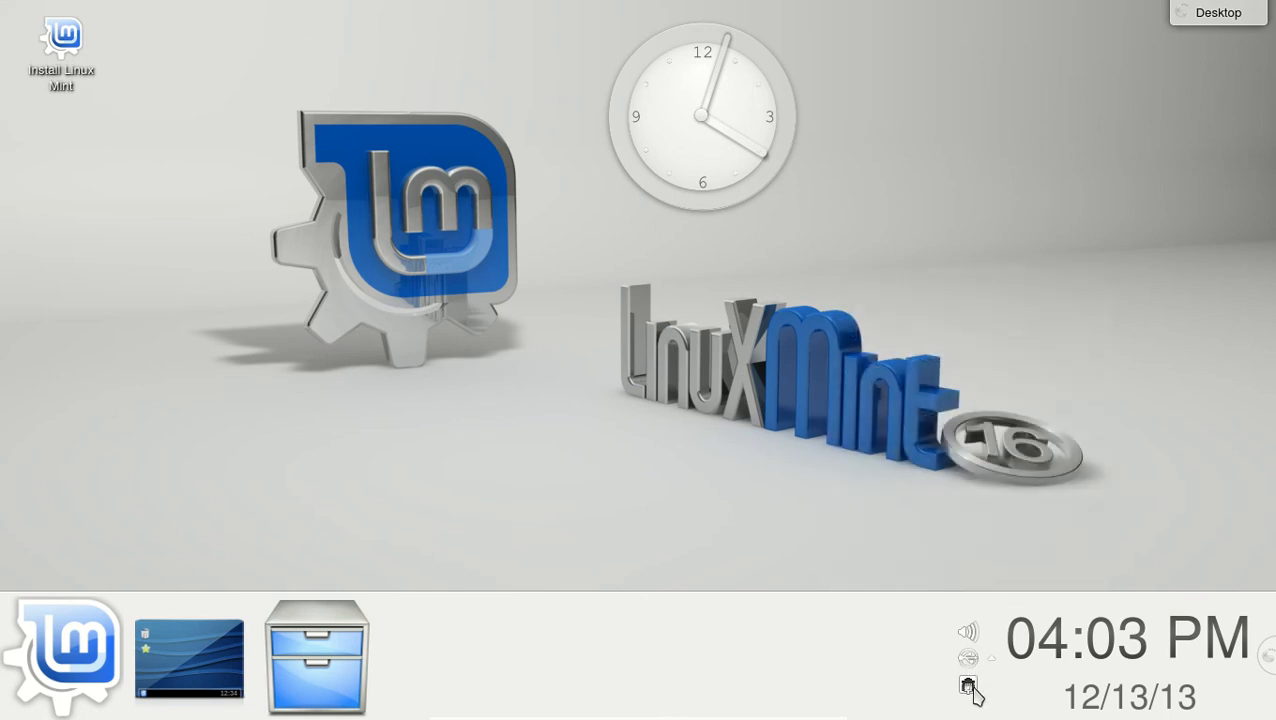
{"action": "mouse_move", "coordinate": [1160, 648]}
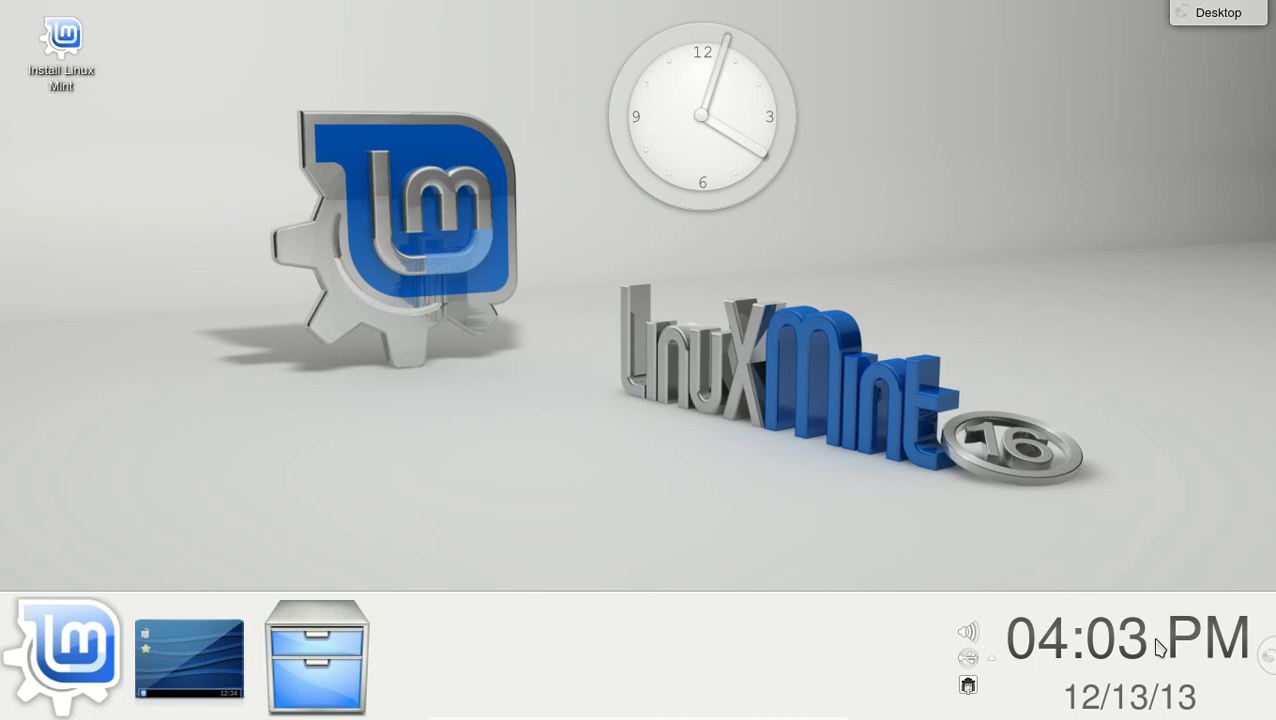
{"action": "mouse_move", "coordinate": [1144, 648]}
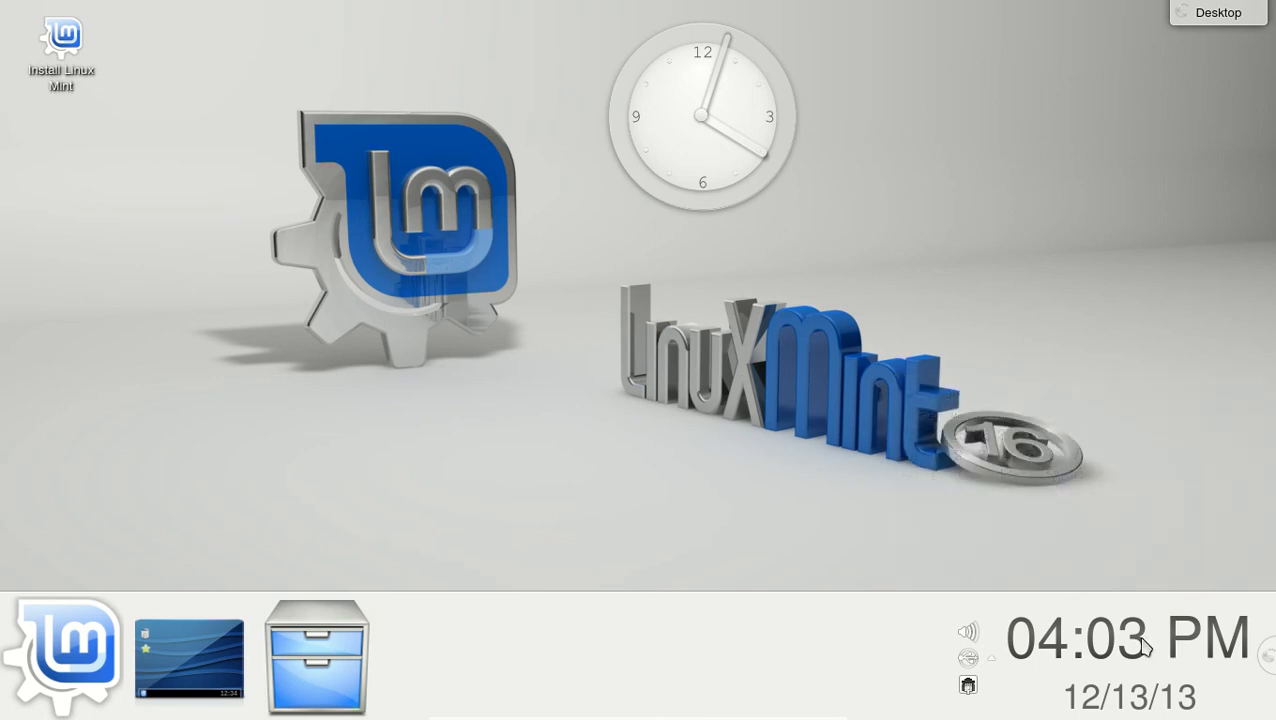
Bring up the task manager options and start Dolphin from the panel launcher.
{"action": "right_click", "coordinate": [780, 664]}
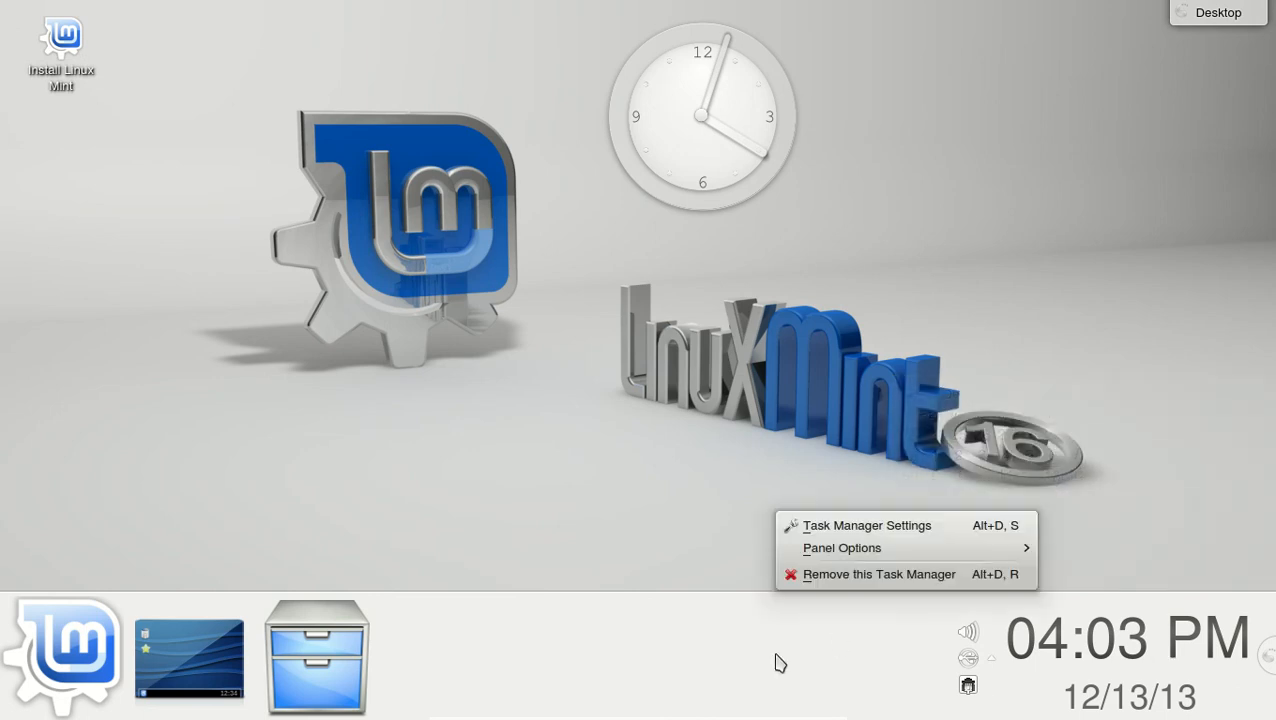
{"action": "mouse_move", "coordinate": [636, 576]}
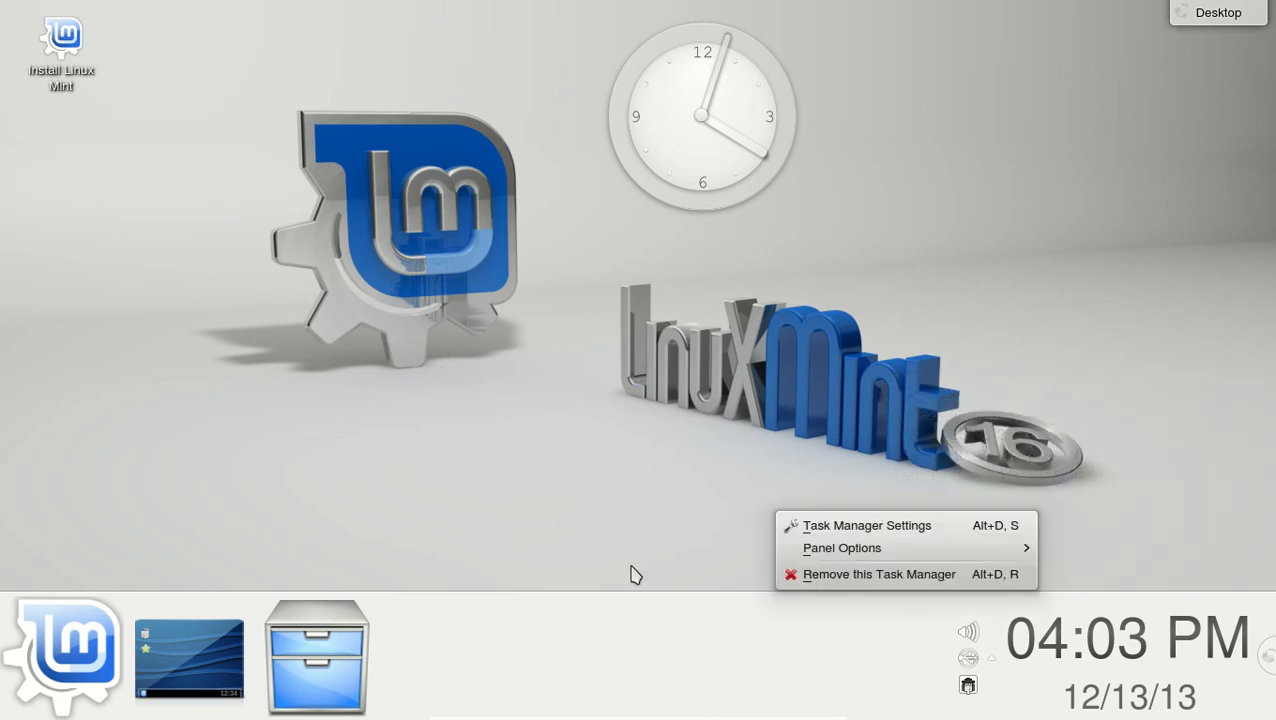
{"action": "left_click", "coordinate": [316, 656]}
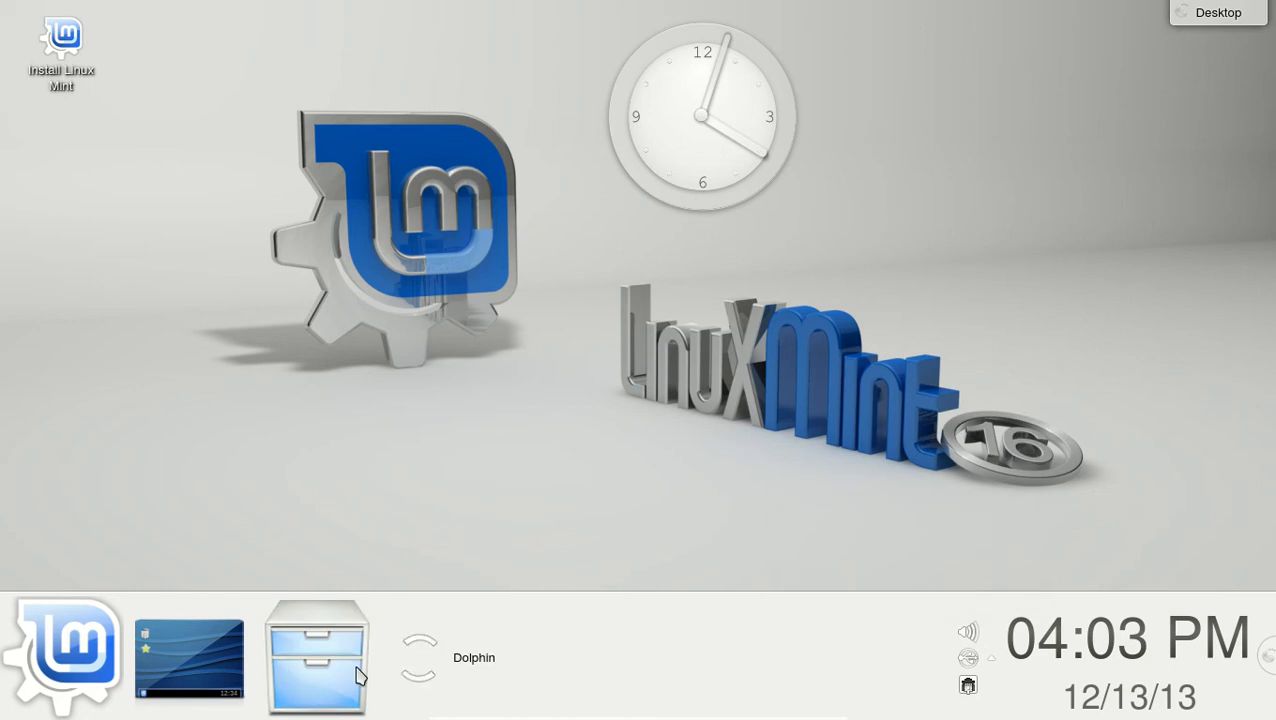
Cycle the home folder through Compact, Details and back to Icons view modes.
{"action": "left_click", "coordinate": [316, 656]}
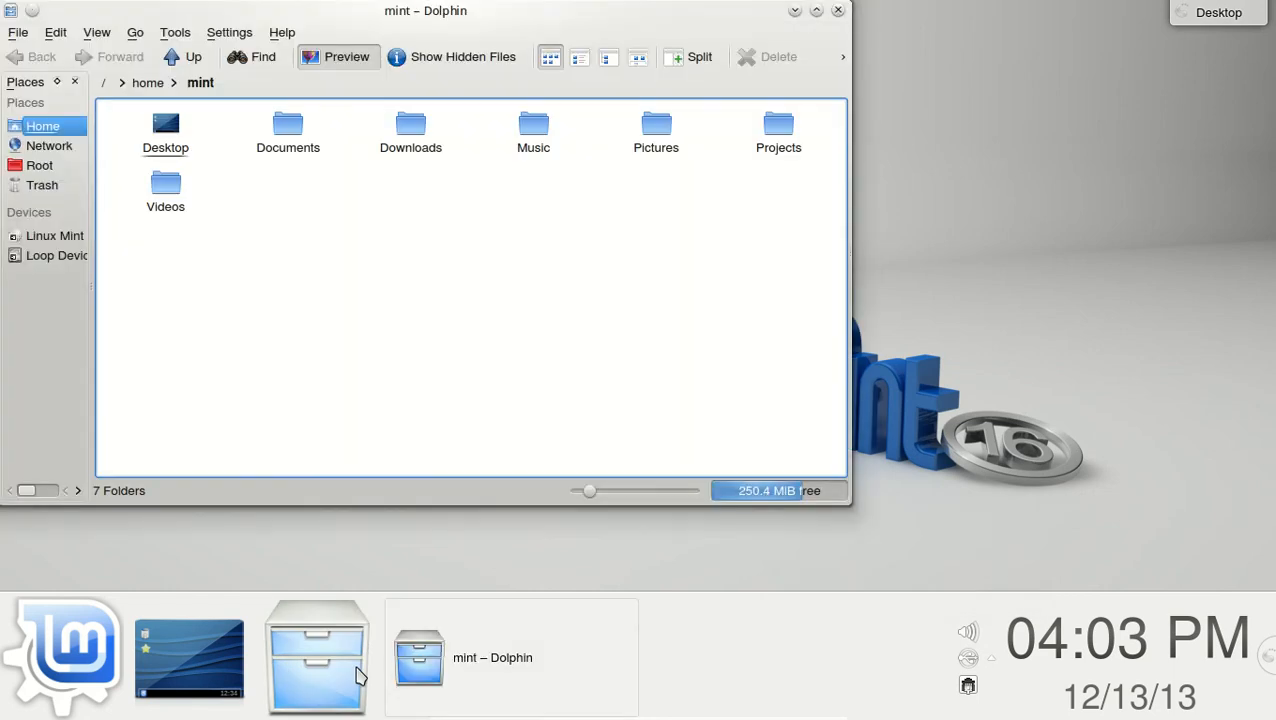
{"action": "left_click", "coordinate": [580, 56]}
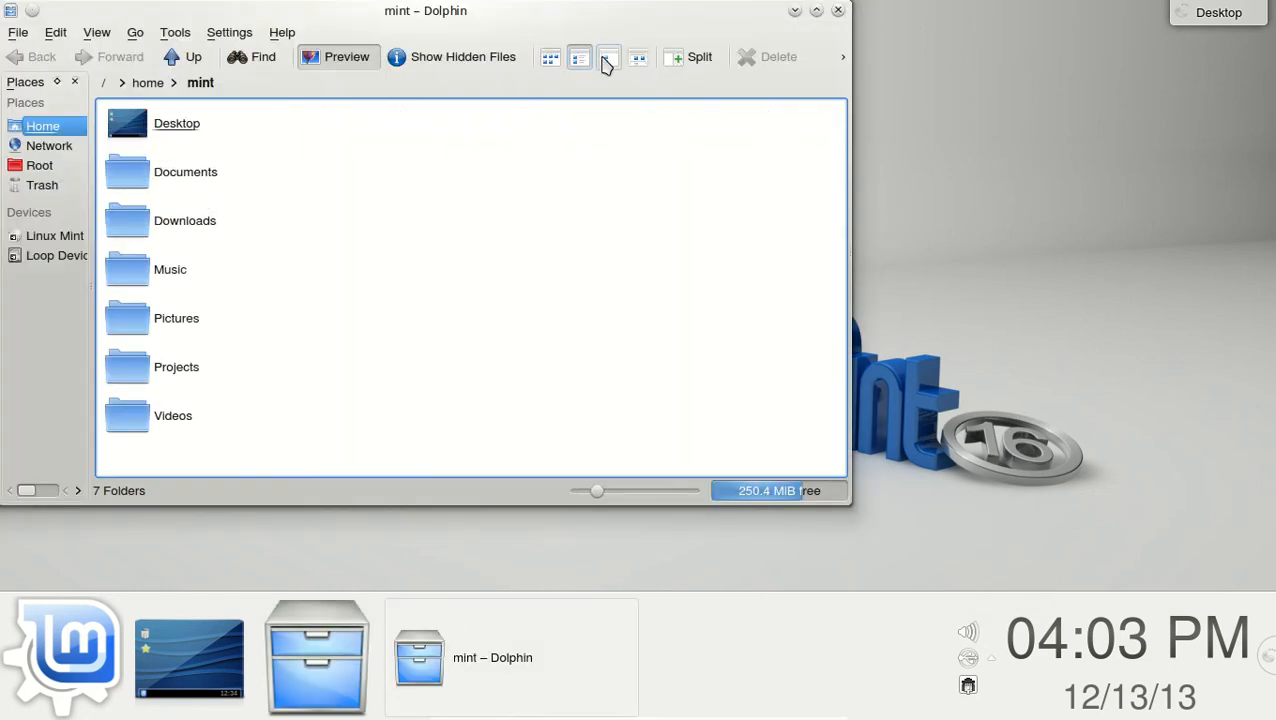
{"action": "left_click", "coordinate": [638, 56]}
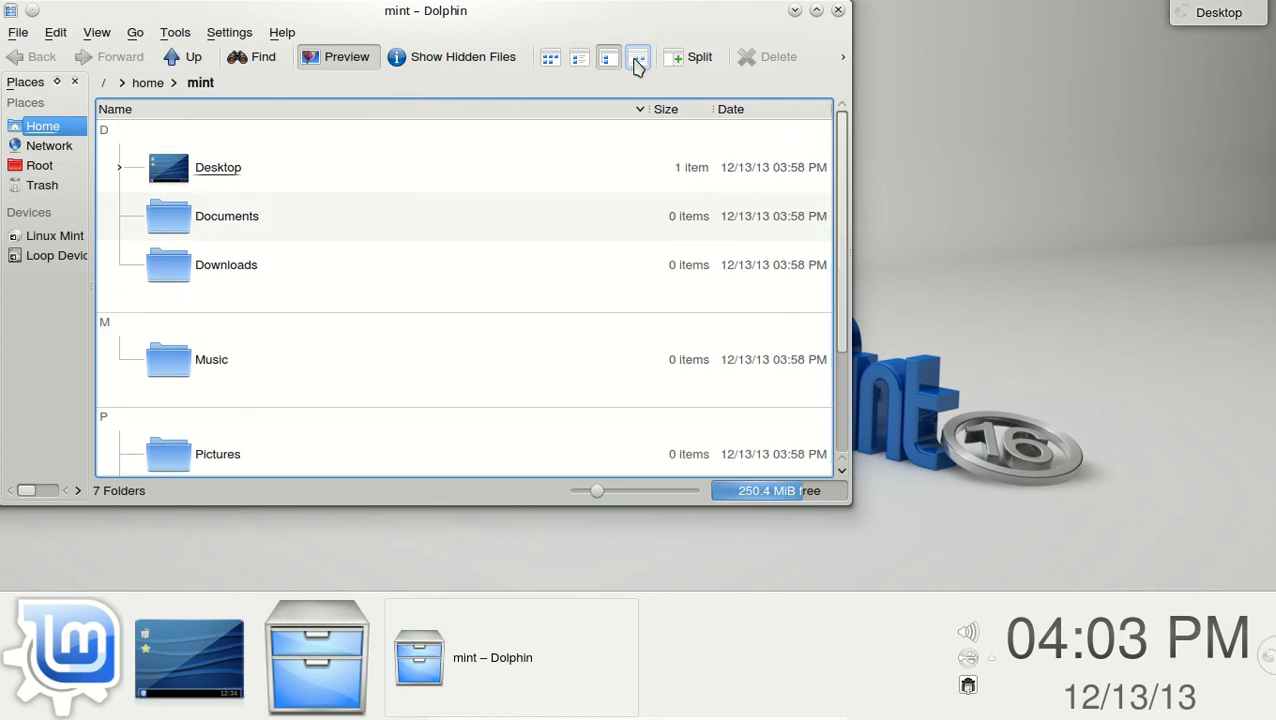
{"action": "left_click", "coordinate": [638, 56]}
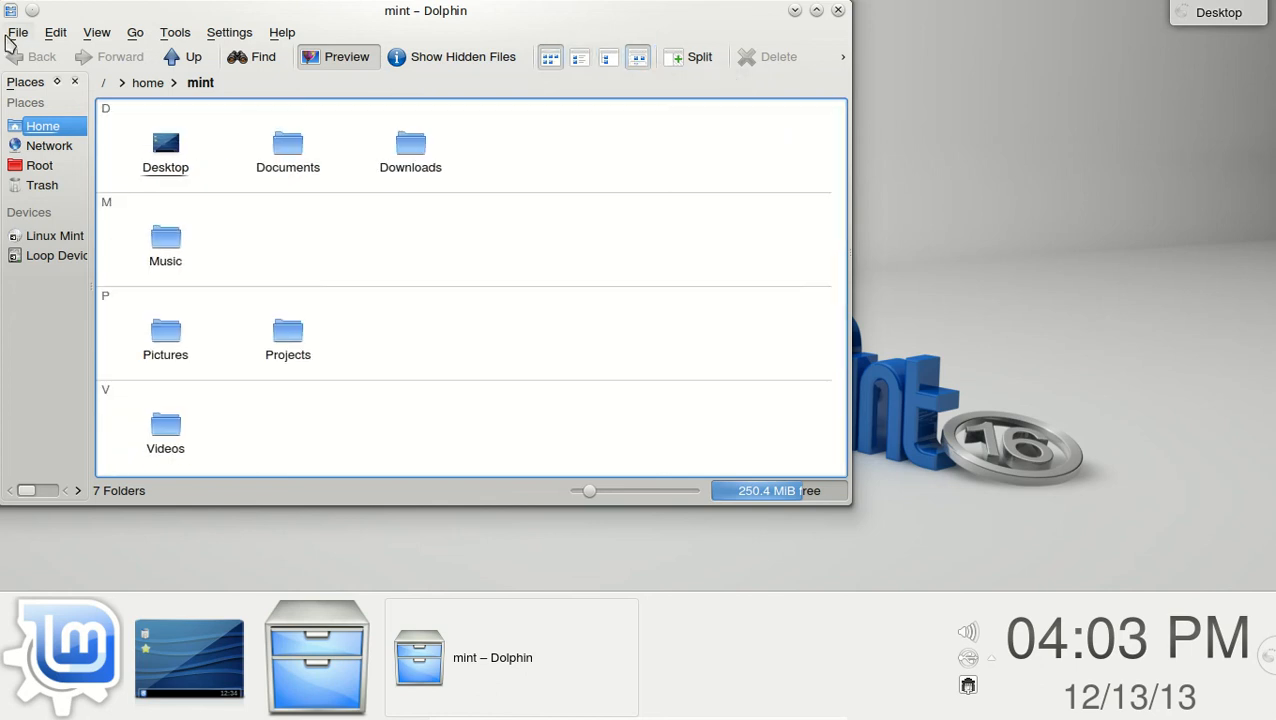
Glance at the View menu, dismiss it and close the Dolphin window.
{"action": "left_click", "coordinate": [96, 32]}
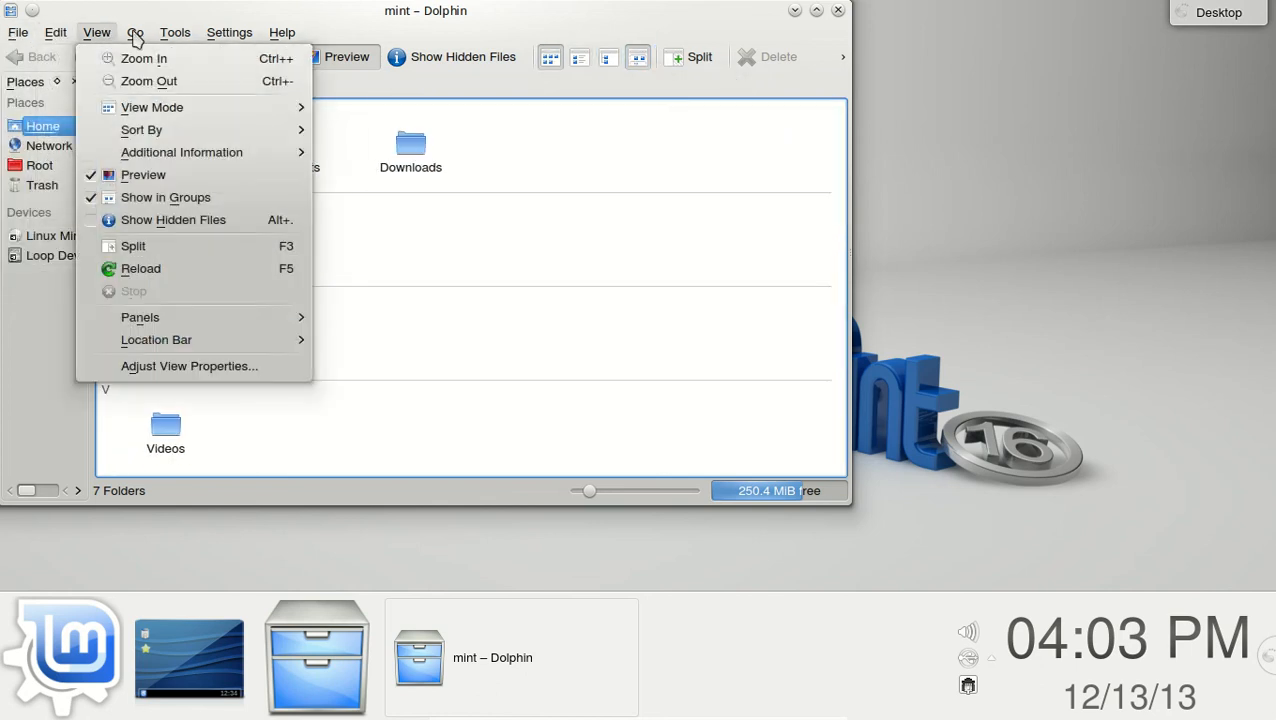
{"action": "left_click", "coordinate": [228, 32]}
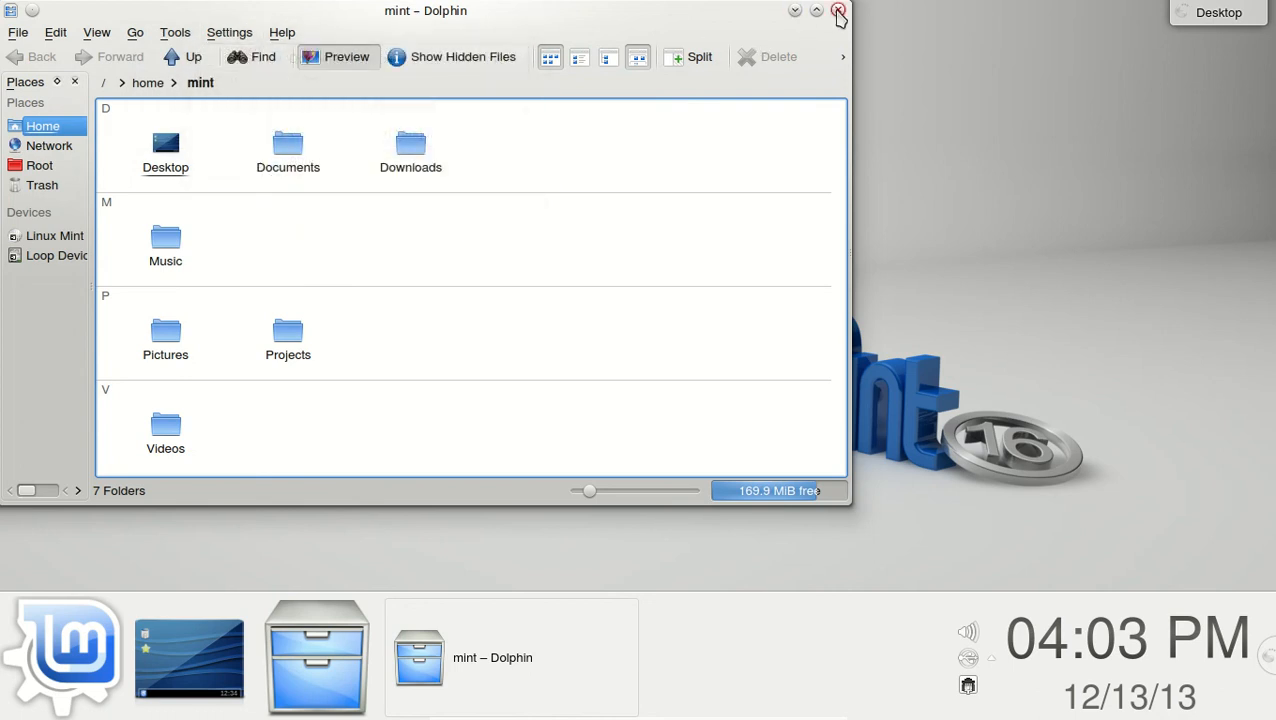
{"action": "left_click", "coordinate": [838, 12]}
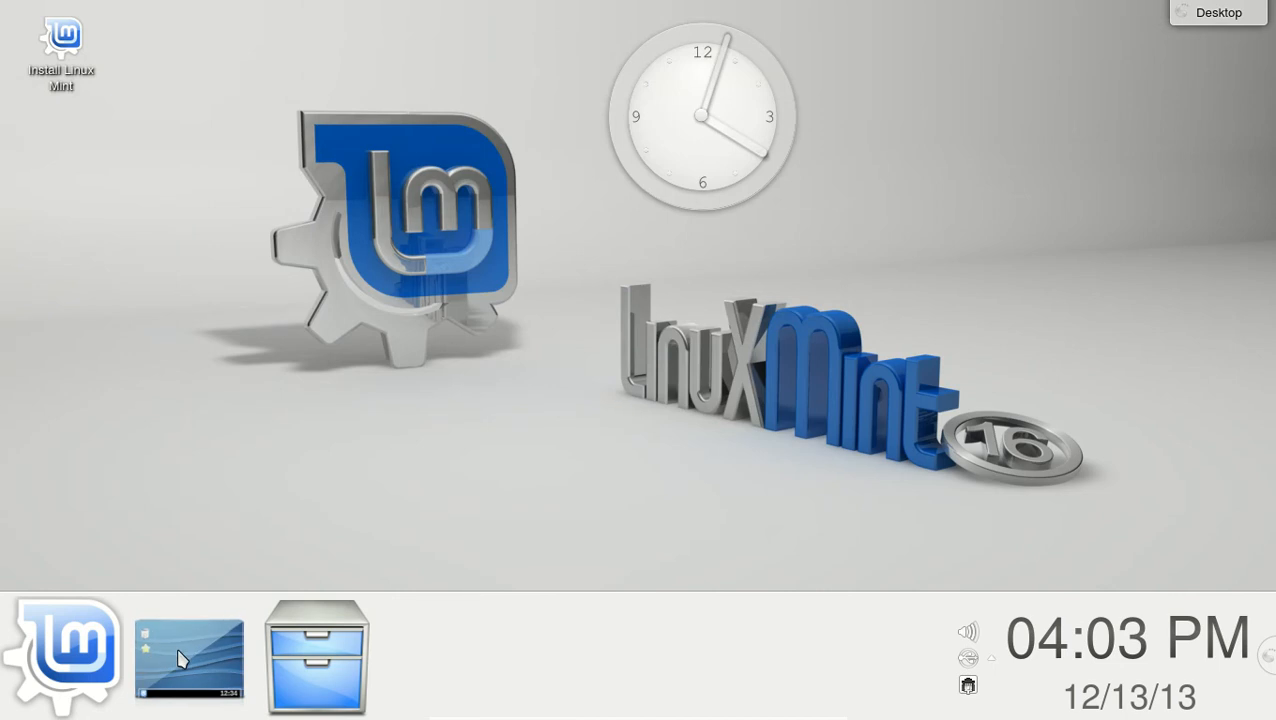
{"action": "mouse_move", "coordinate": [62, 656]}
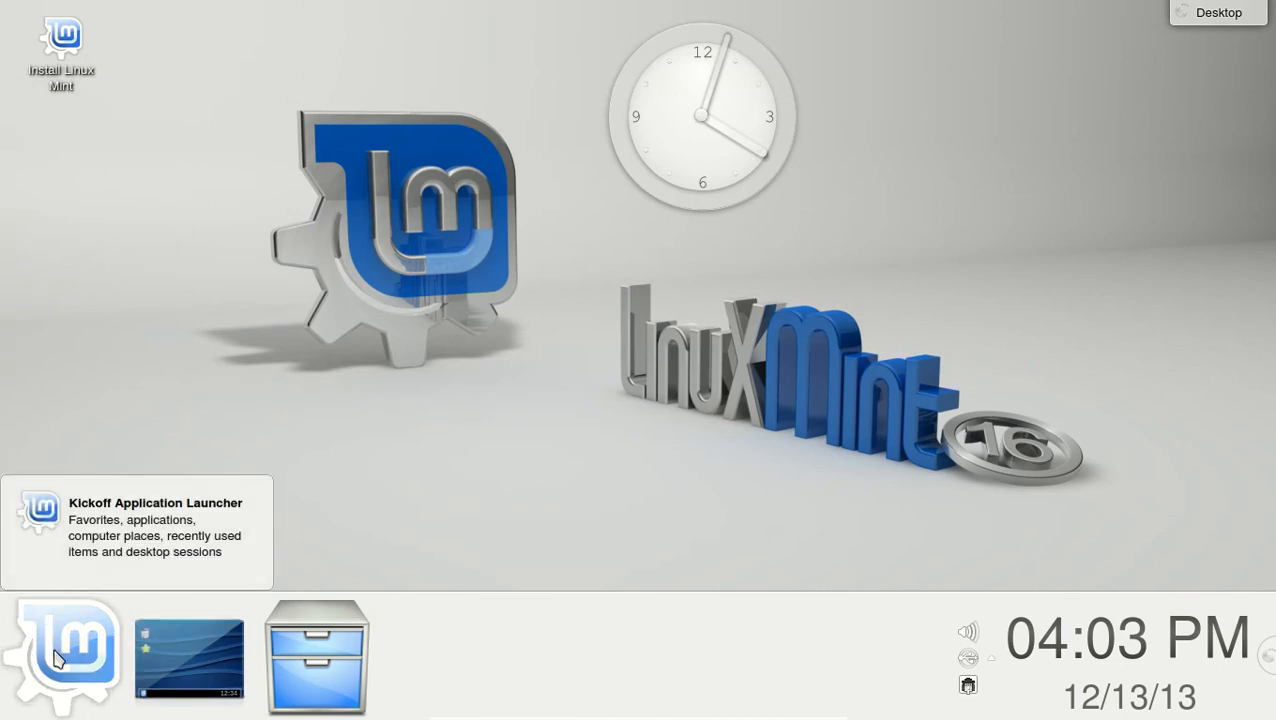
Bring up the applications menu with the System category showing Dolphin, Konsole and Synaptic.
{"action": "left_click", "coordinate": [60, 656]}
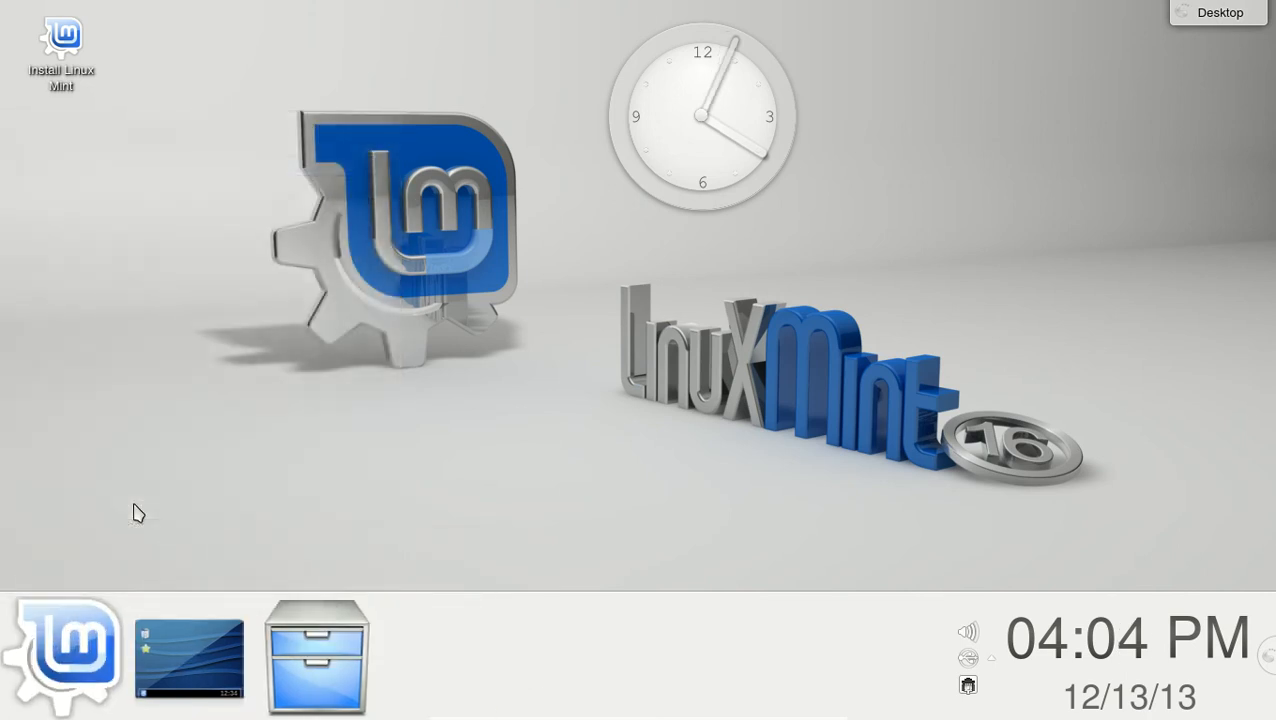
{"action": "left_click", "coordinate": [60, 656]}
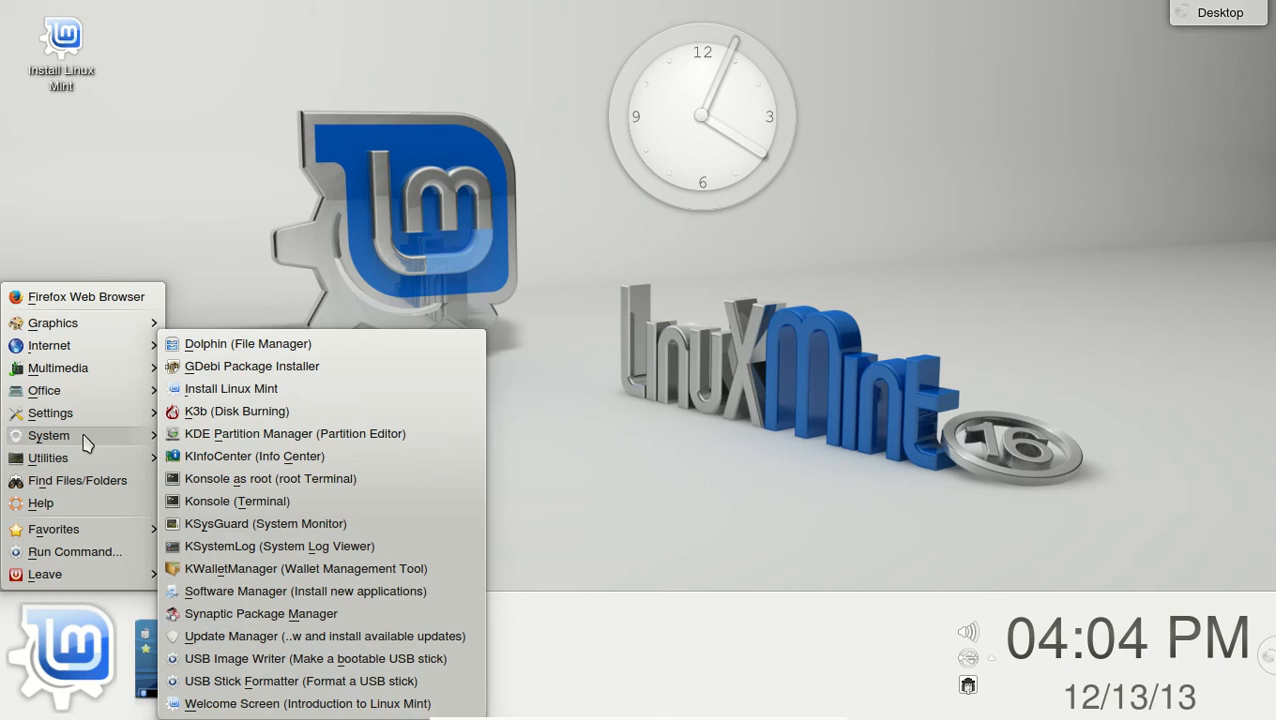
{"action": "mouse_move", "coordinate": [318, 568]}
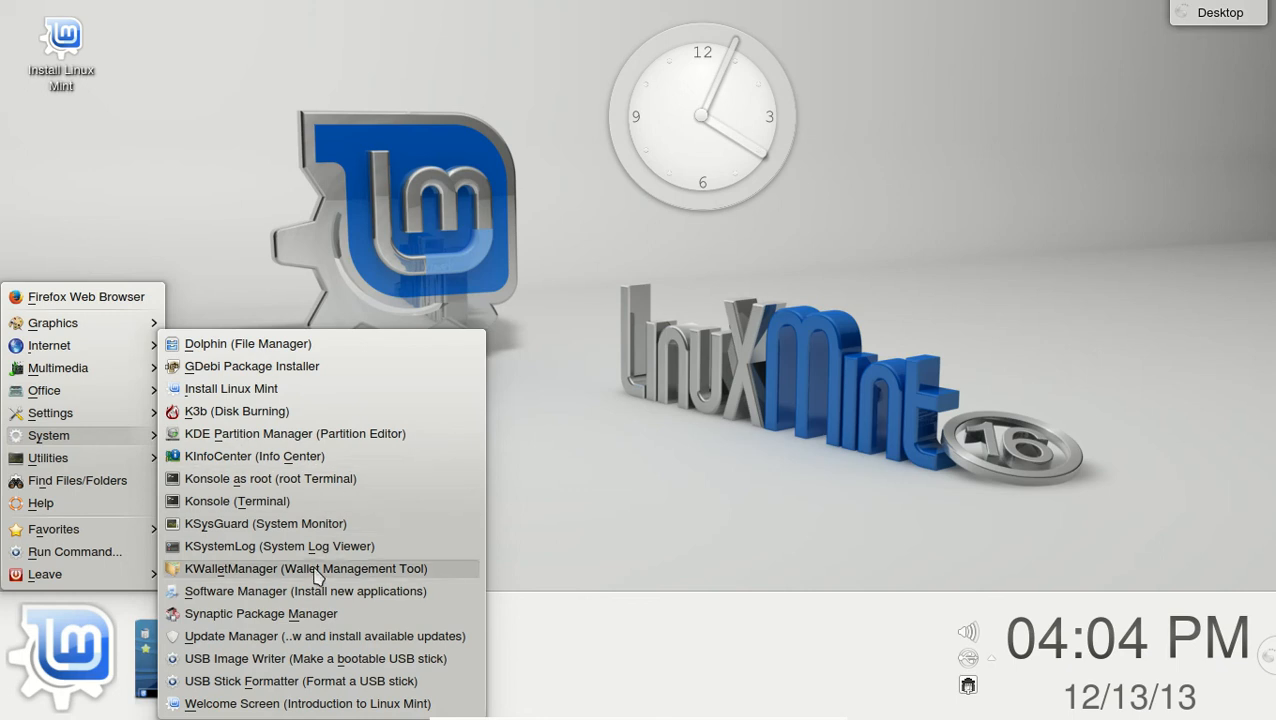
Launch Software Manager from the System submenu, showing 67548 available packages by category.
{"action": "left_click", "coordinate": [304, 592]}
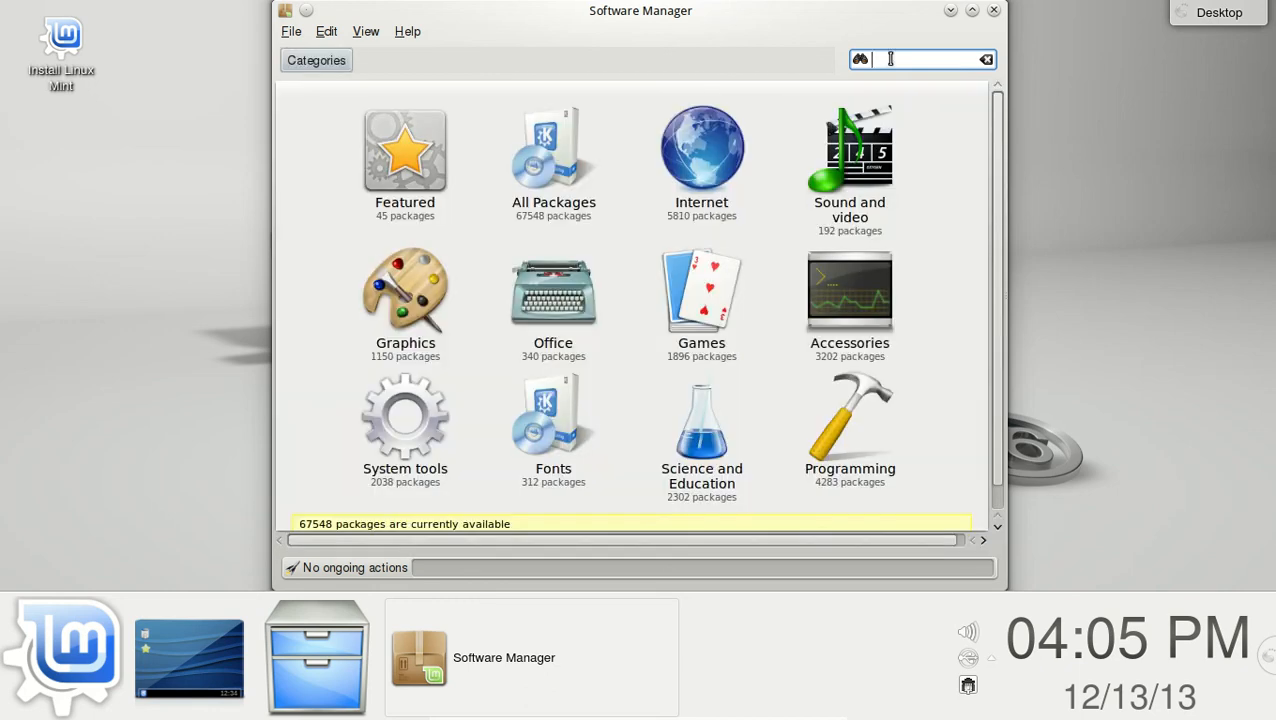
{"action": "mouse_move", "coordinate": [962, 218]}
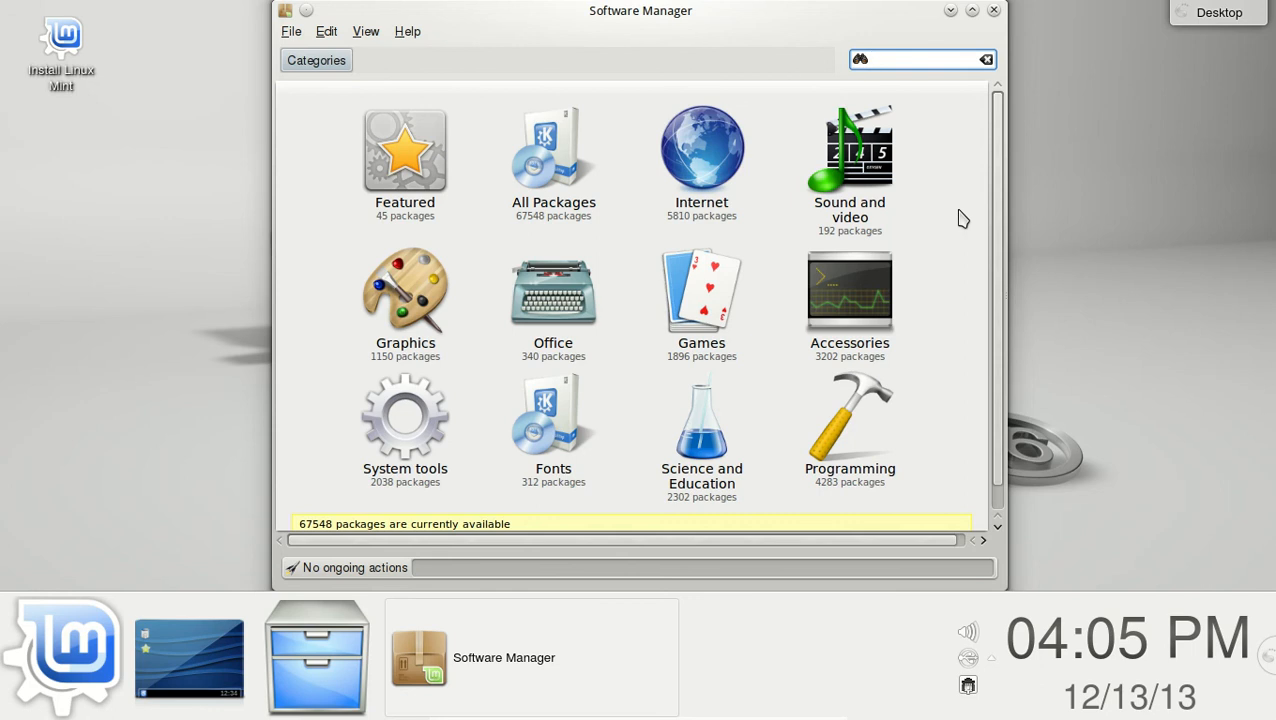
Browse the Sound and video package list, then close Software Manager back to the Mint menu.
{"action": "left_click", "coordinate": [920, 60]}
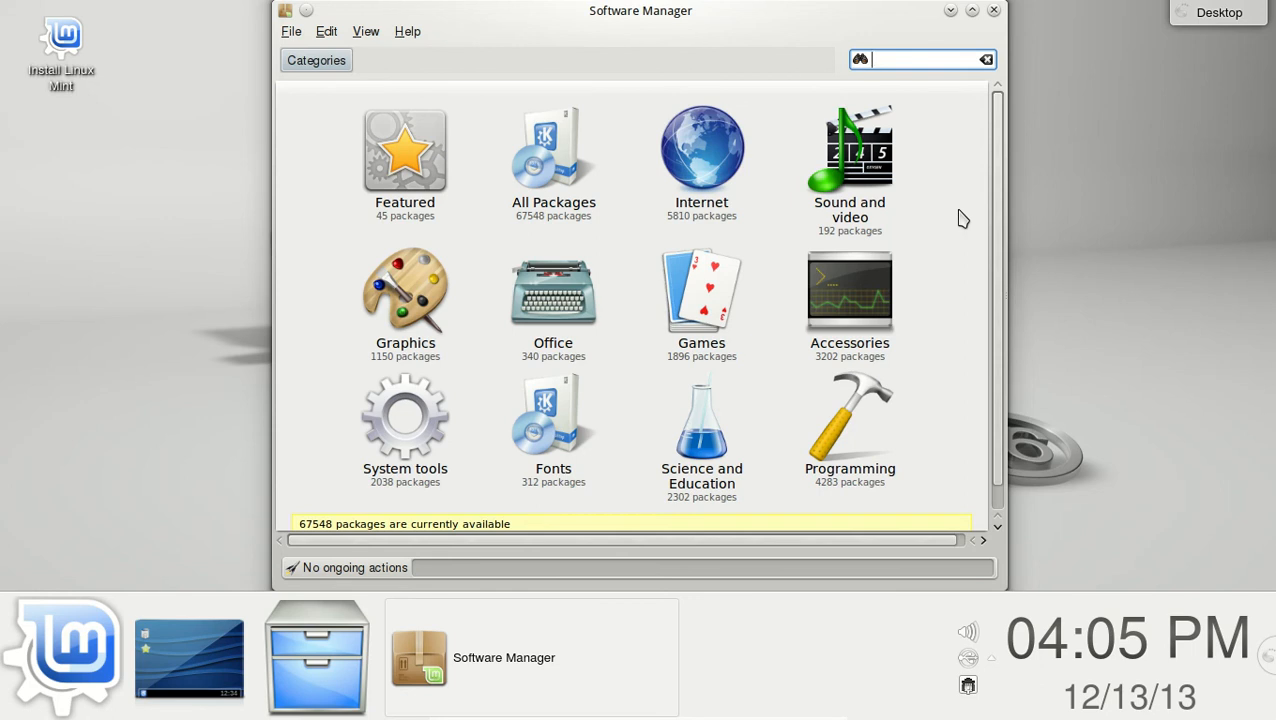
{"action": "mouse_move", "coordinate": [992, 232]}
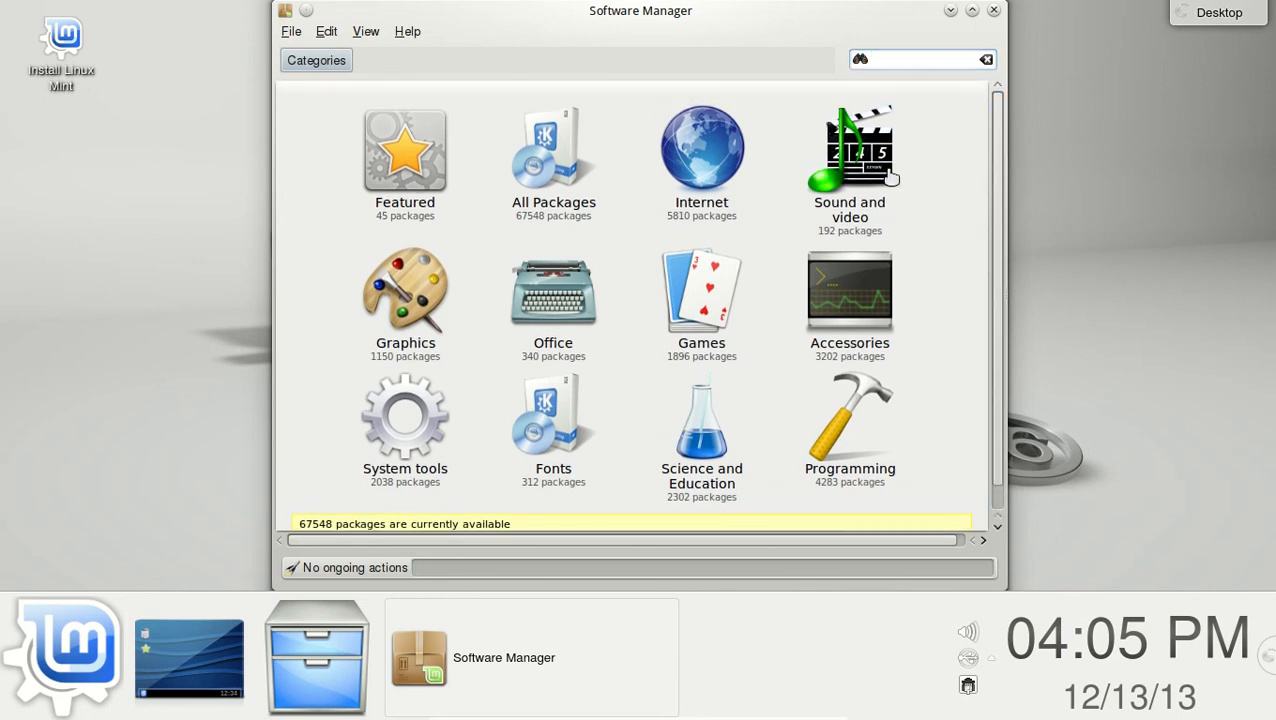
{"action": "left_click", "coordinate": [848, 160]}
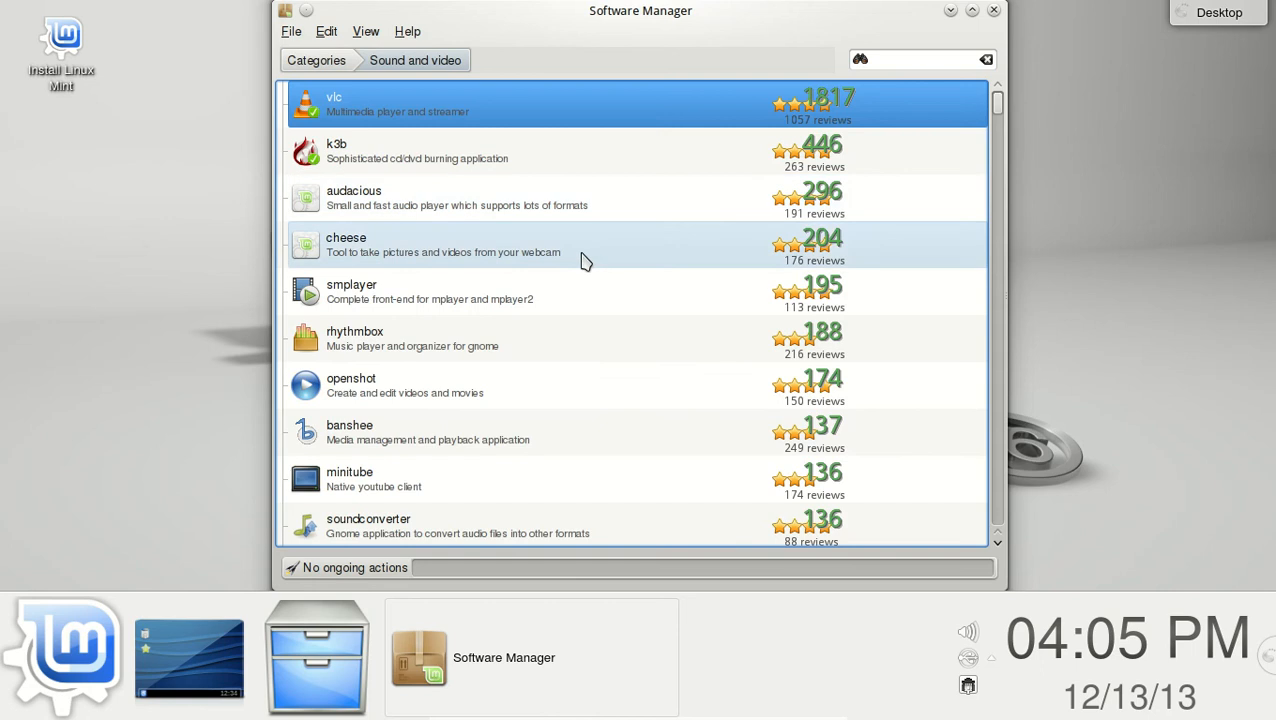
{"action": "scroll", "scroll_direction": "down", "scroll_amount": 3}
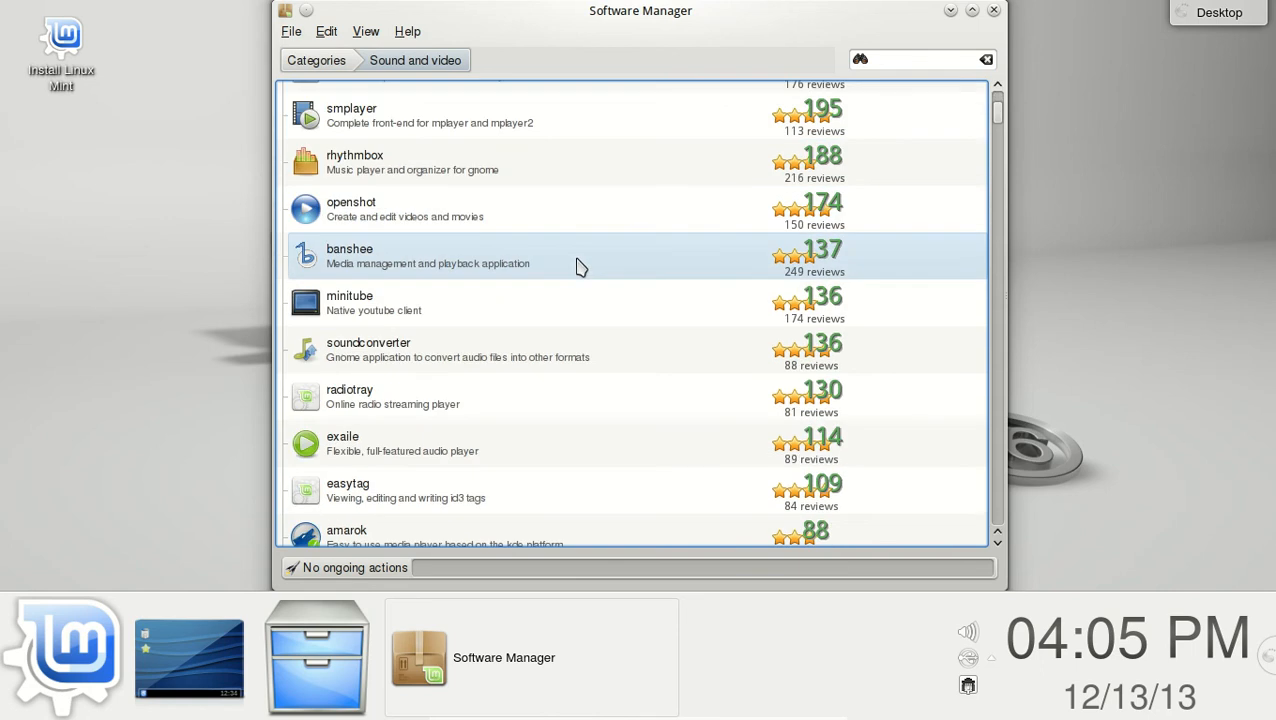
{"action": "scroll", "scroll_direction": "down", "scroll_amount": 3}
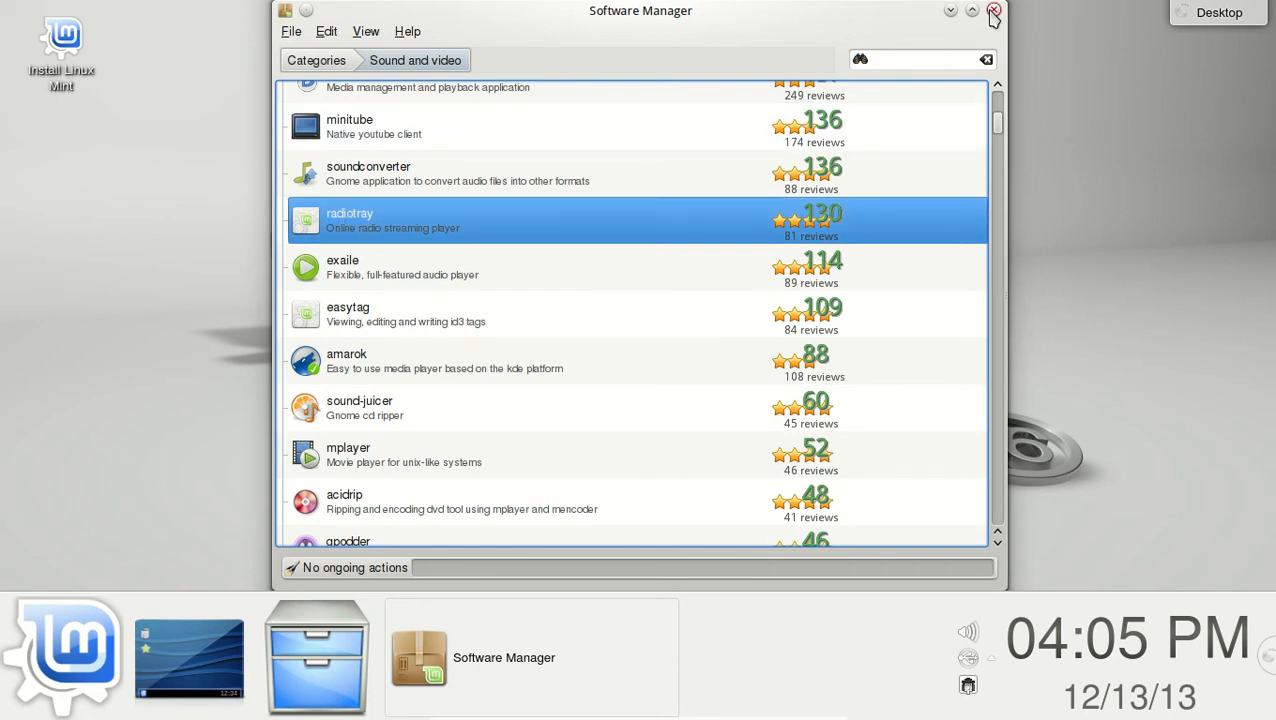
{"action": "left_click", "coordinate": [62, 656]}
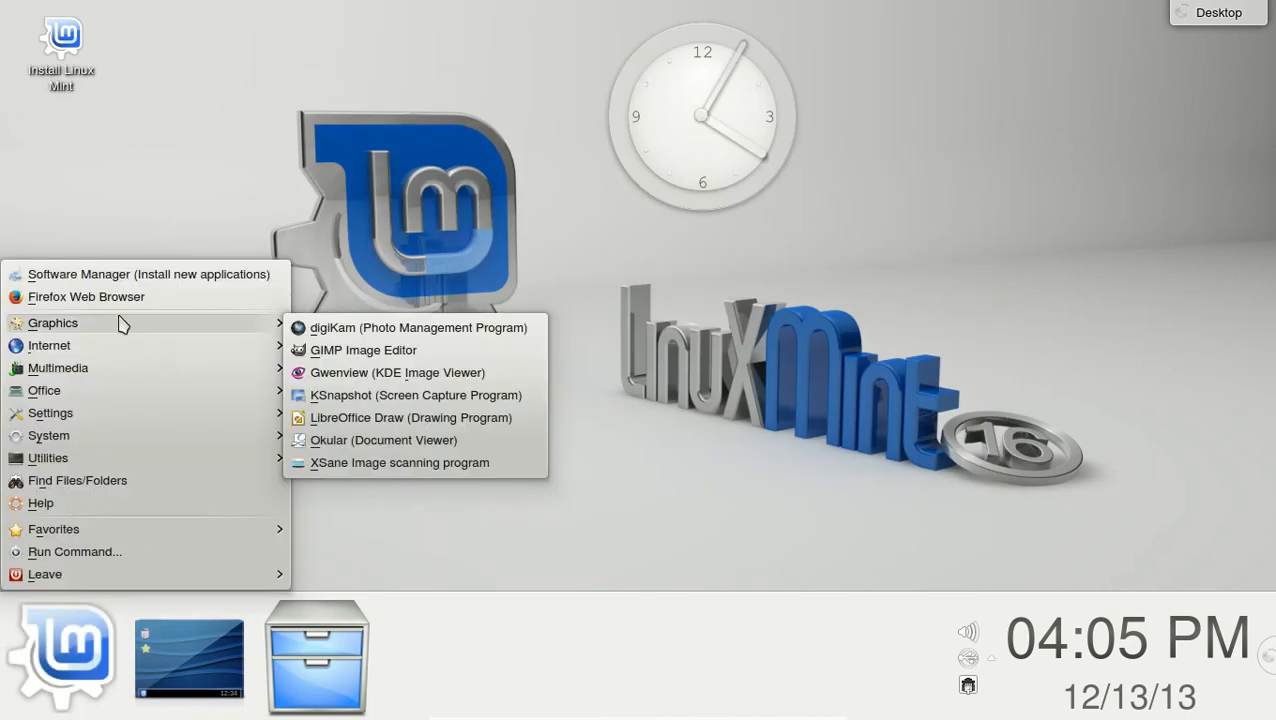
{"action": "mouse_move", "coordinate": [372, 350]}
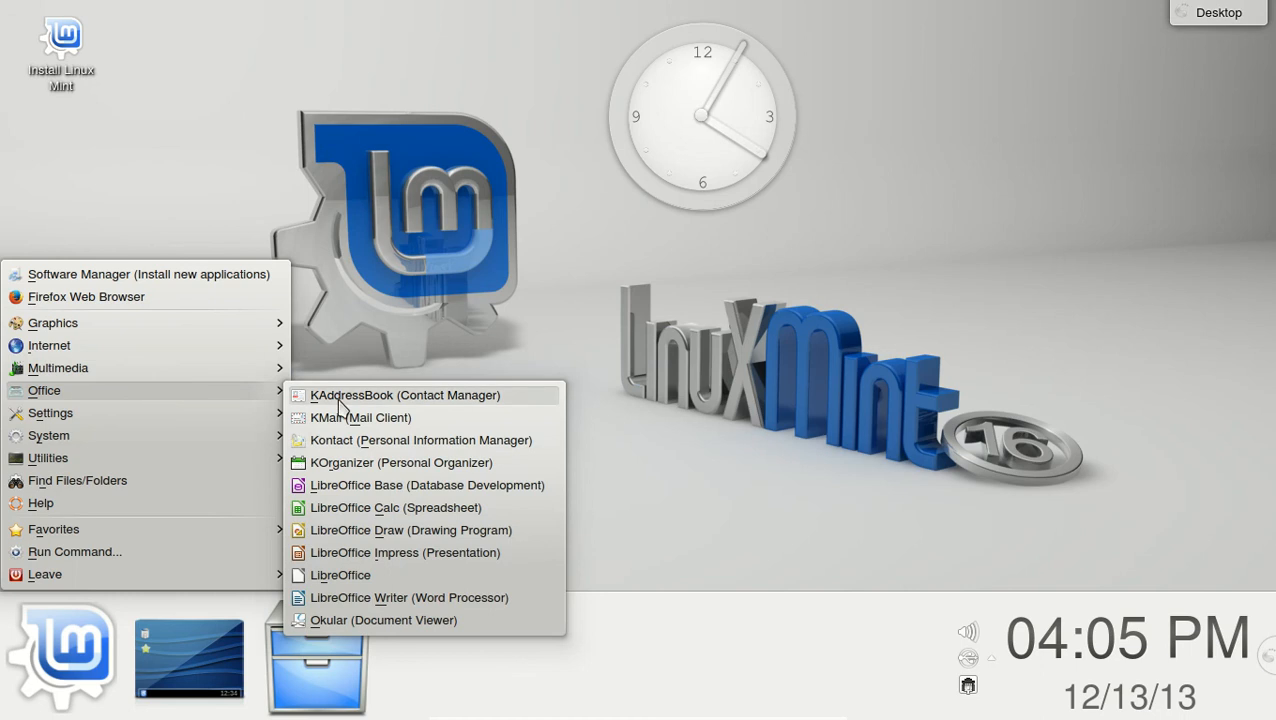
{"action": "mouse_move", "coordinate": [360, 418]}
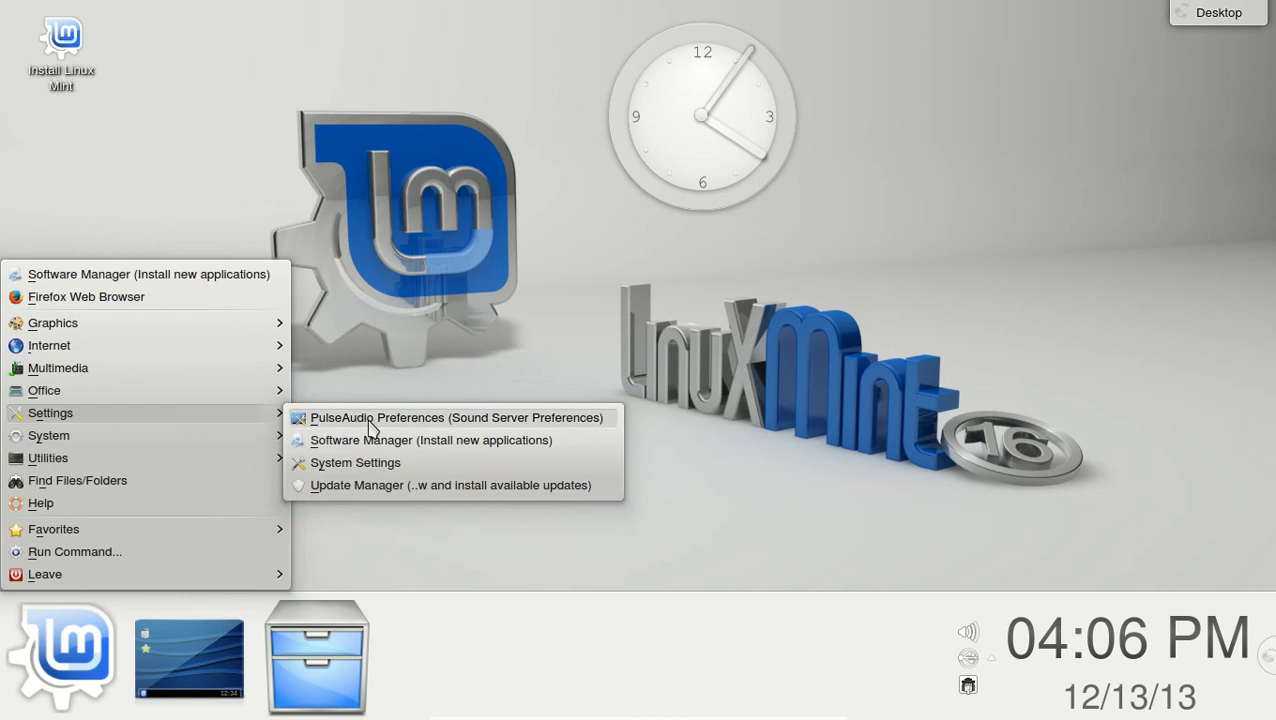
Start System Settings from the Mint menu's Settings submenu.
{"action": "left_click", "coordinate": [356, 462]}
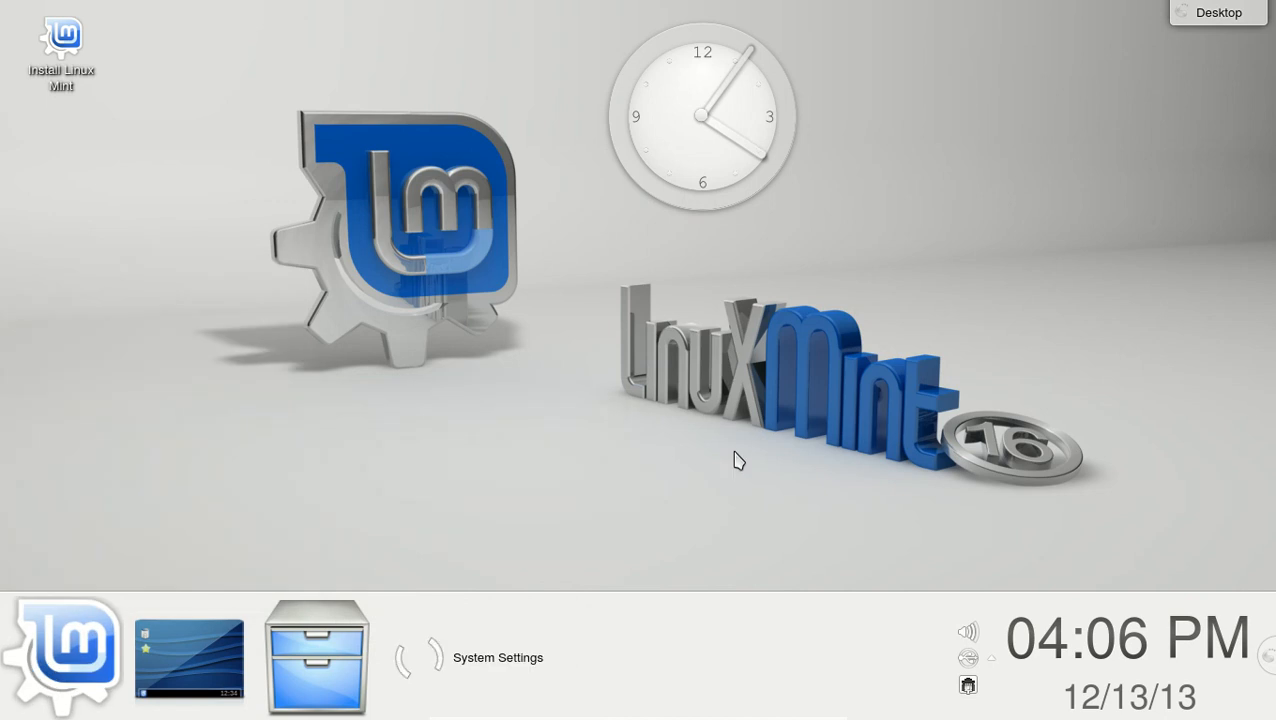
Review the System Settings categories down to the Hardware section, then close the window.
{"action": "left_click", "coordinate": [496, 656]}
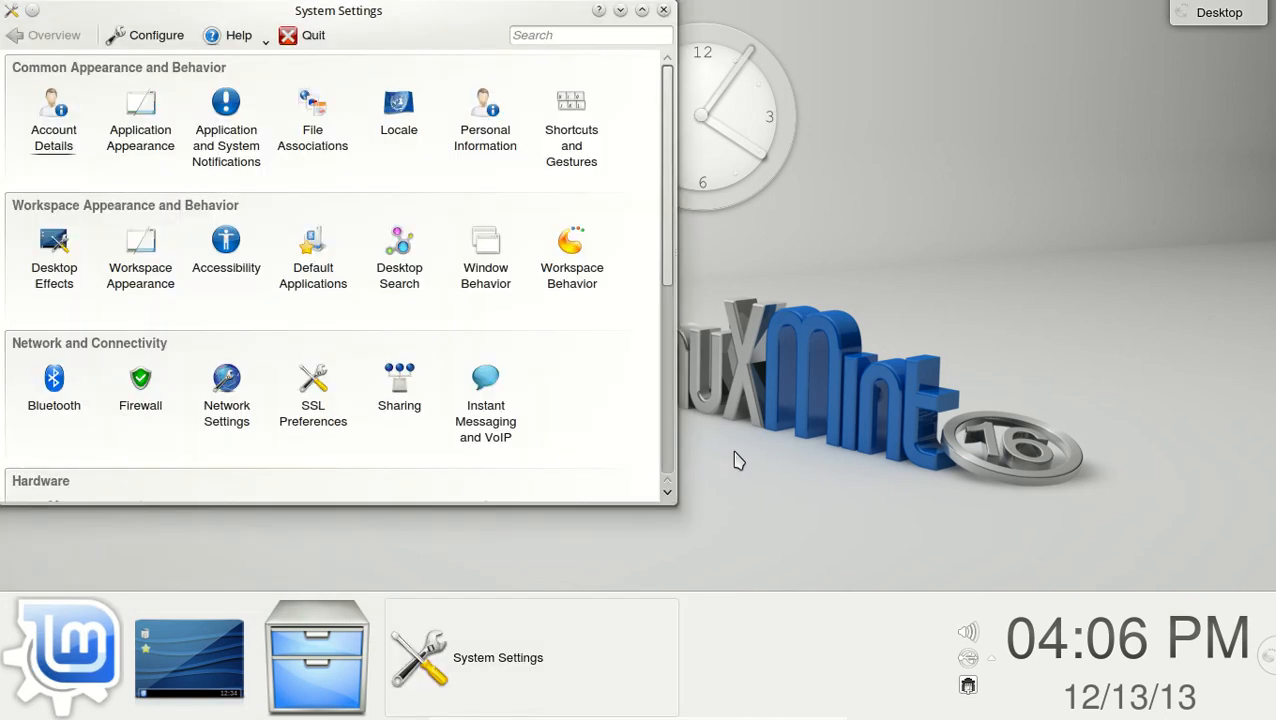
{"action": "mouse_move", "coordinate": [262, 192]}
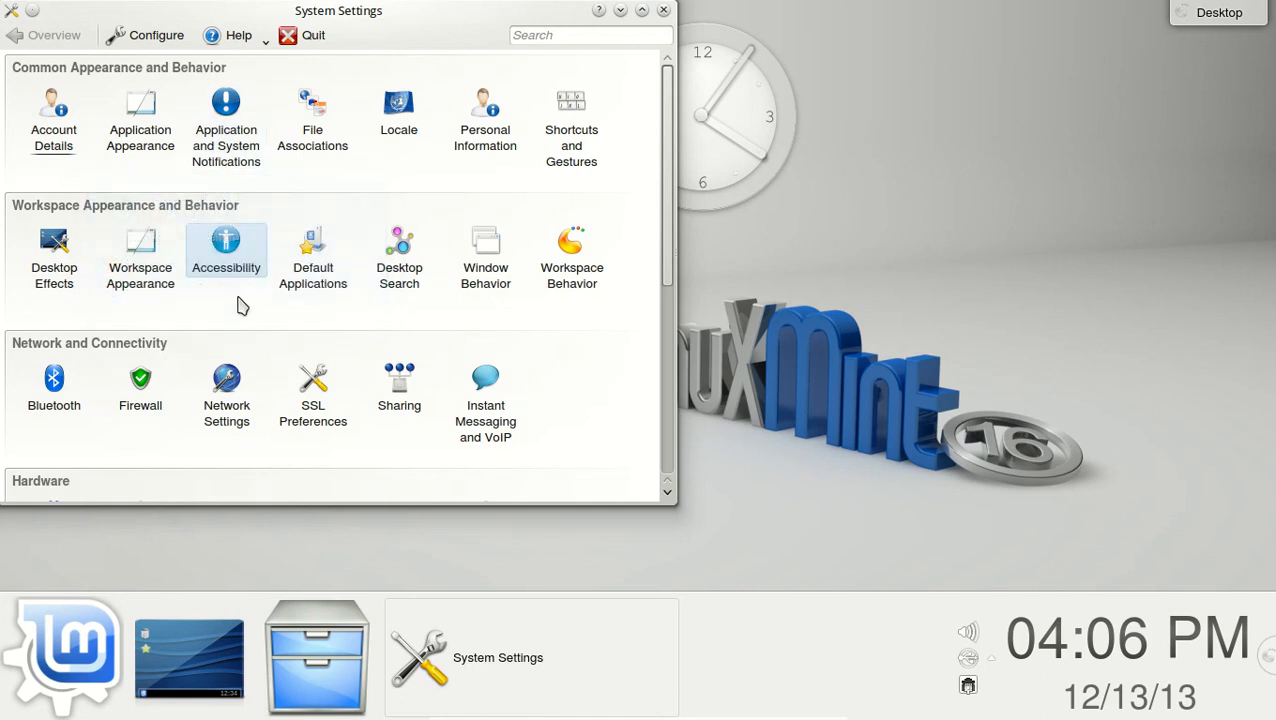
{"action": "scroll", "scroll_direction": "down", "scroll_amount": 3}
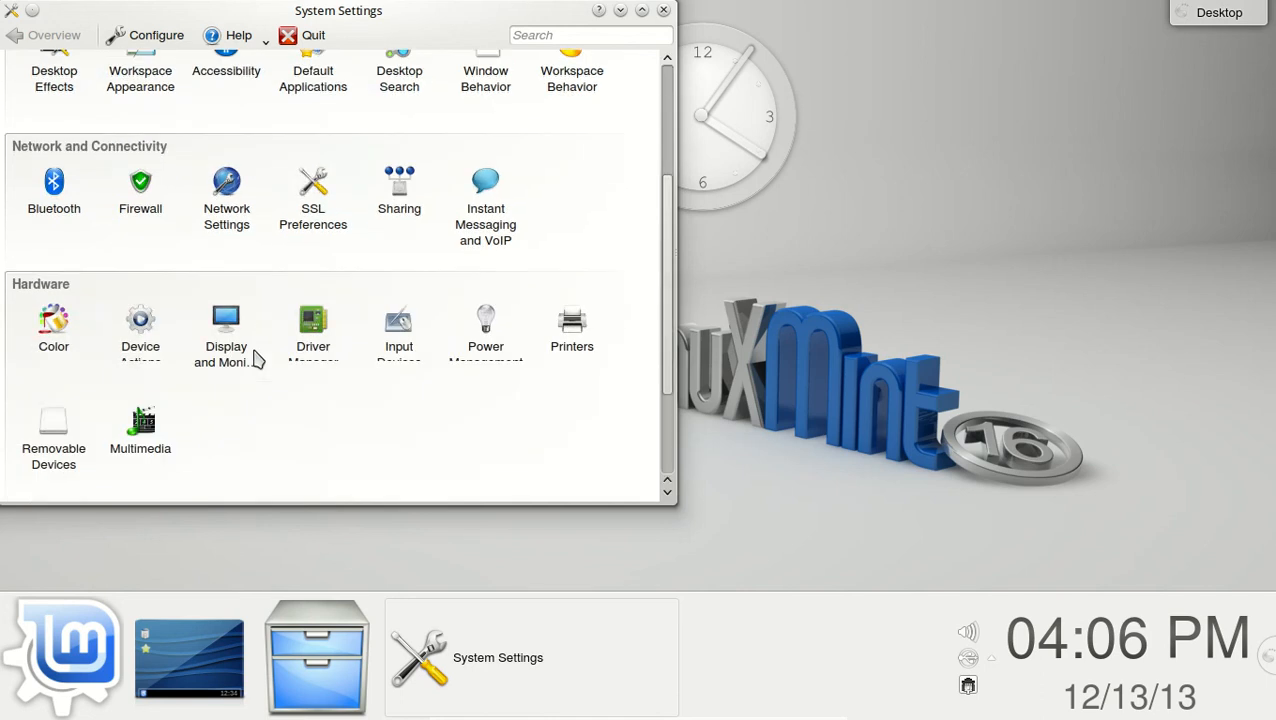
{"action": "mouse_move", "coordinate": [484, 330]}
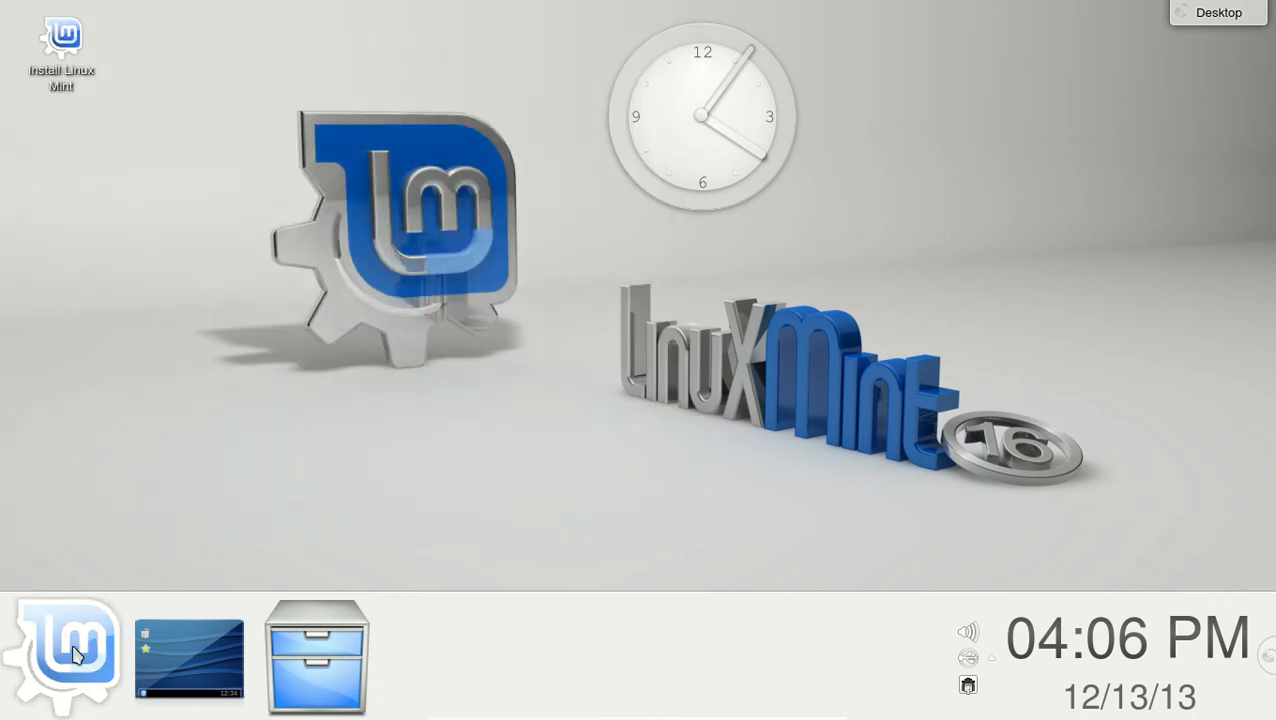
Launch the Welcome Screen introduction from the Mint menu's System tools.
{"action": "left_click", "coordinate": [62, 656]}
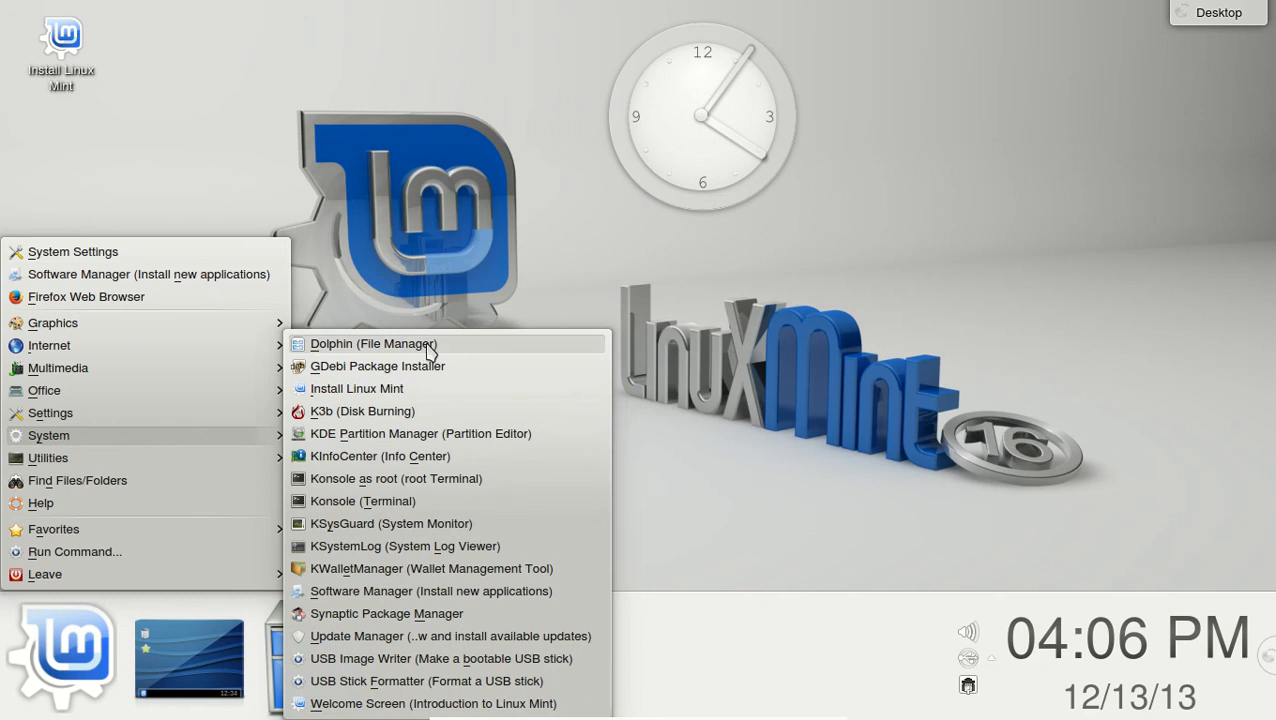
{"action": "mouse_move", "coordinate": [432, 478]}
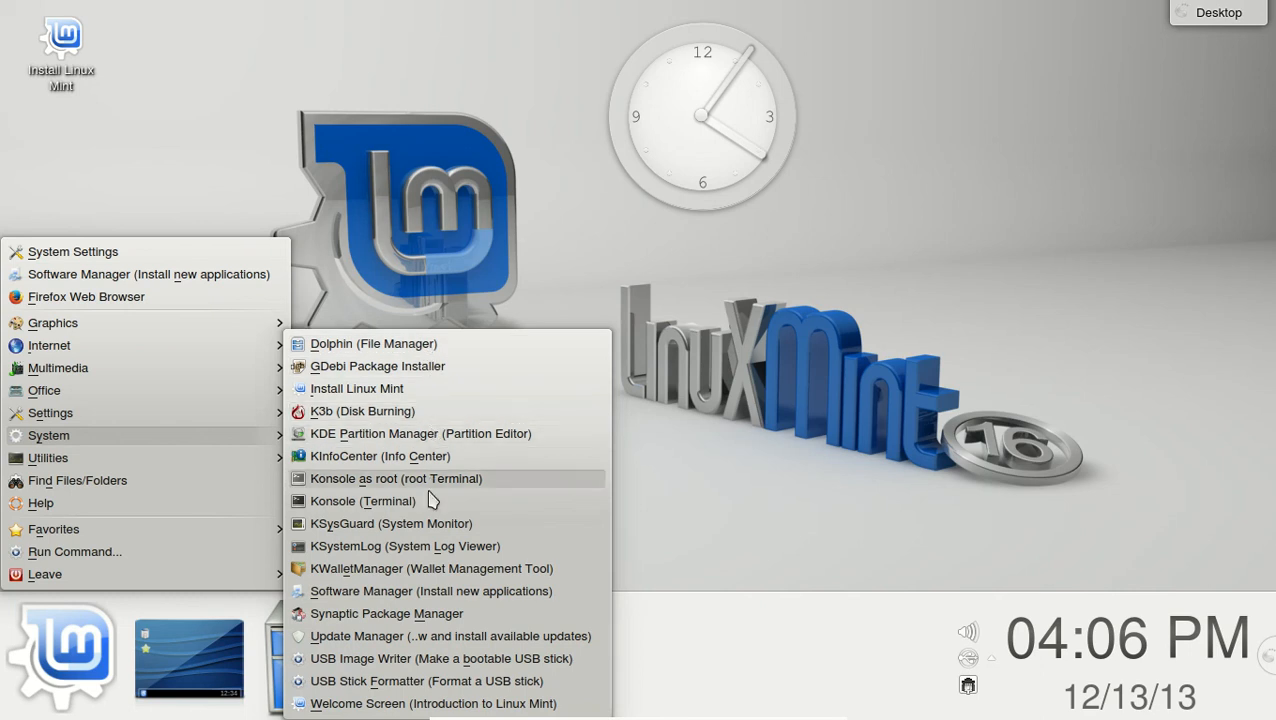
{"action": "mouse_move", "coordinate": [430, 596]}
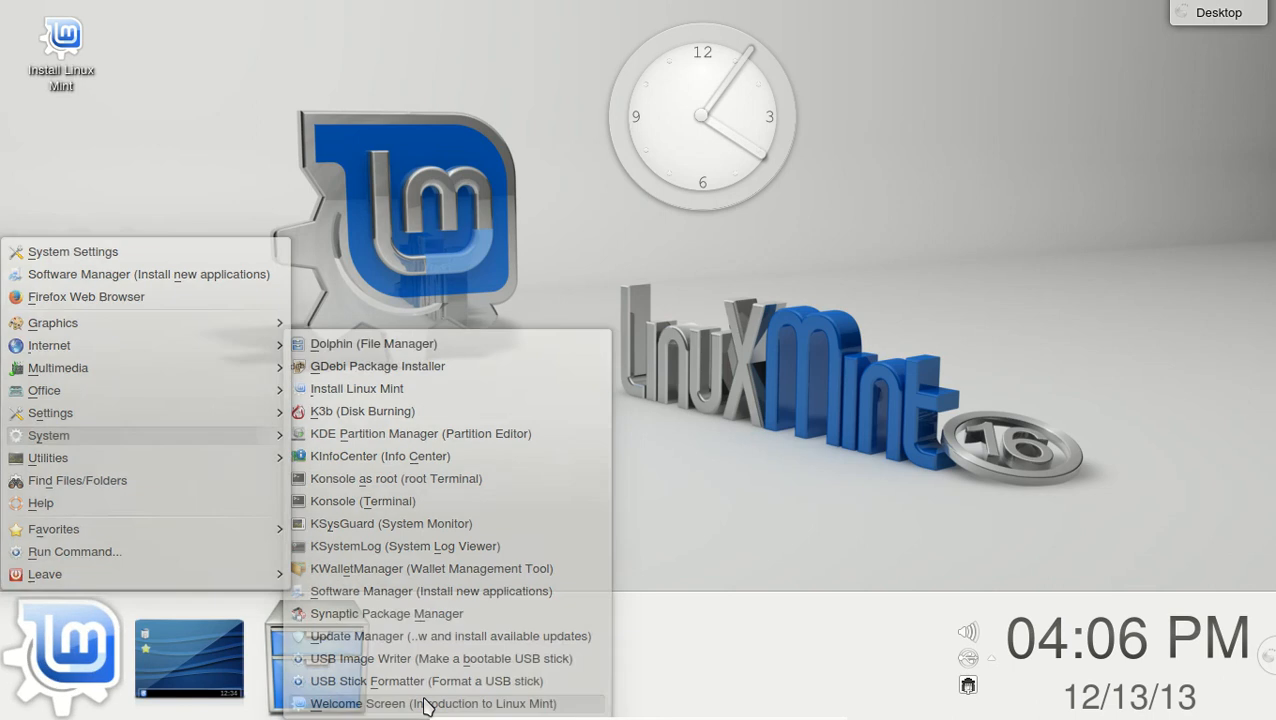
{"action": "left_click", "coordinate": [432, 704]}
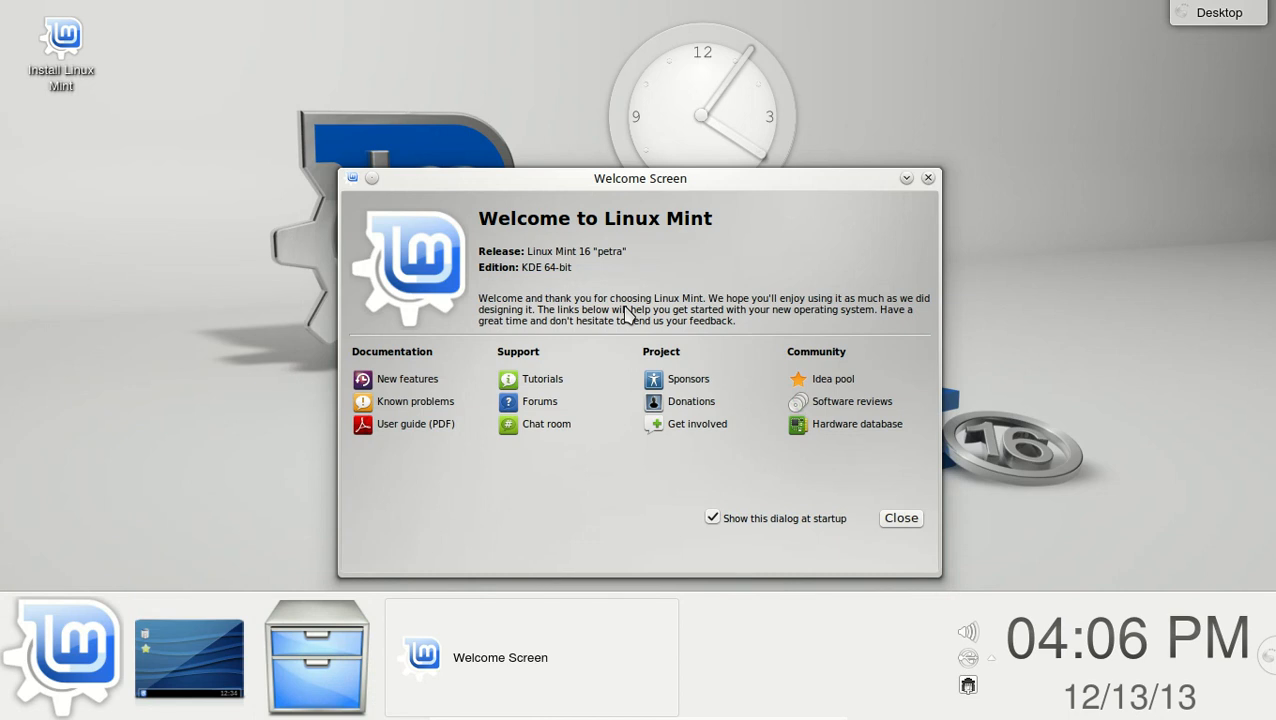
{"action": "mouse_move", "coordinate": [932, 348]}
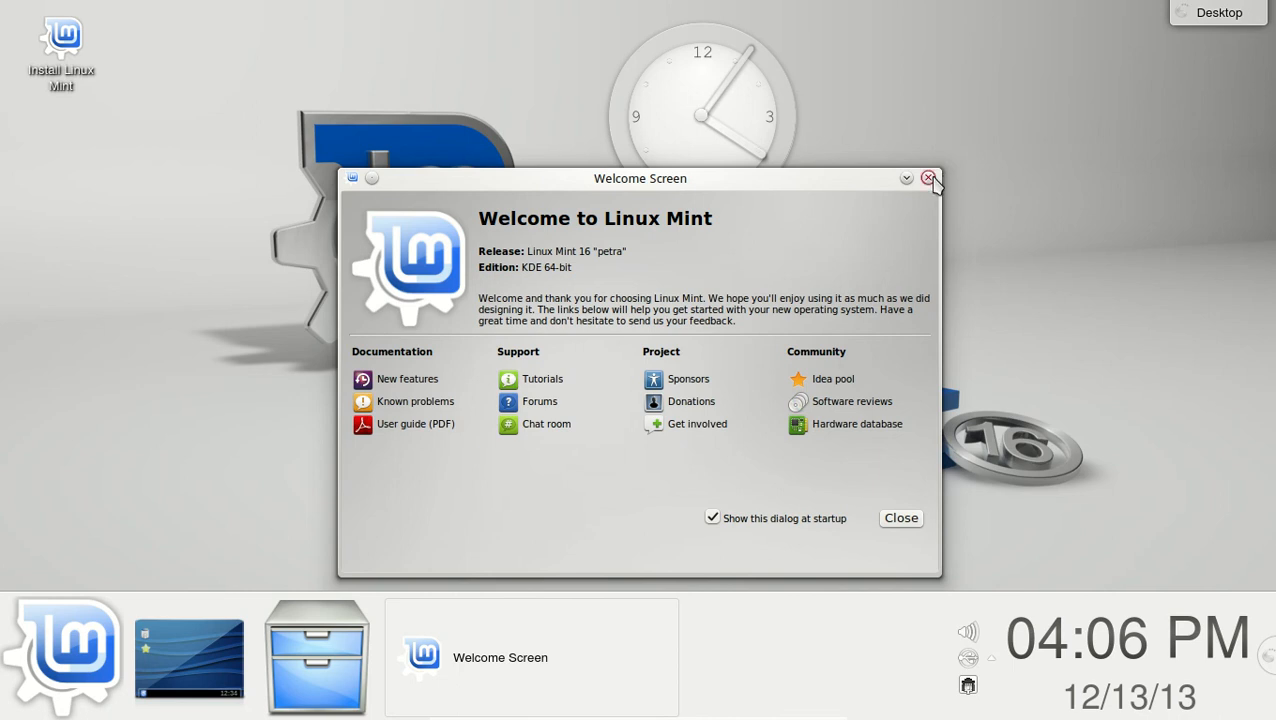
Close the Linux Mint 16 Welcome Screen after reading it.
{"action": "left_click", "coordinate": [62, 650]}
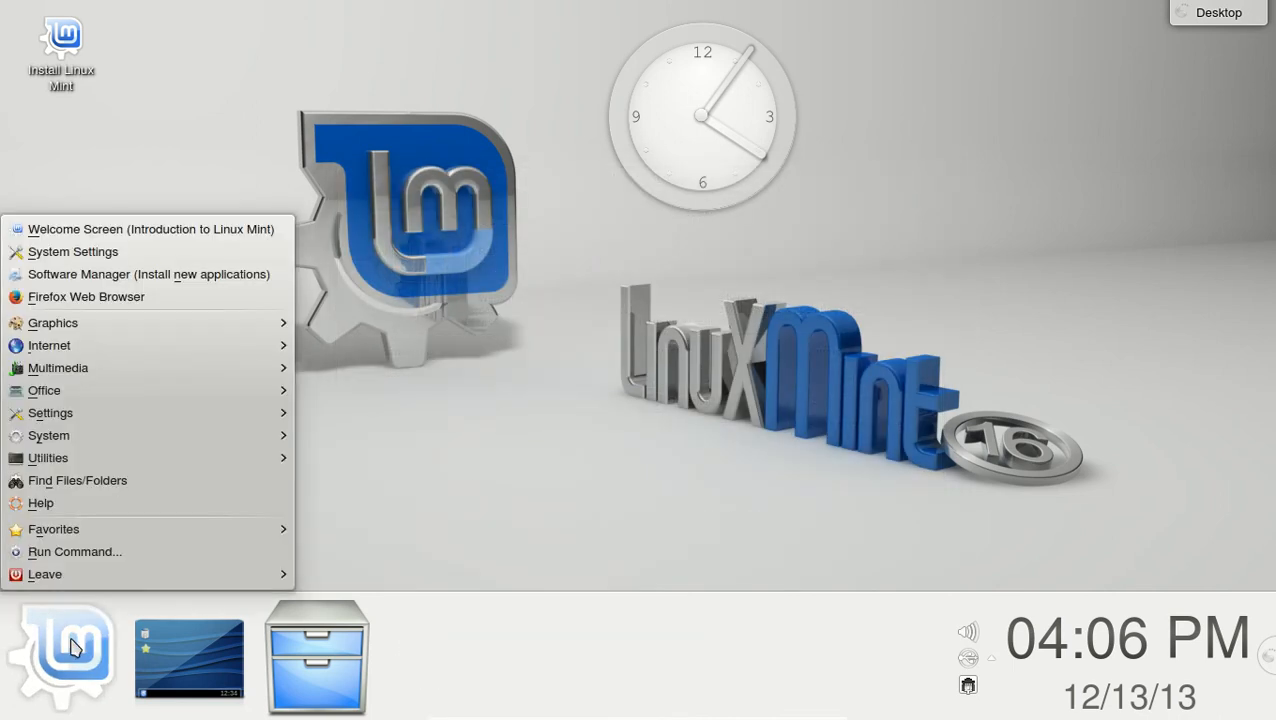
Switch the main menu to the Application Launcher (Kickoff) style.
{"action": "right_click", "coordinate": [60, 650]}
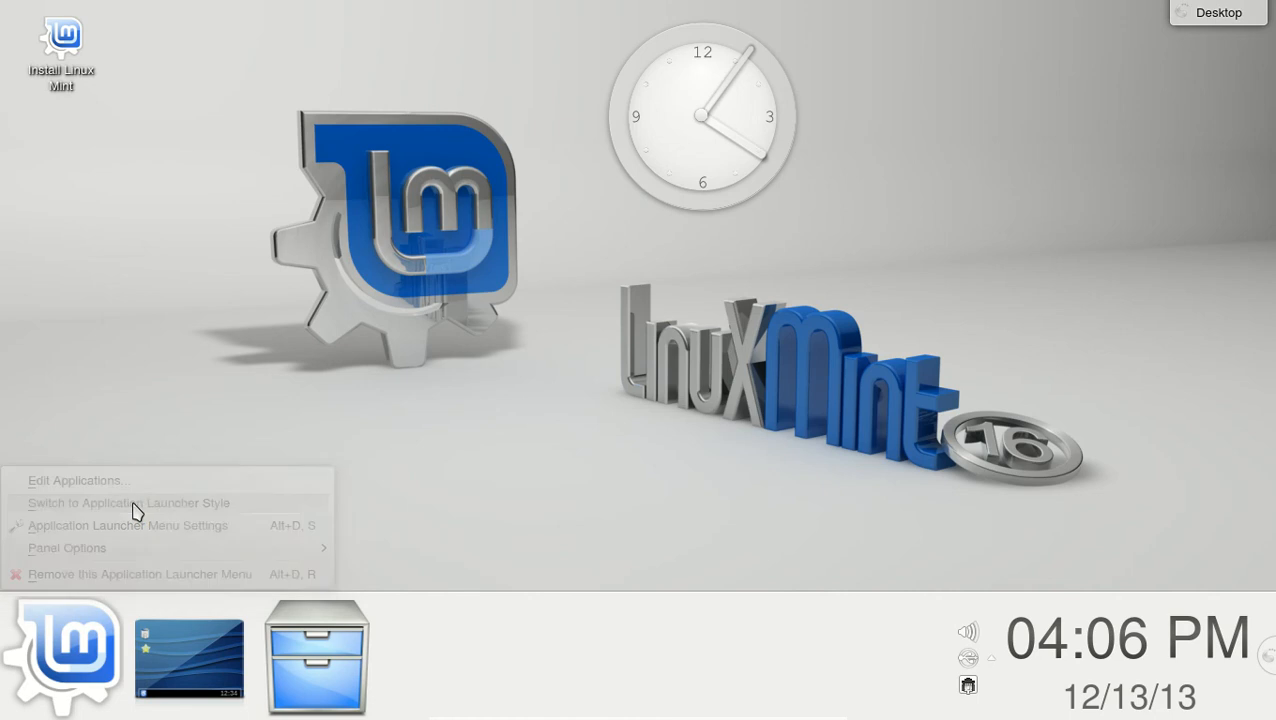
{"action": "left_click", "coordinate": [62, 656]}
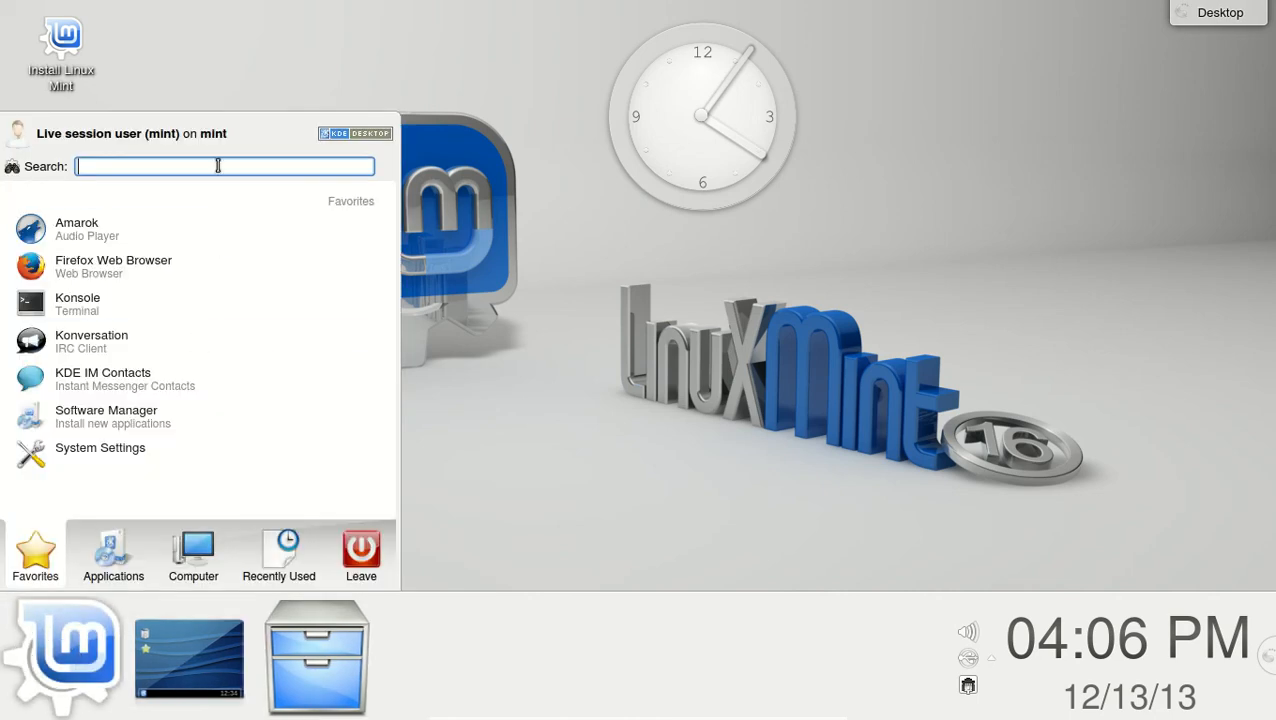
Search the launcher for 'music' applications.
{"action": "type", "text": "mus"}
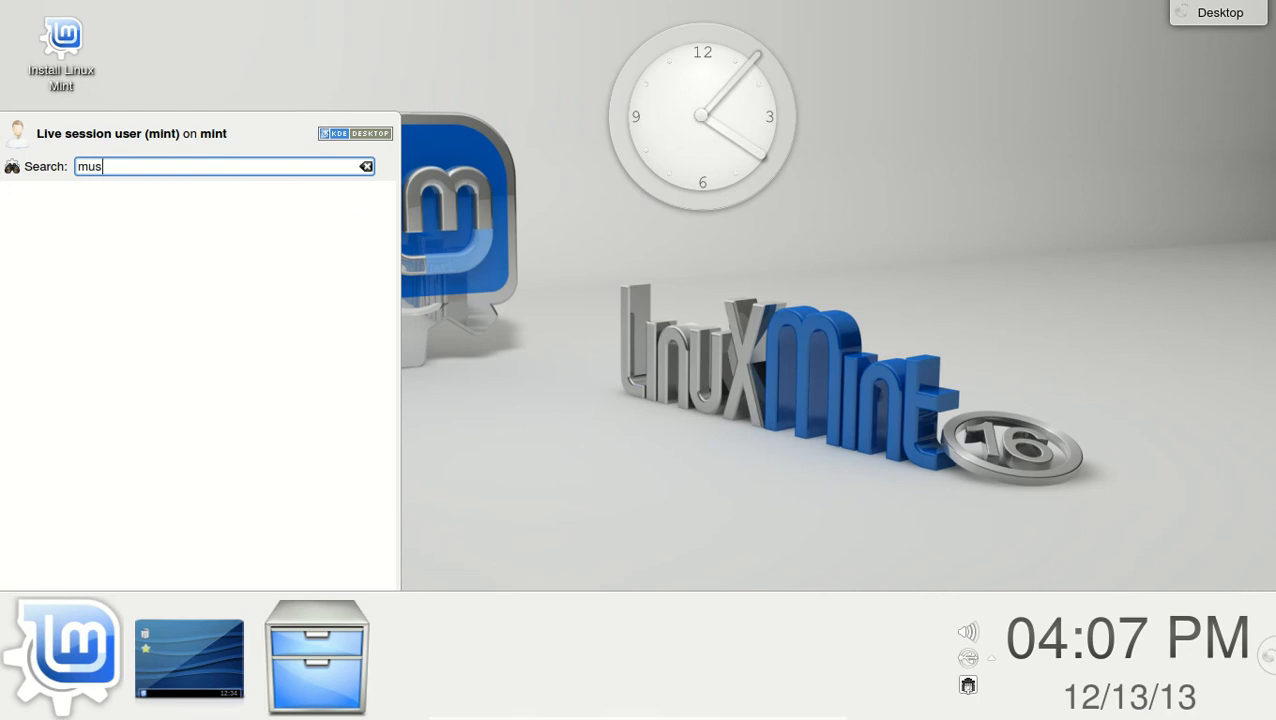
{"action": "type", "text": "c"}
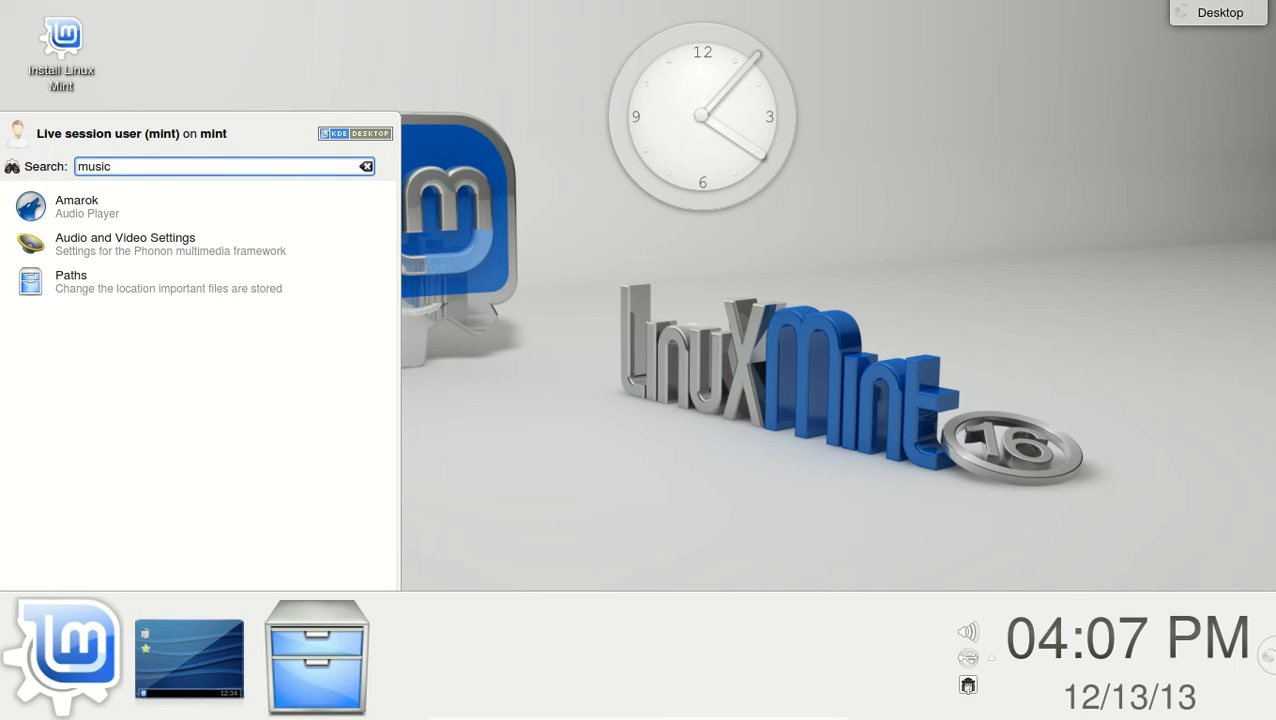
{"action": "left_click", "coordinate": [640, 268]}
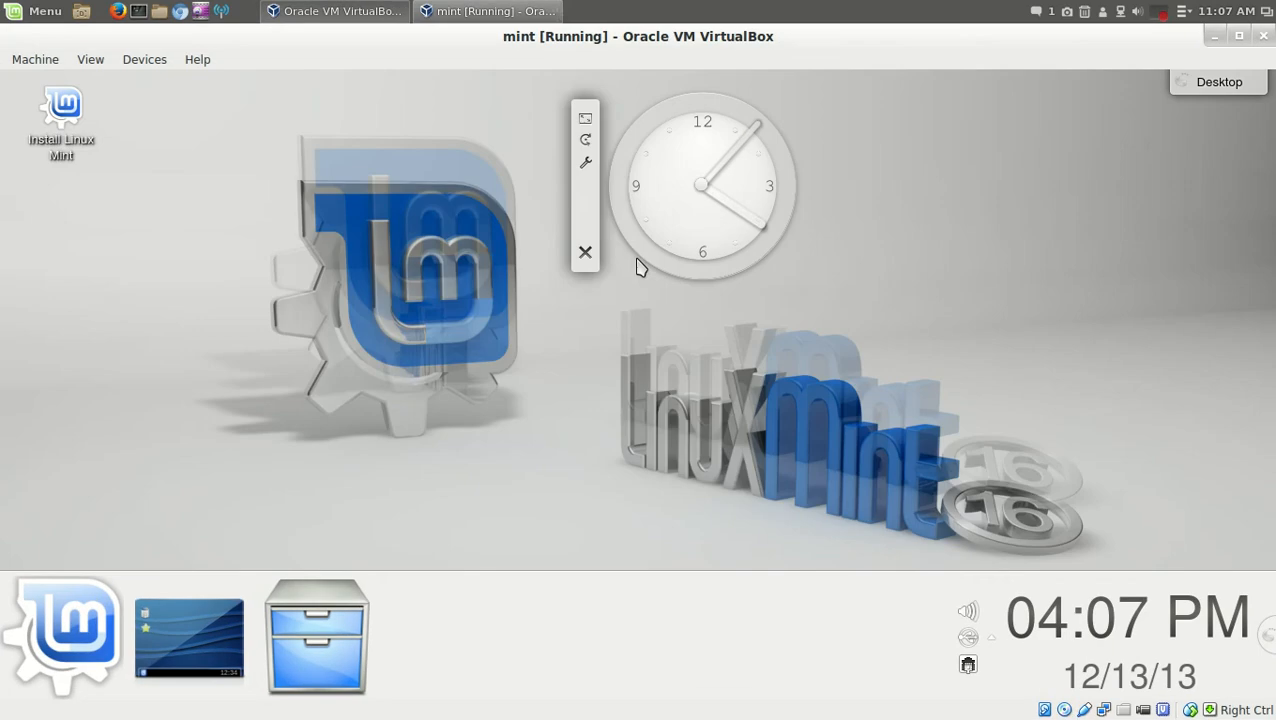
{"action": "left_click", "coordinate": [702, 186]}
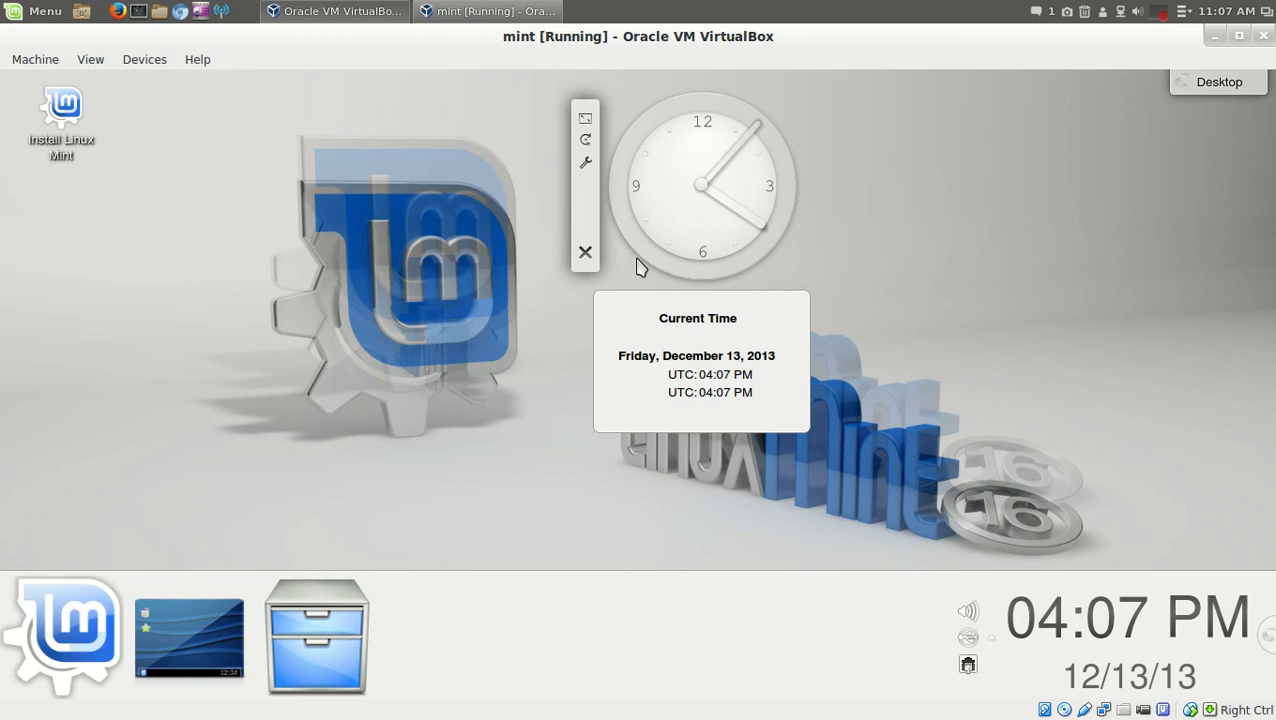
{"action": "left_click", "coordinate": [584, 252]}
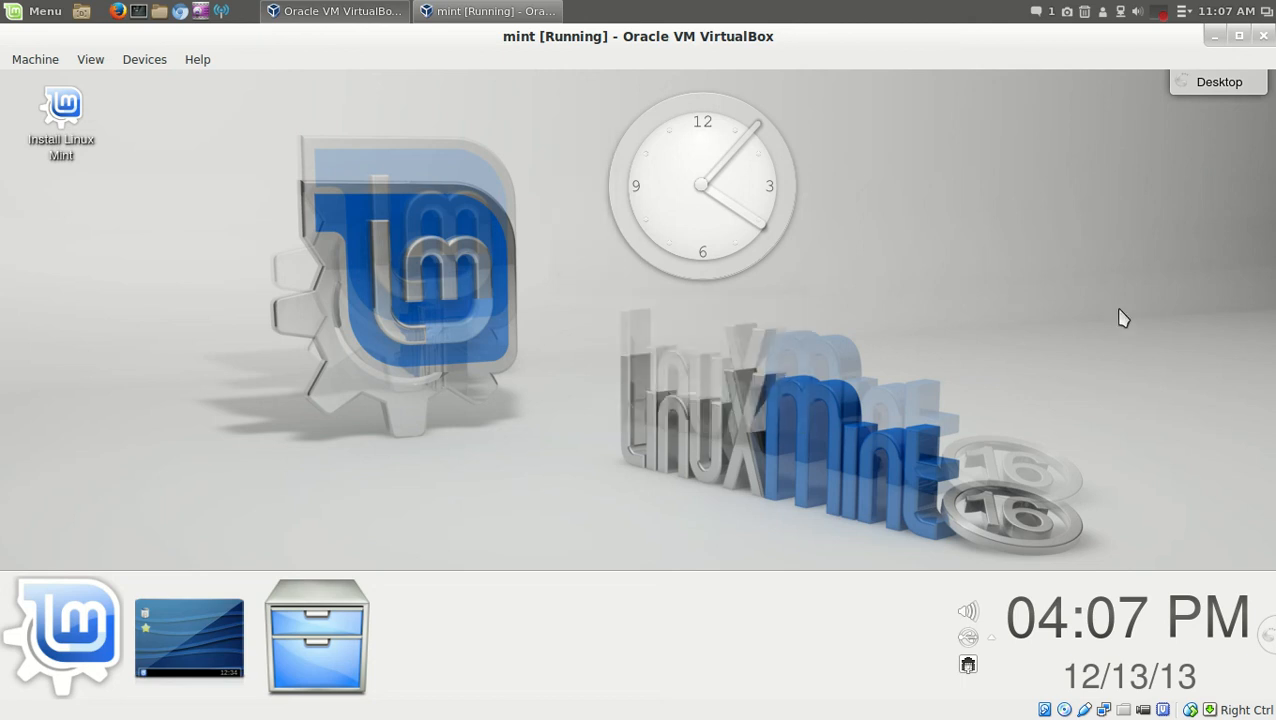